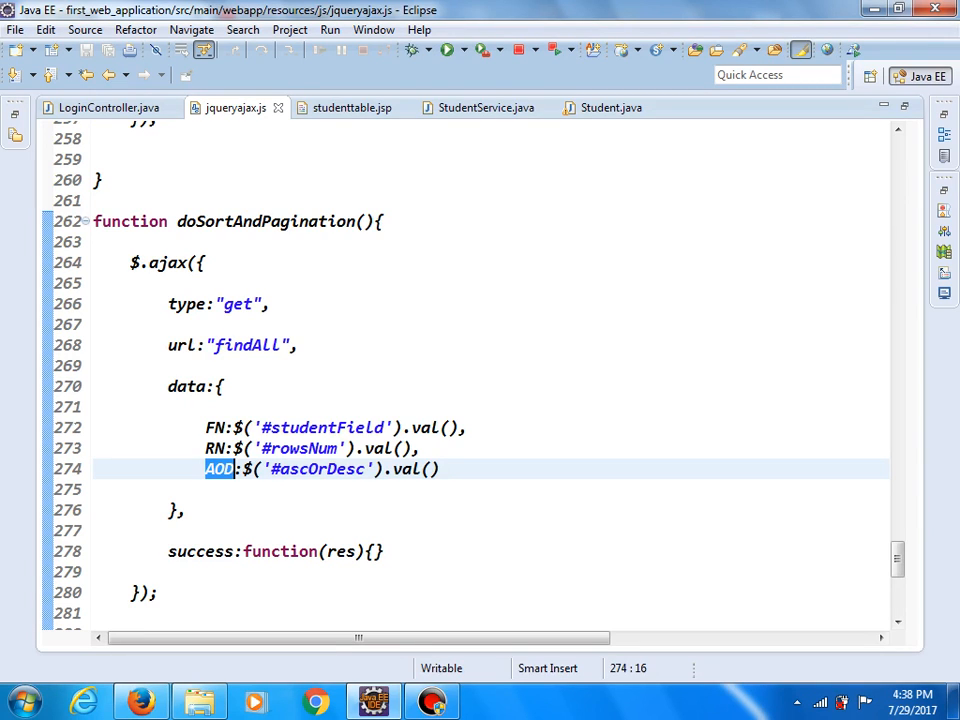
Comment out the studentList model.addAttribute line, then select the /videos handler method to copy.
left_click(116, 108)
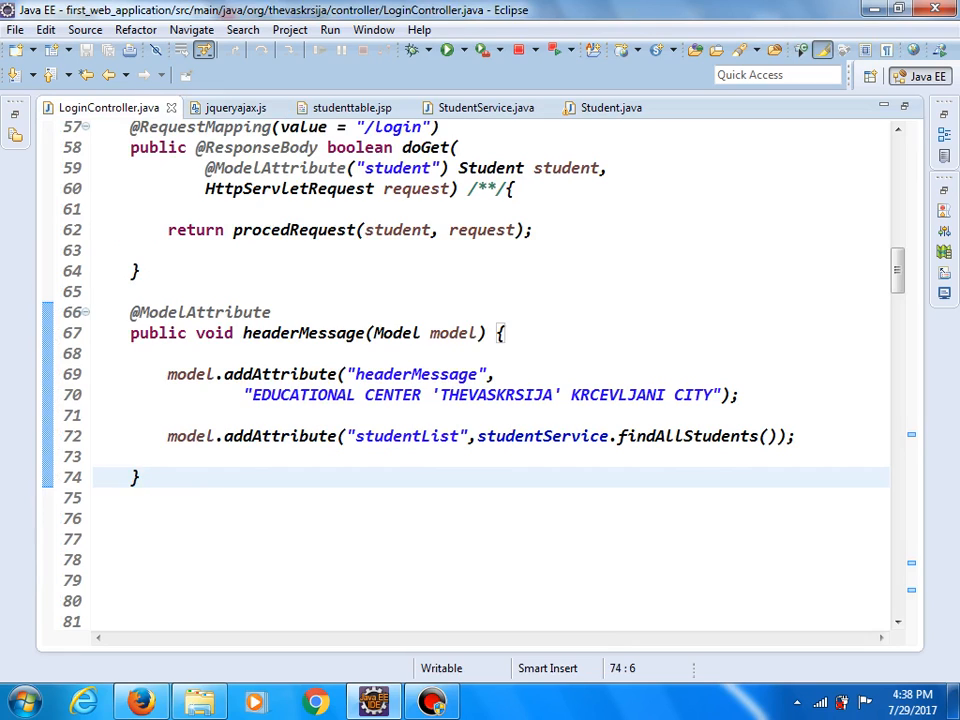
double_click(200, 312)
type("//")
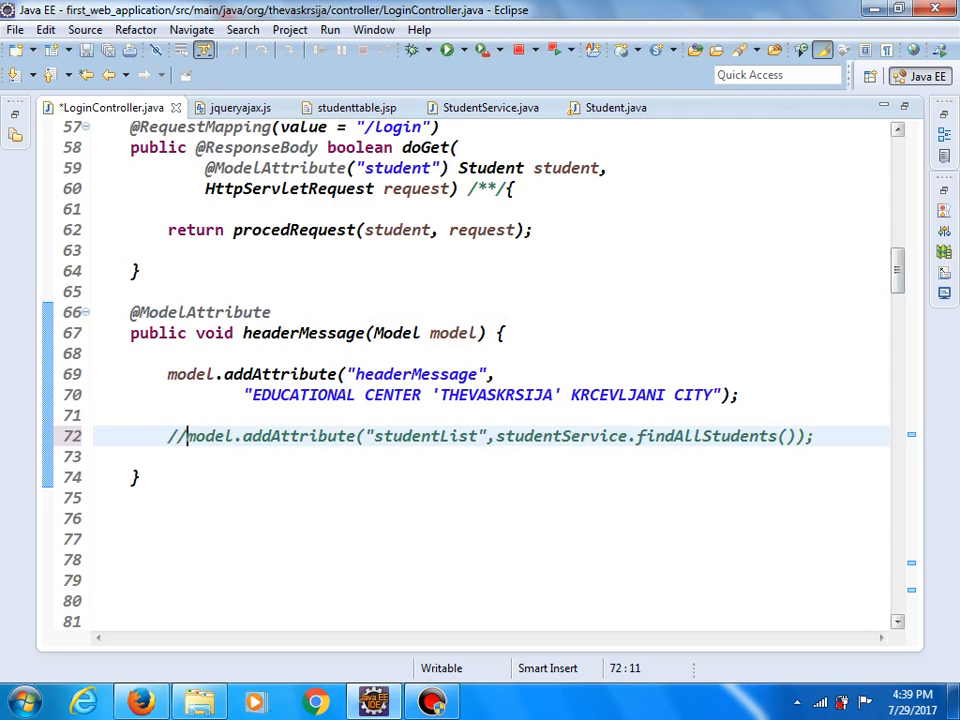
scroll("down", 3)
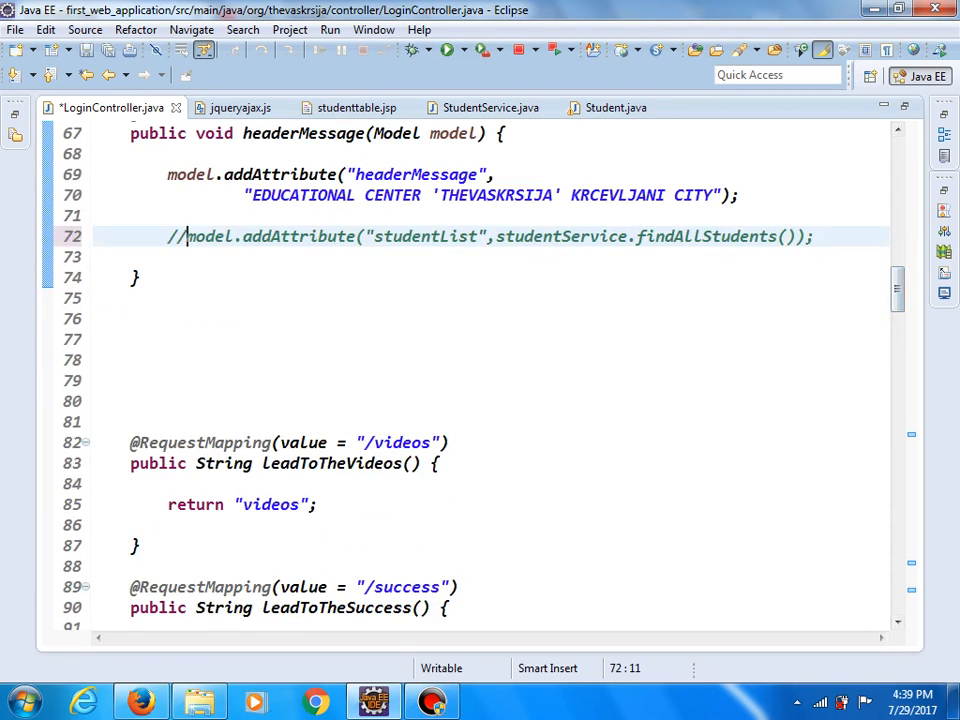
left_click_drag(130, 442, 140, 544)
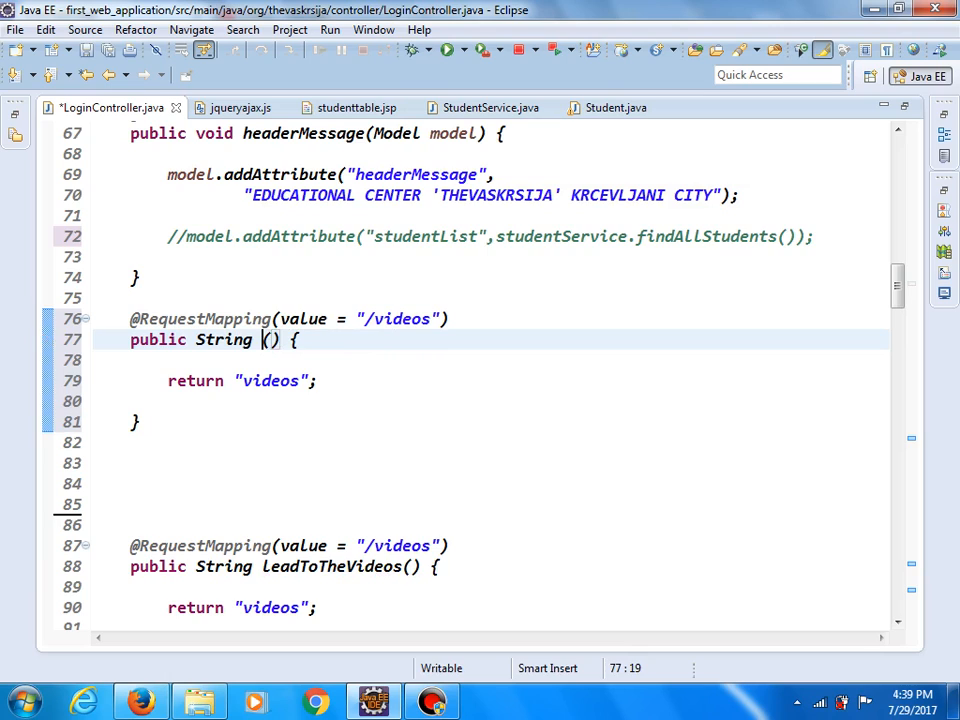
Rename the copied method to findAll and map it to "/findAll", matching the url in jqueryajax.js.
type("findAll")
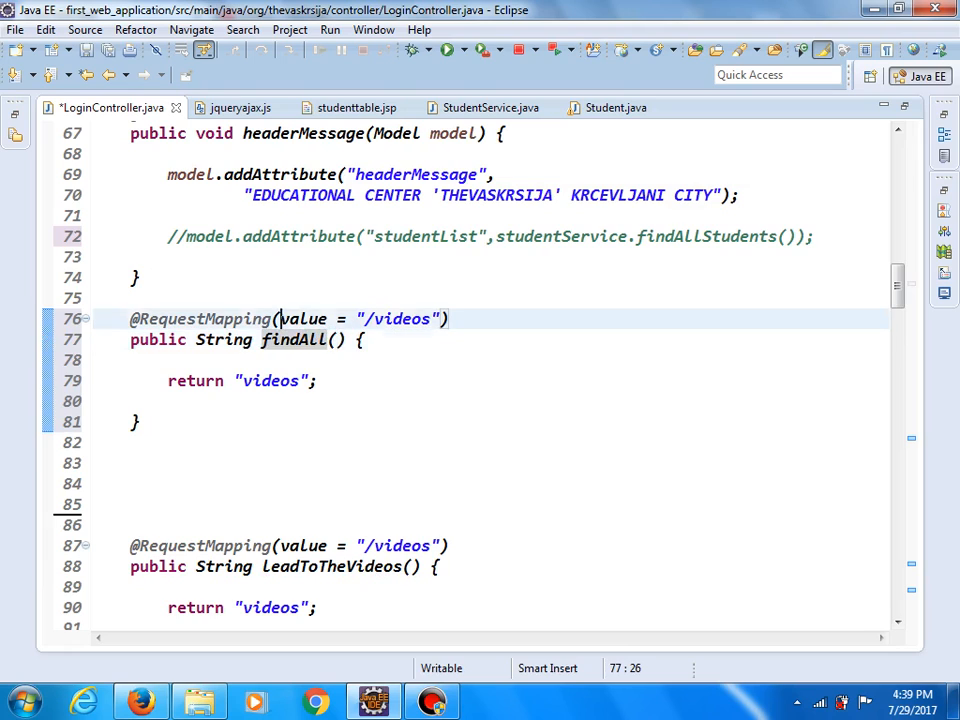
double_click(300, 318)
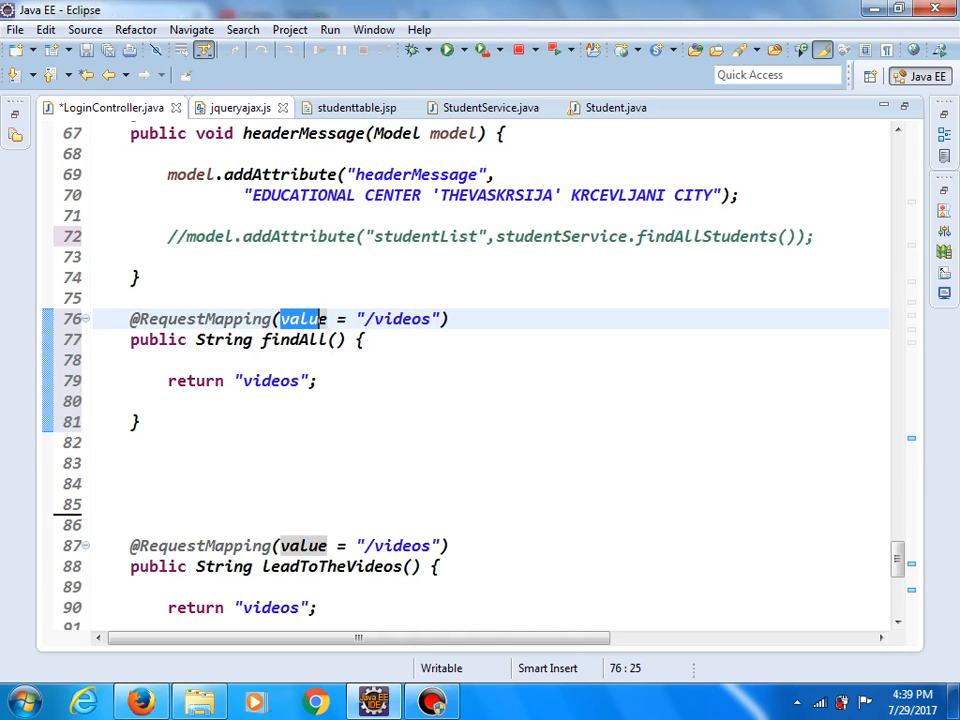
left_click(238, 108)
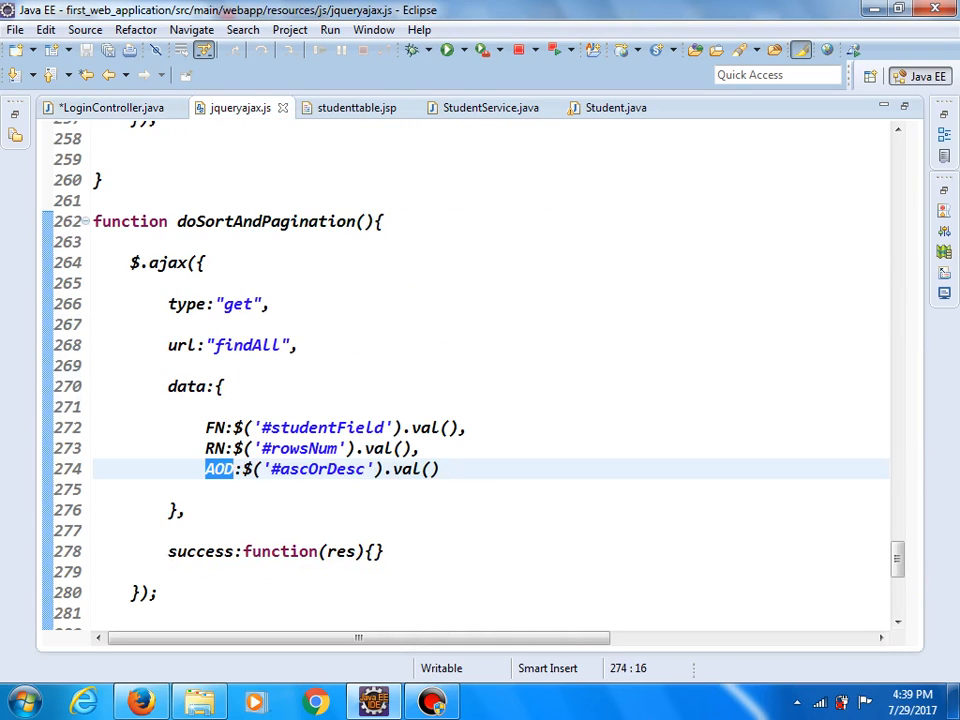
double_click(264, 220)
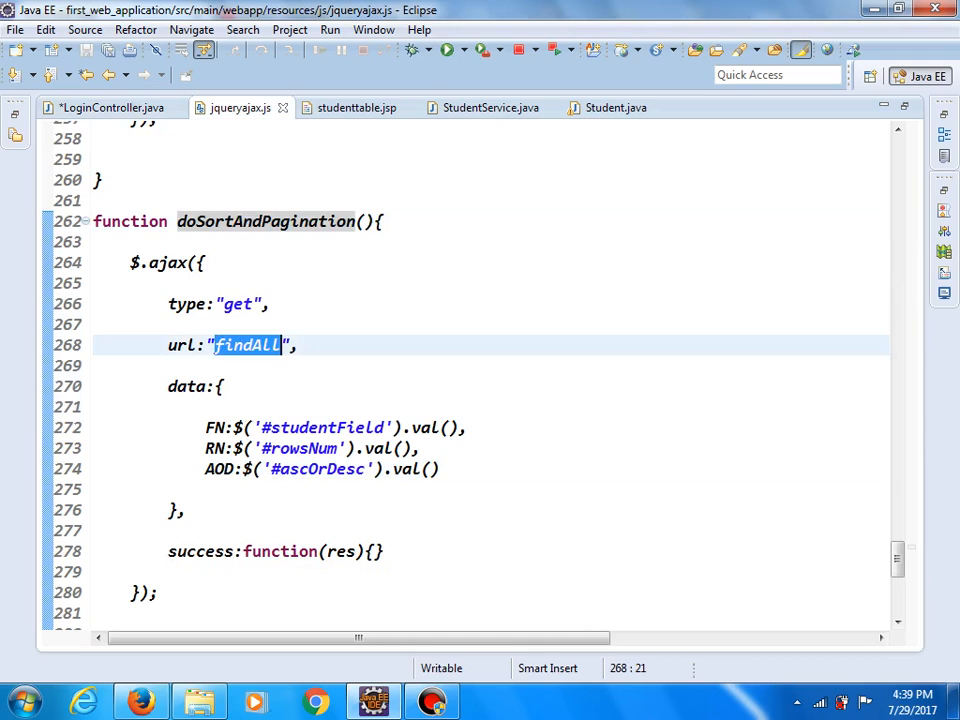
left_click(112, 108)
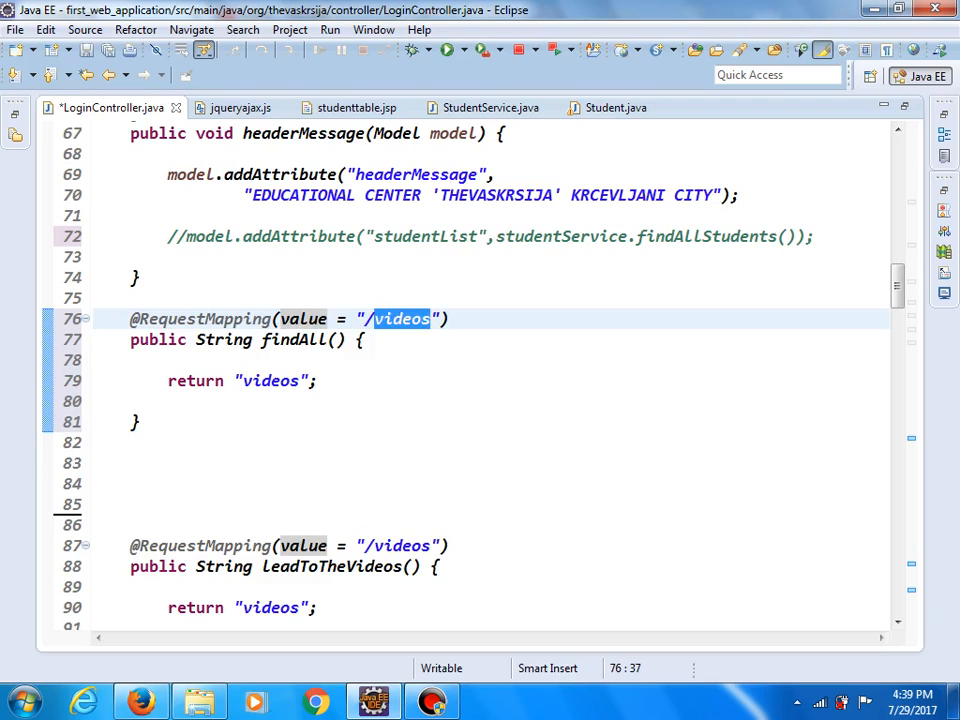
type("findAll")
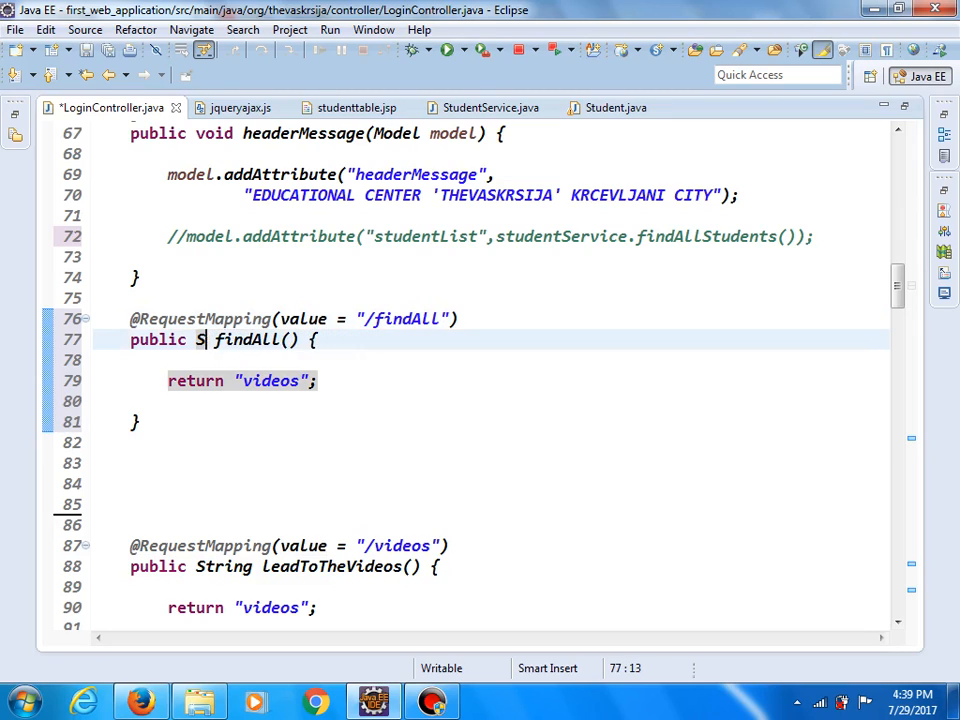
Change findAll's return type to ModelAndView and declare ModelAndView mv=new ModelAndView().
type("odel")
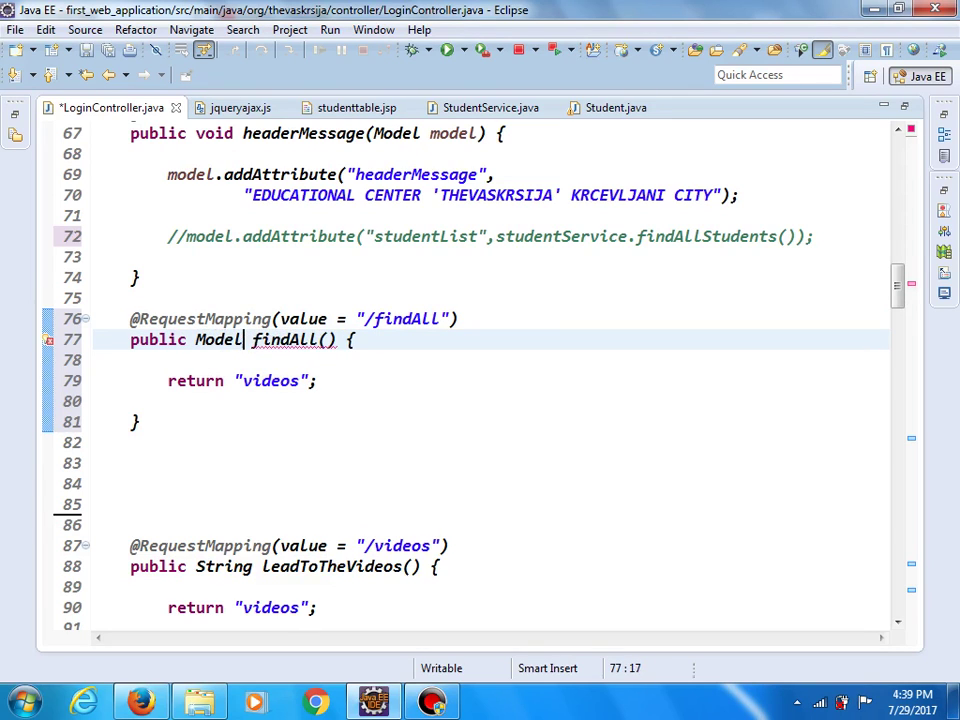
type("And")
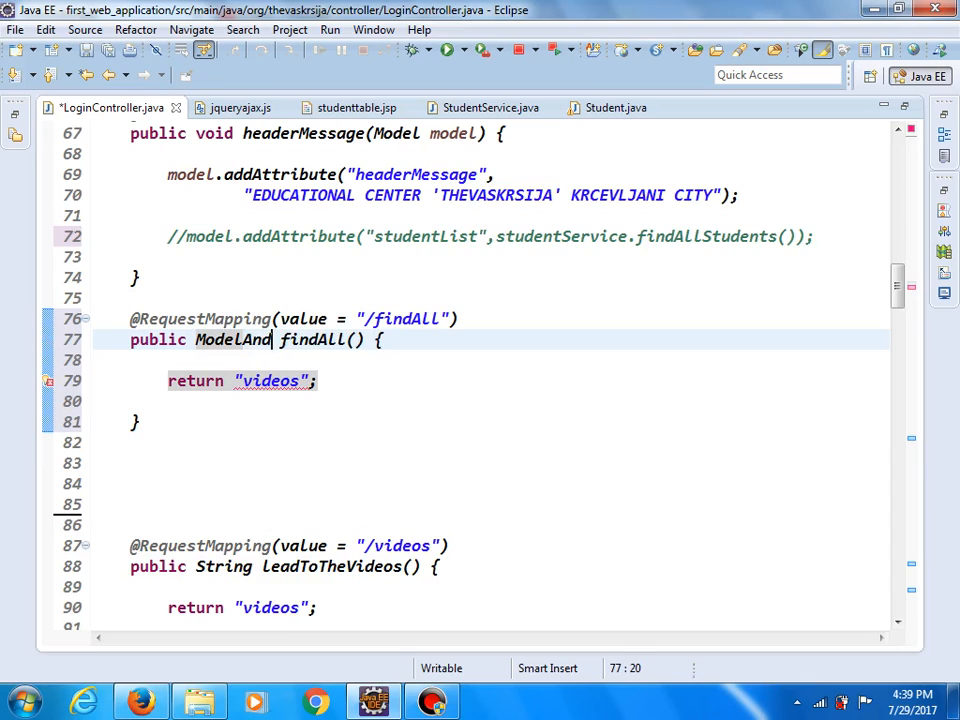
type("View")
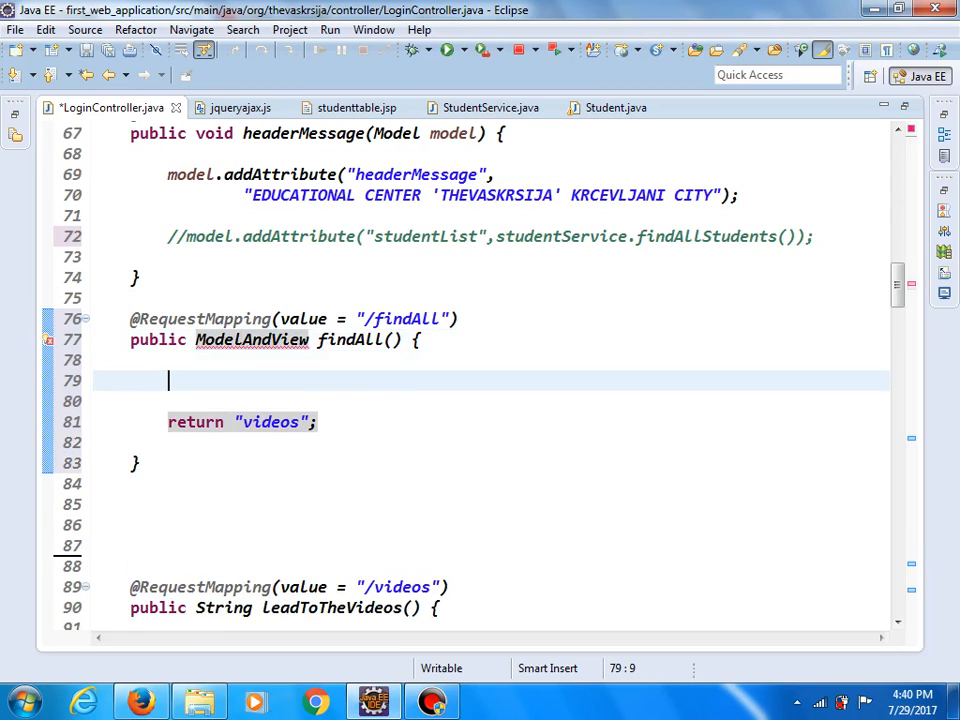
type("Model")
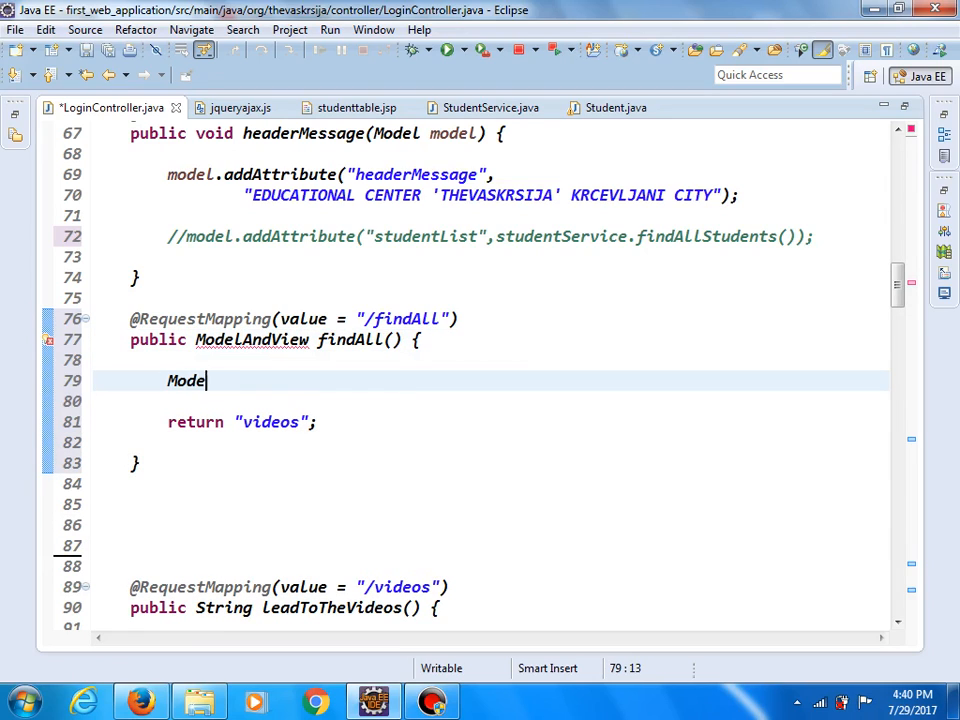
type("lAnd")
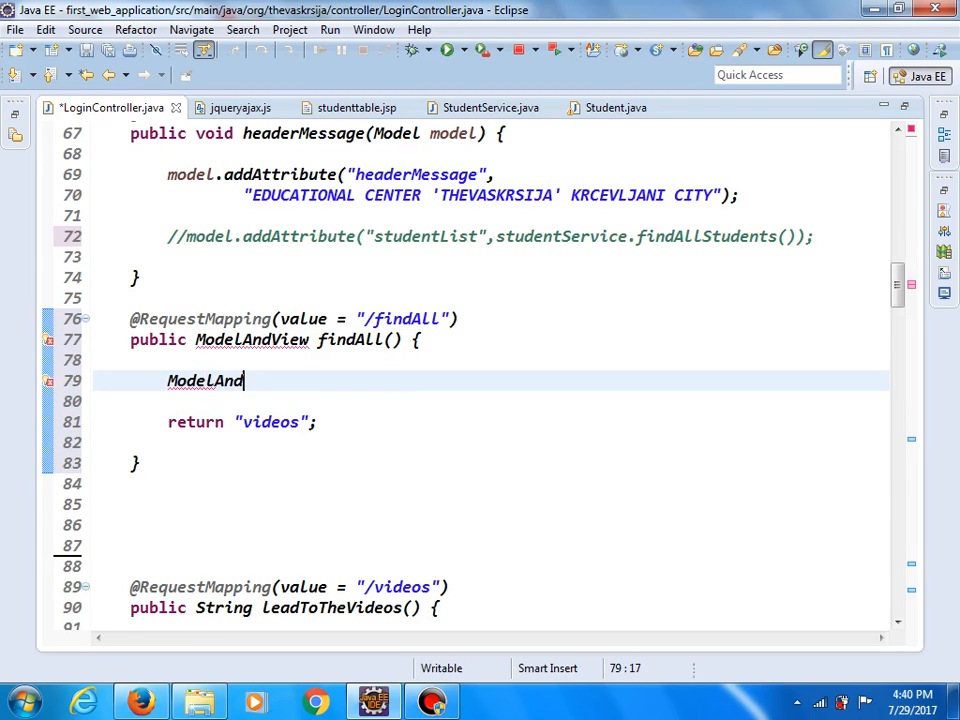
type("View")
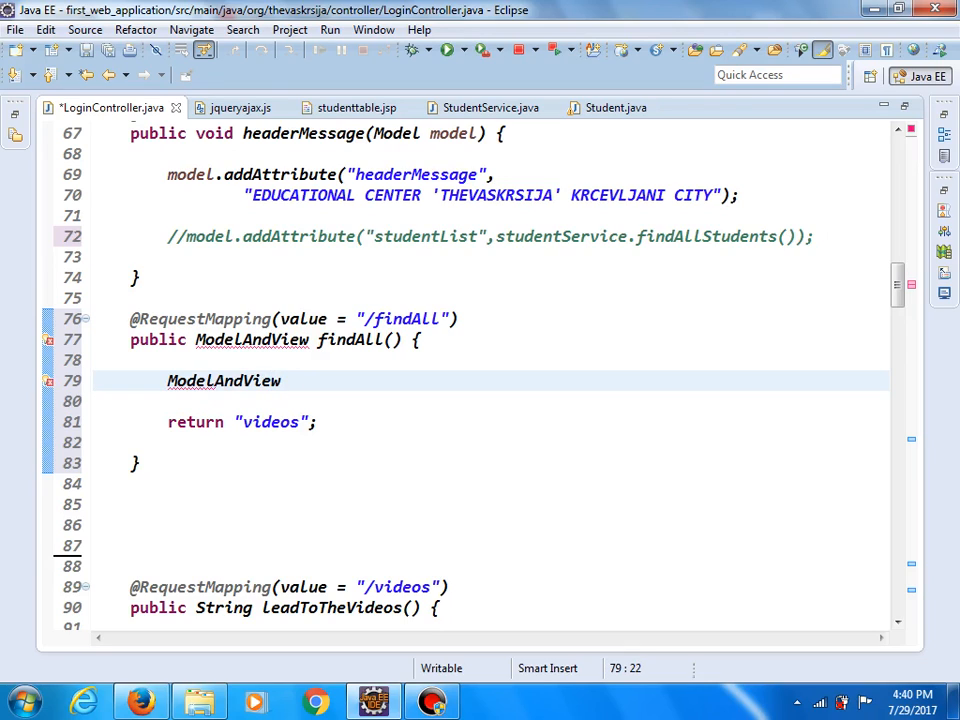
type("mv=ne")
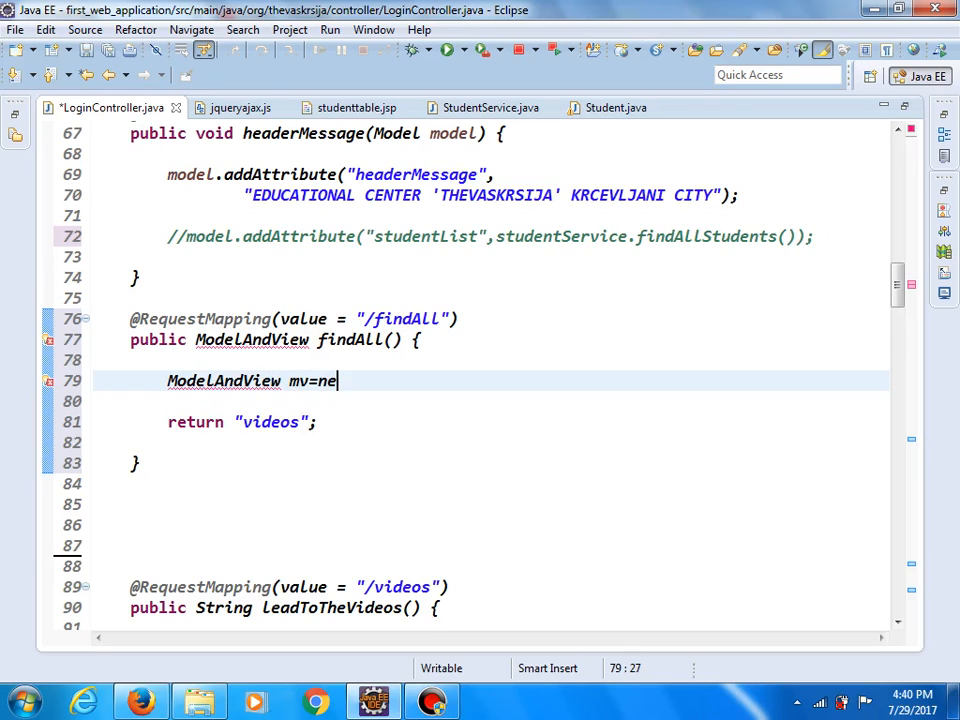
type("w Model")
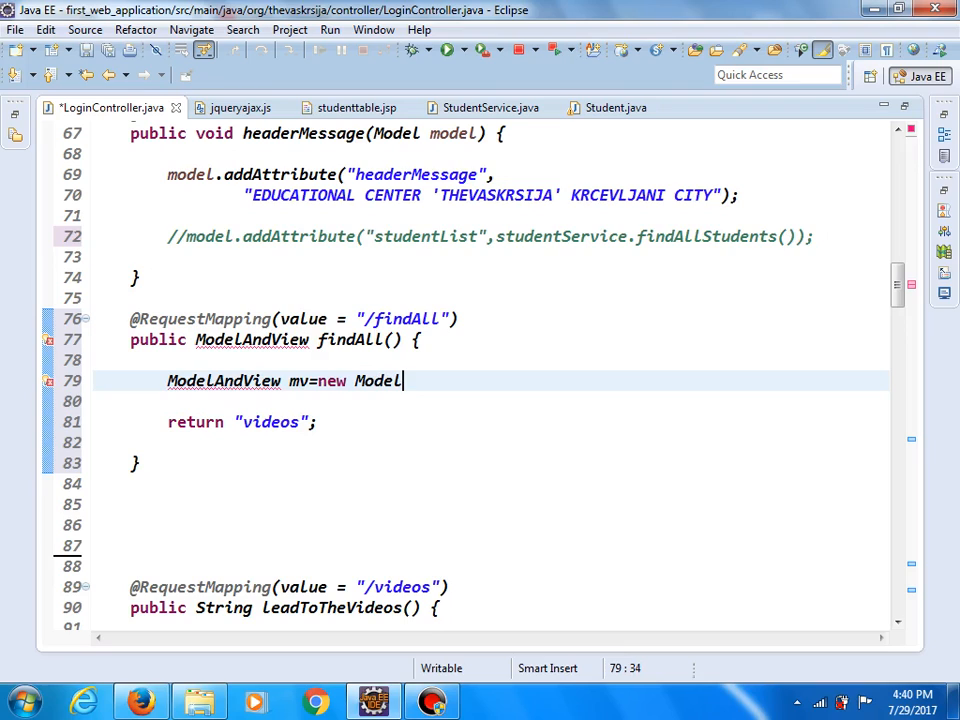
type("AndVi")
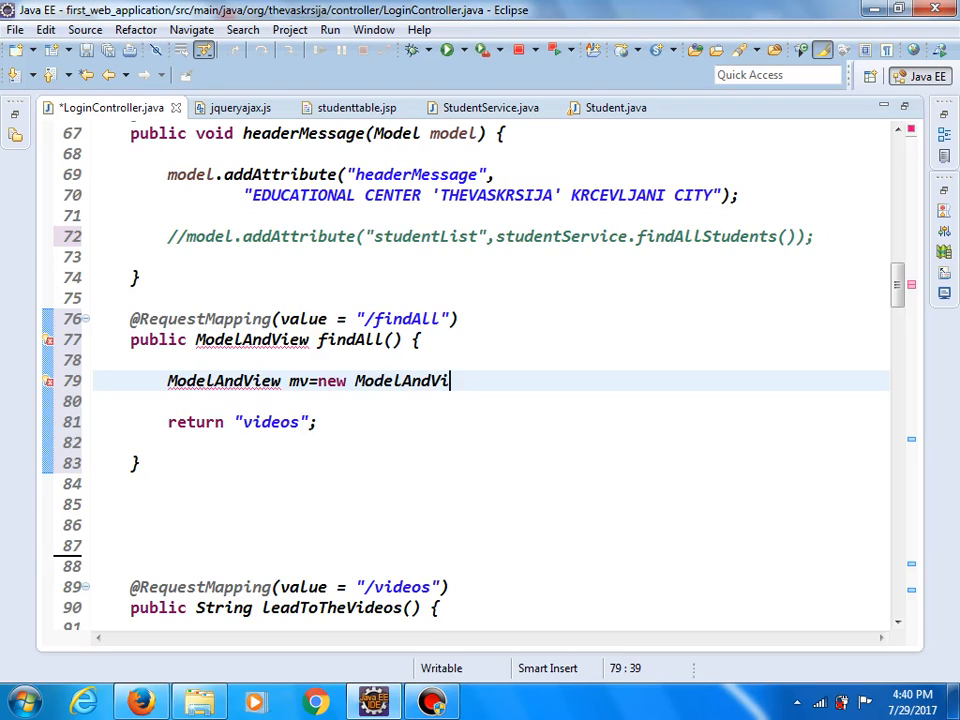
type("ew")
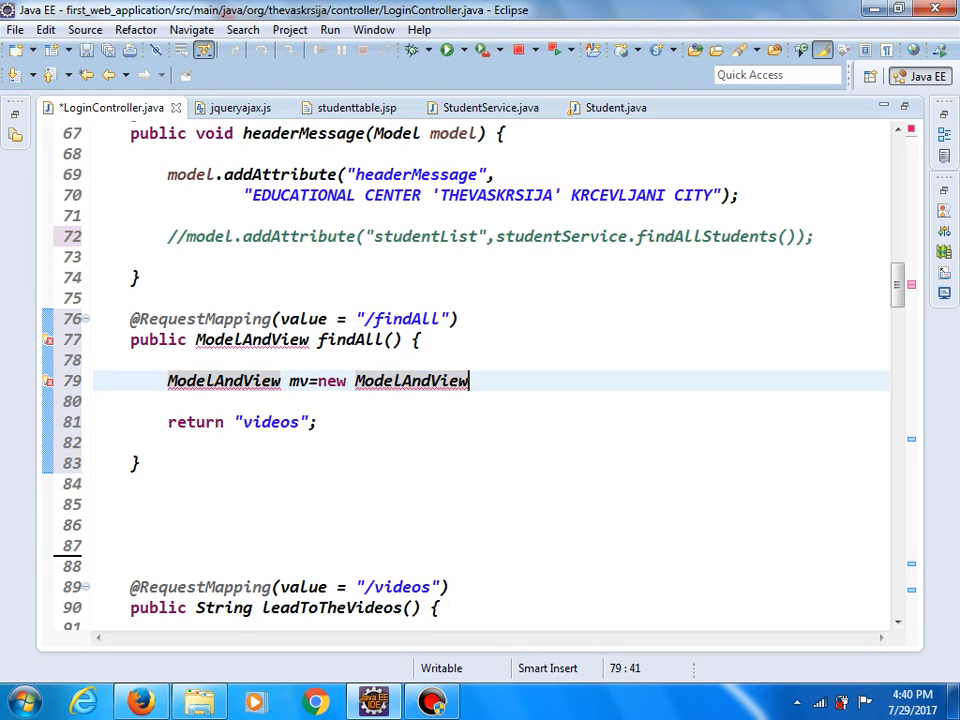
type("()")
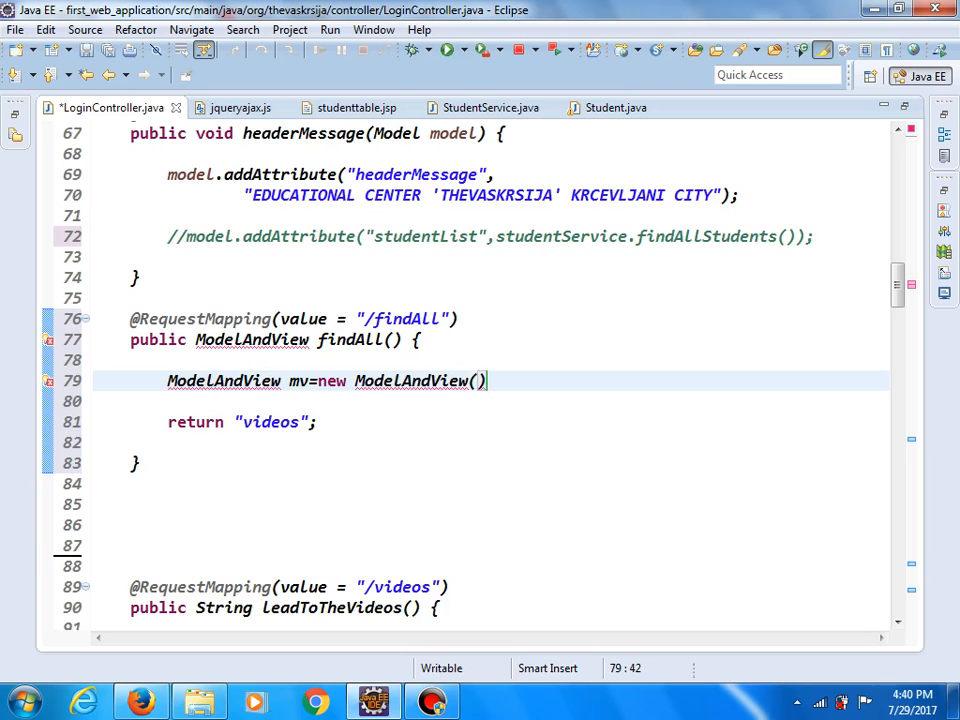
Pass the "studenttable" view name to the ModelAndView and return mv instead of "videos".
left_click(348, 108)
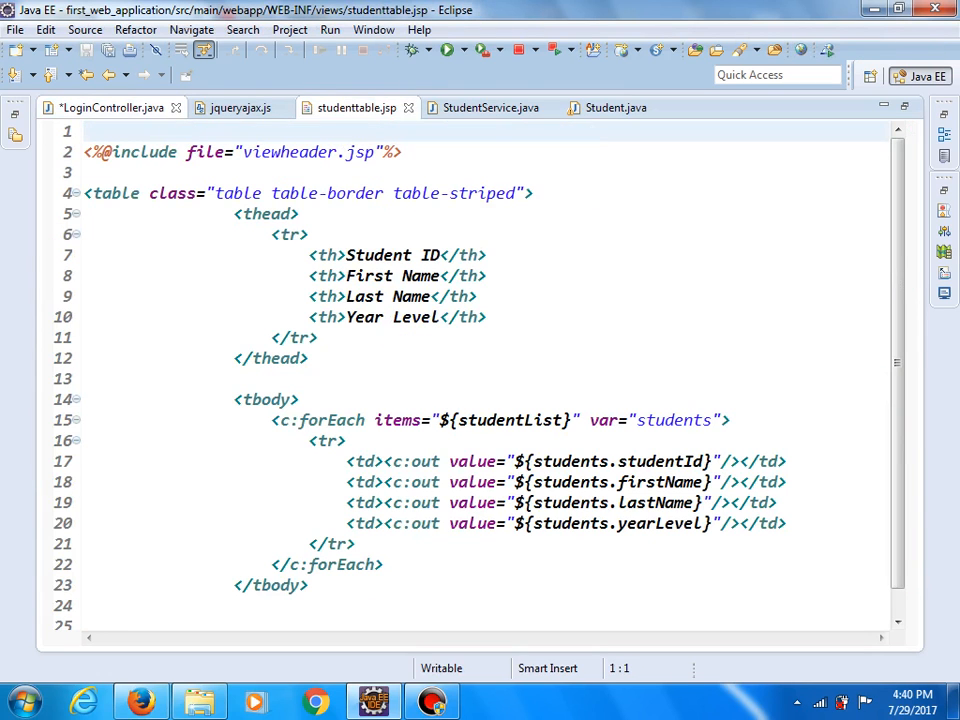
left_click(116, 108)
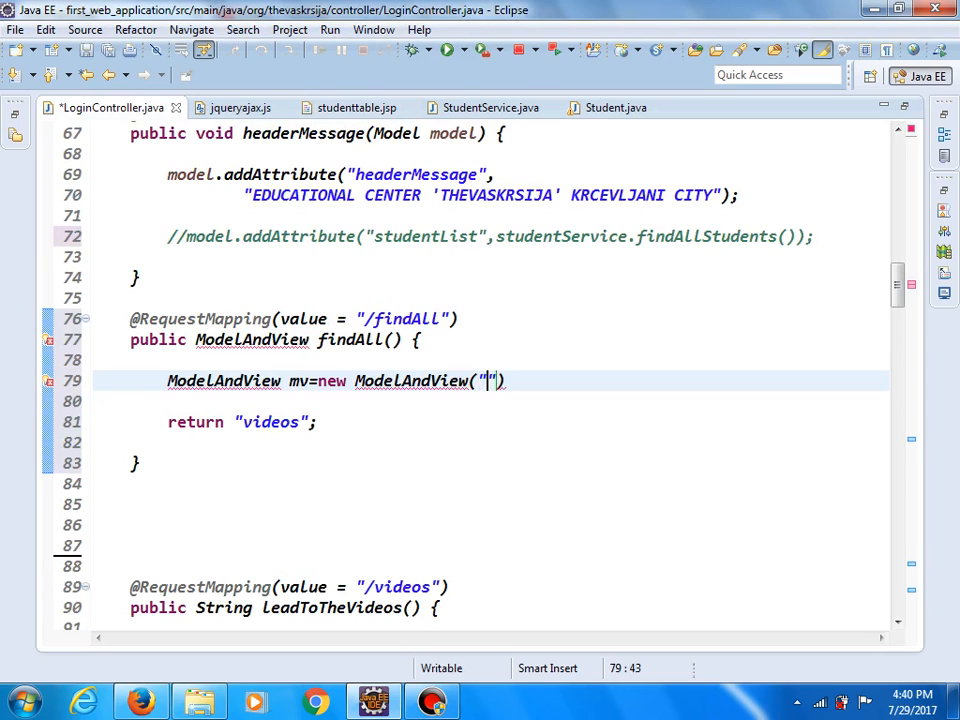
type("studenttable")
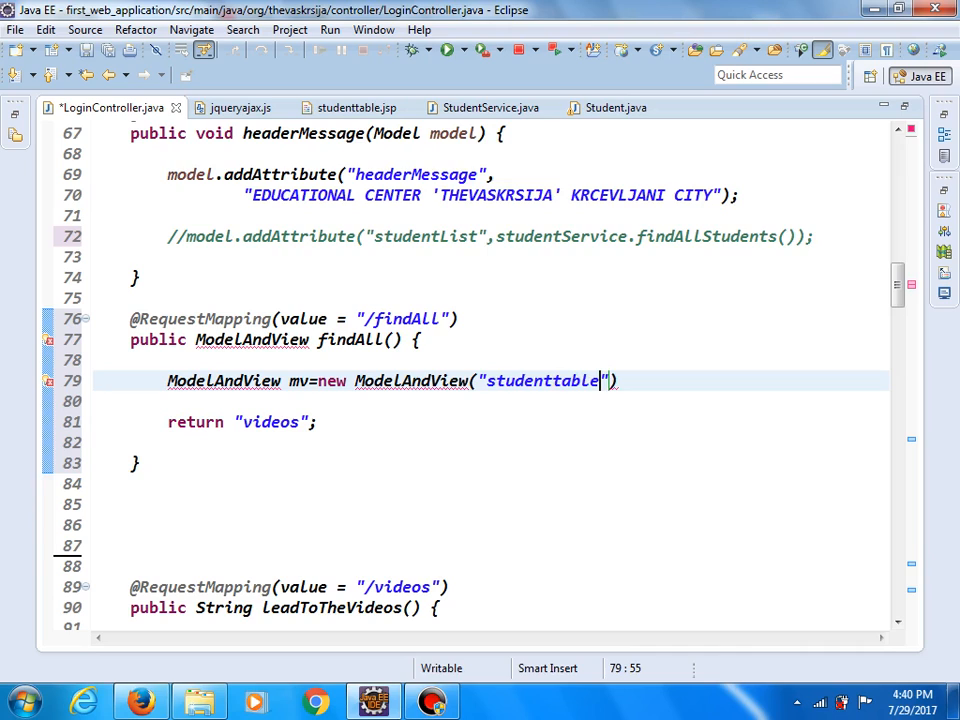
double_click(272, 422)
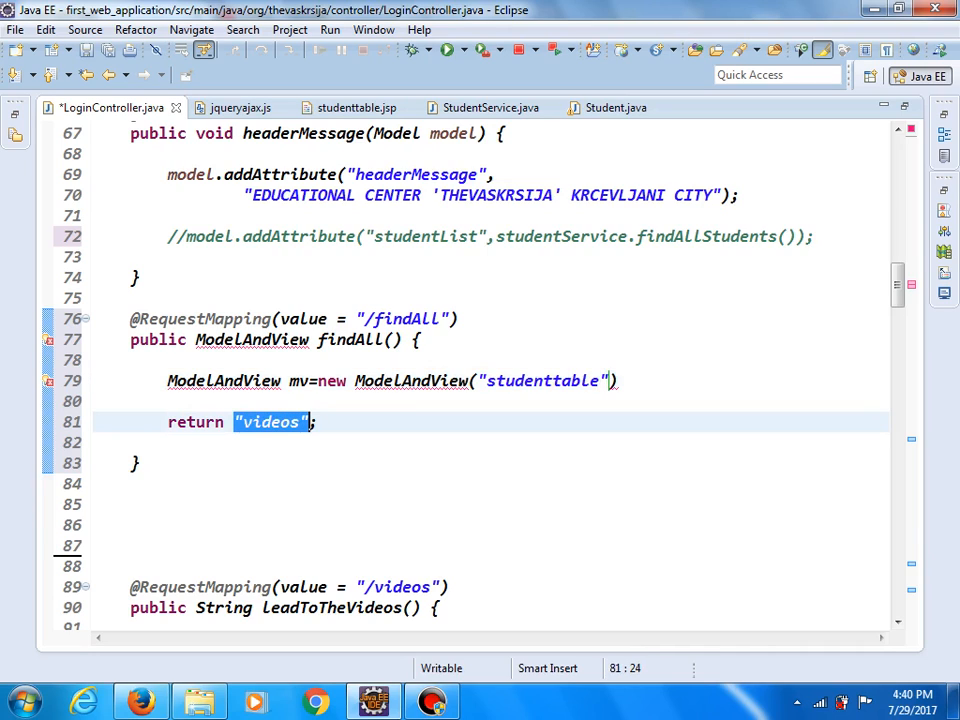
type("mv")
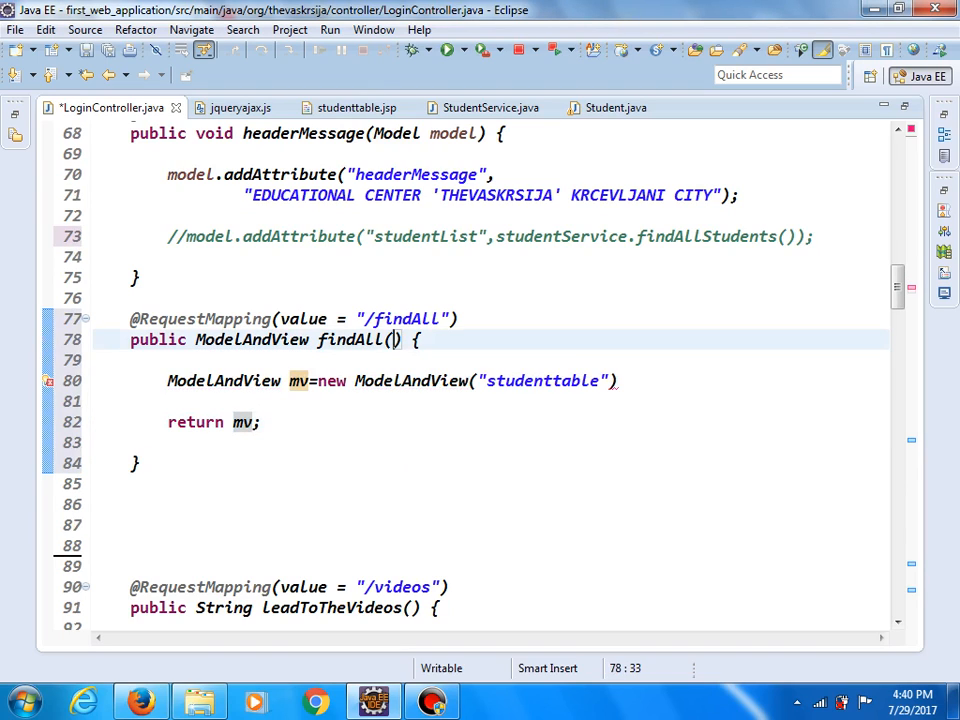
type("#")
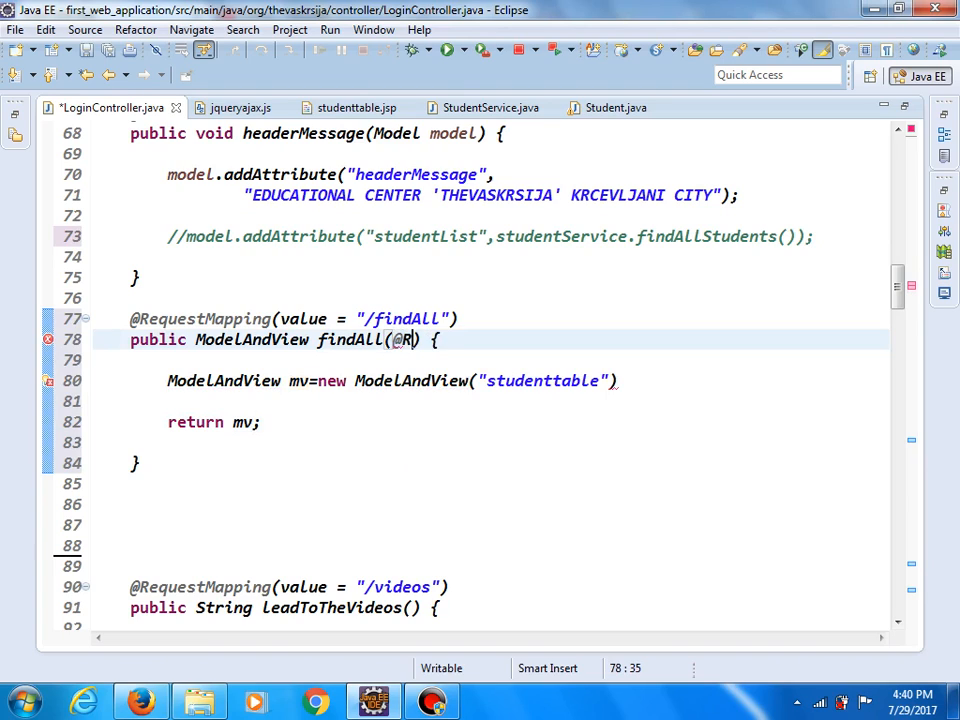
type("equest")
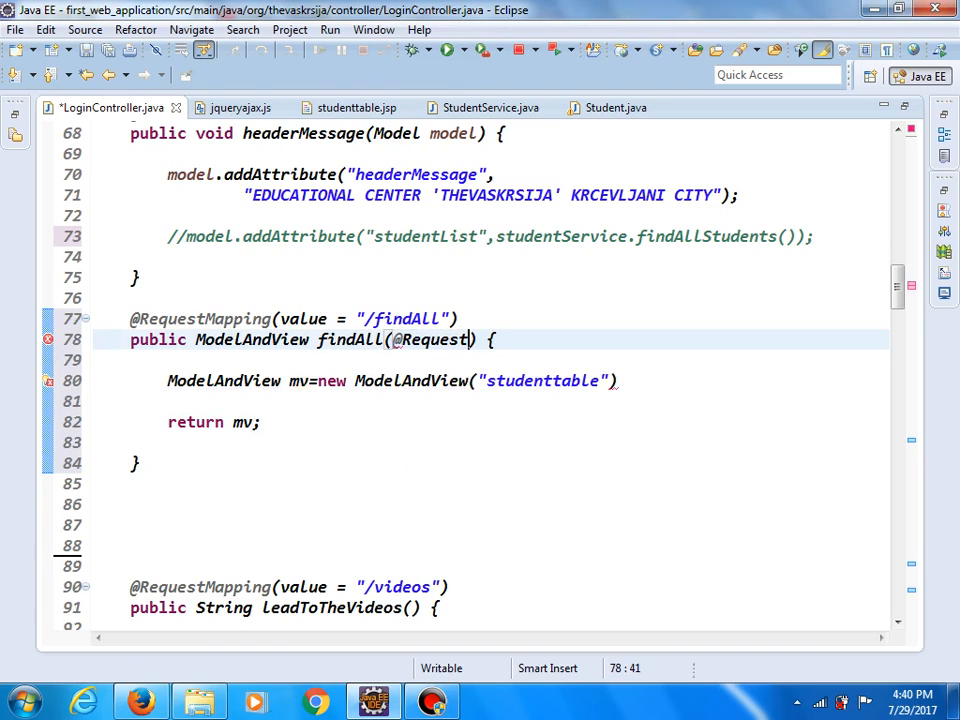
type("Param Map<String,>")
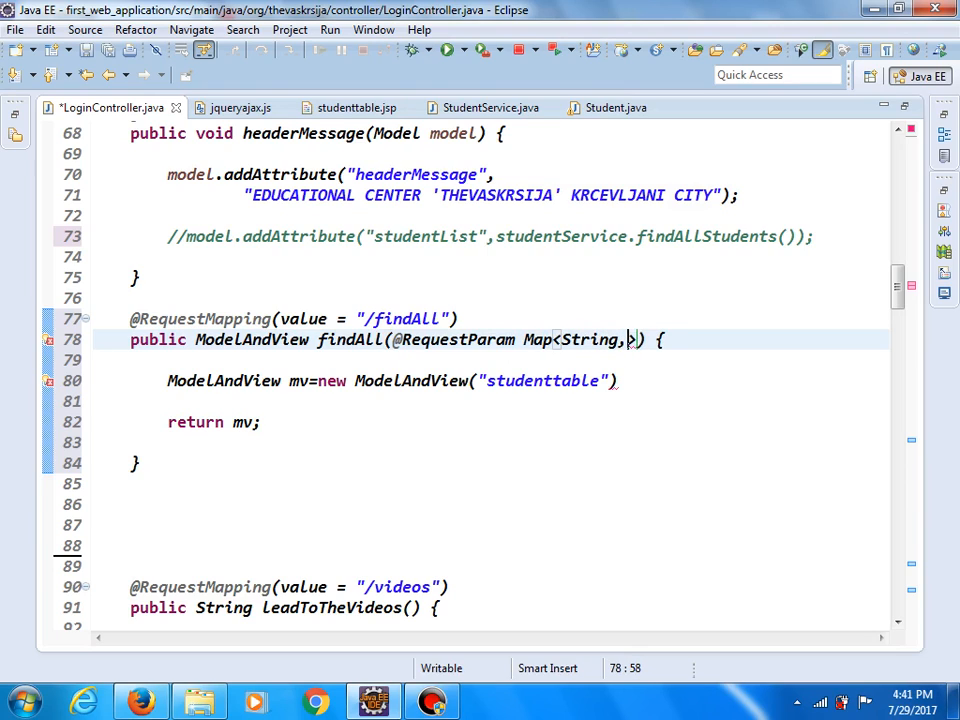
type("String")
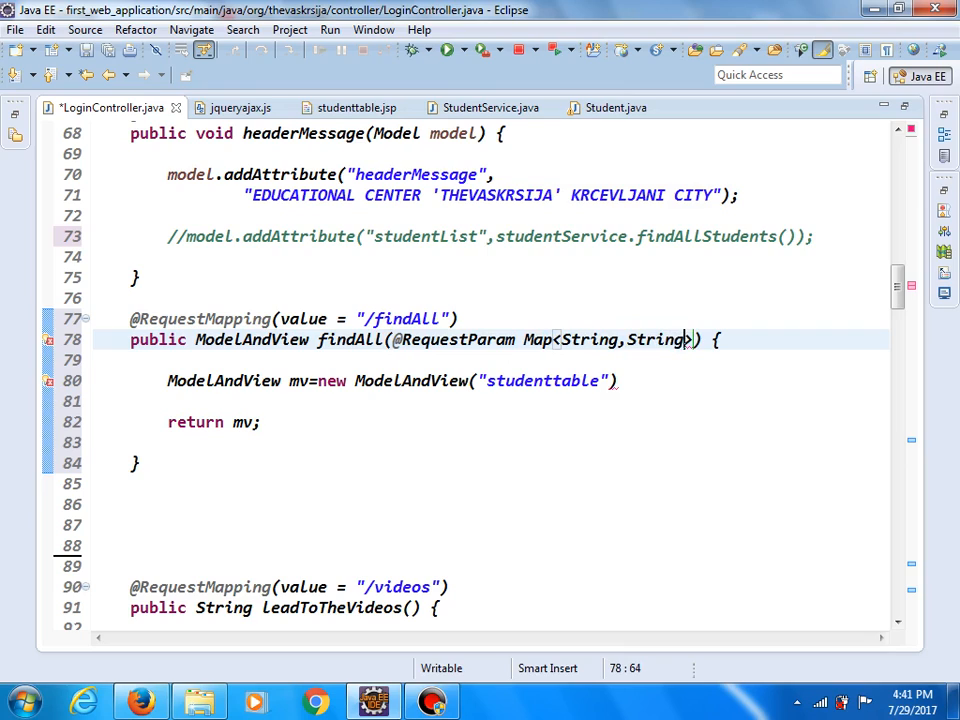
type(">")
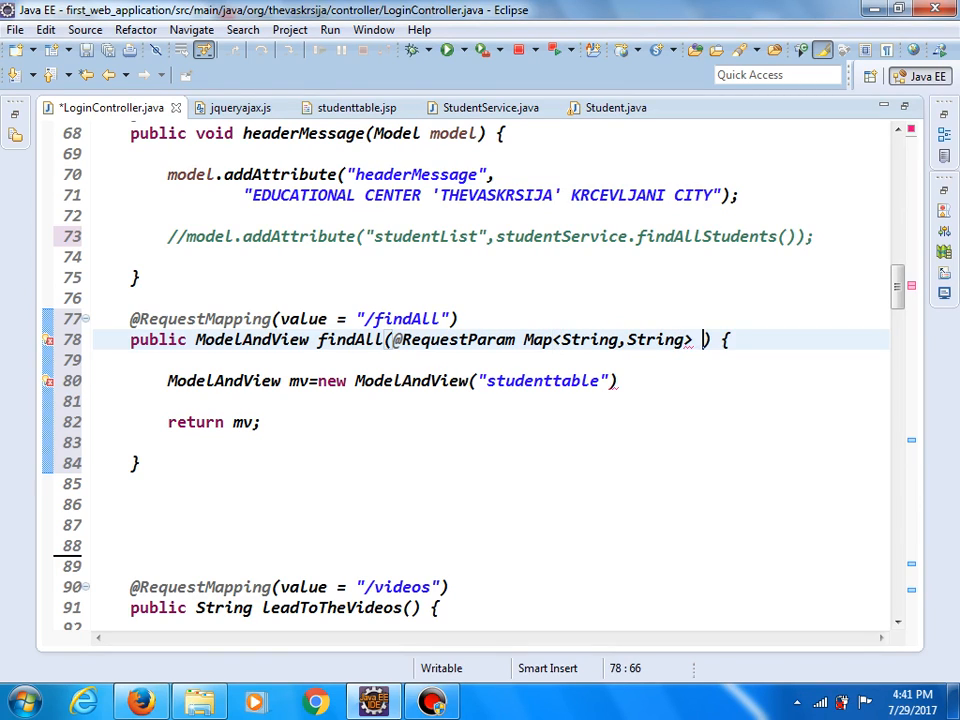
type("map")
left_click(392, 380)
type(";")
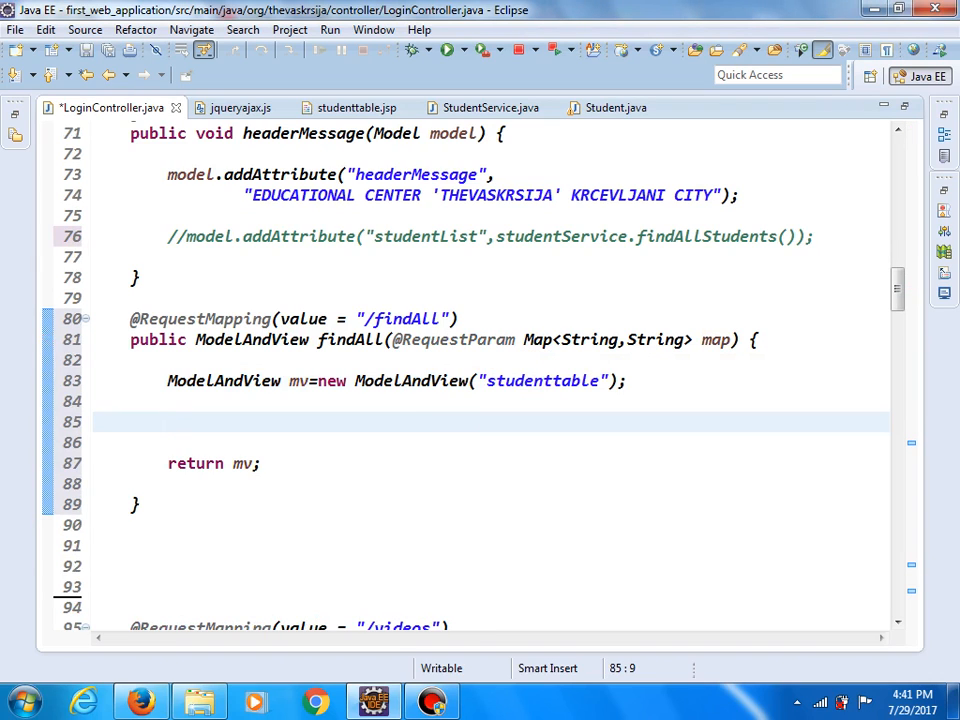
Declare String fieldName,ascOrDes; and int rn=0; inside findAll.
type("s")
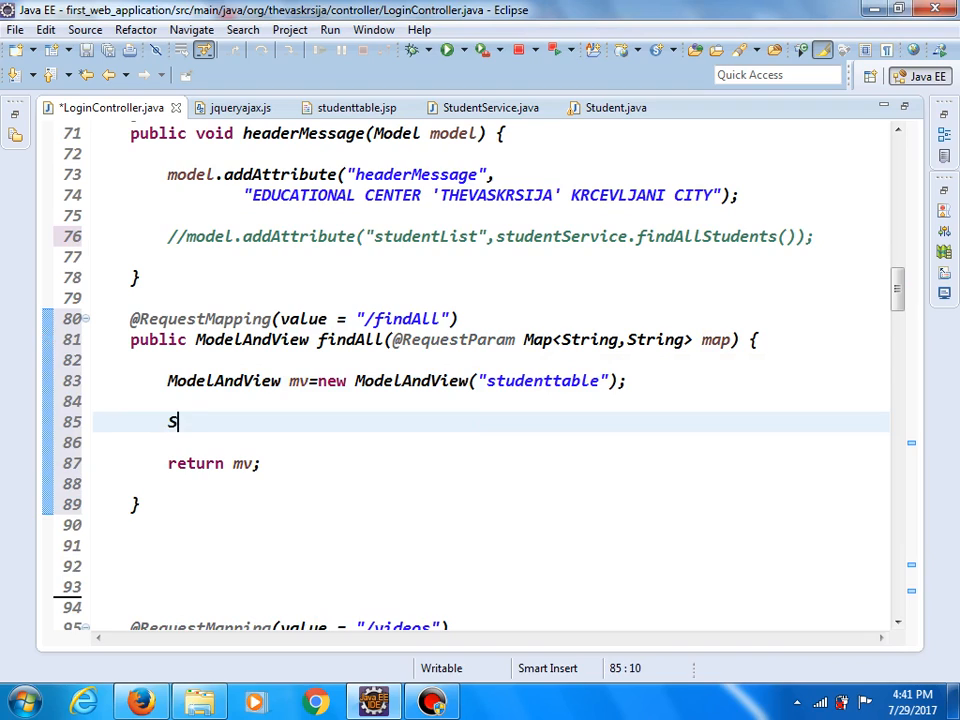
type("tring")
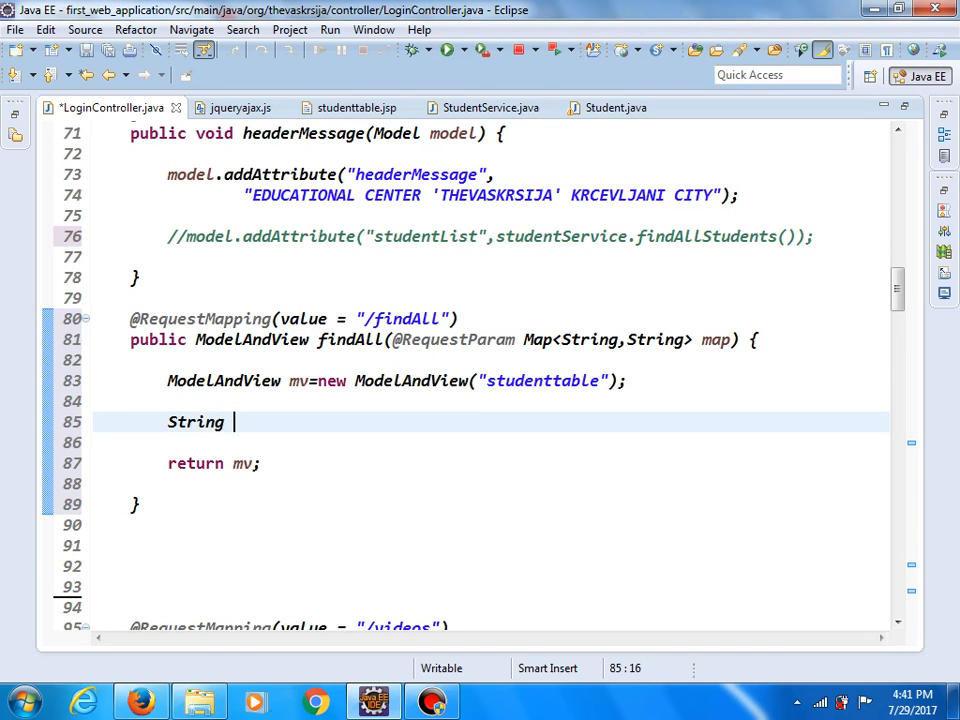
type("fi")
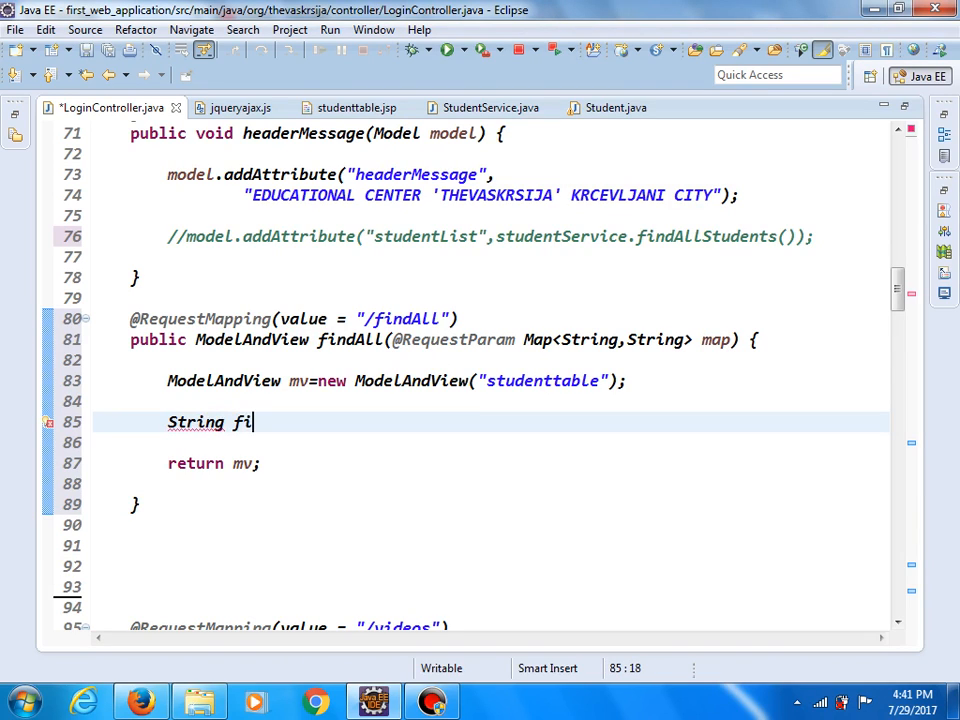
type("eld")
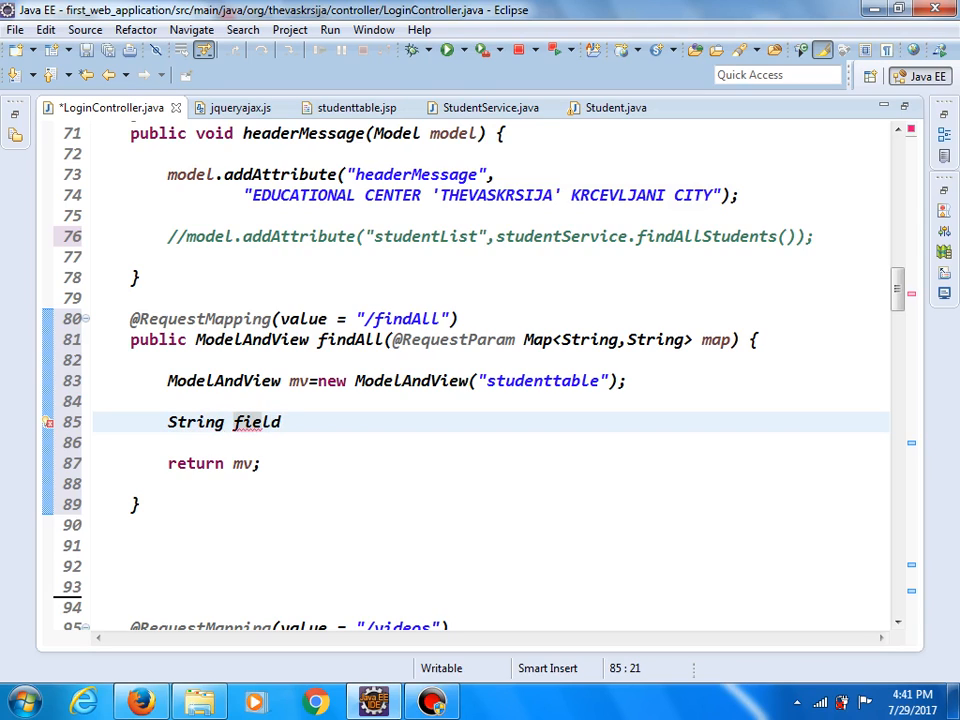
type("Name")
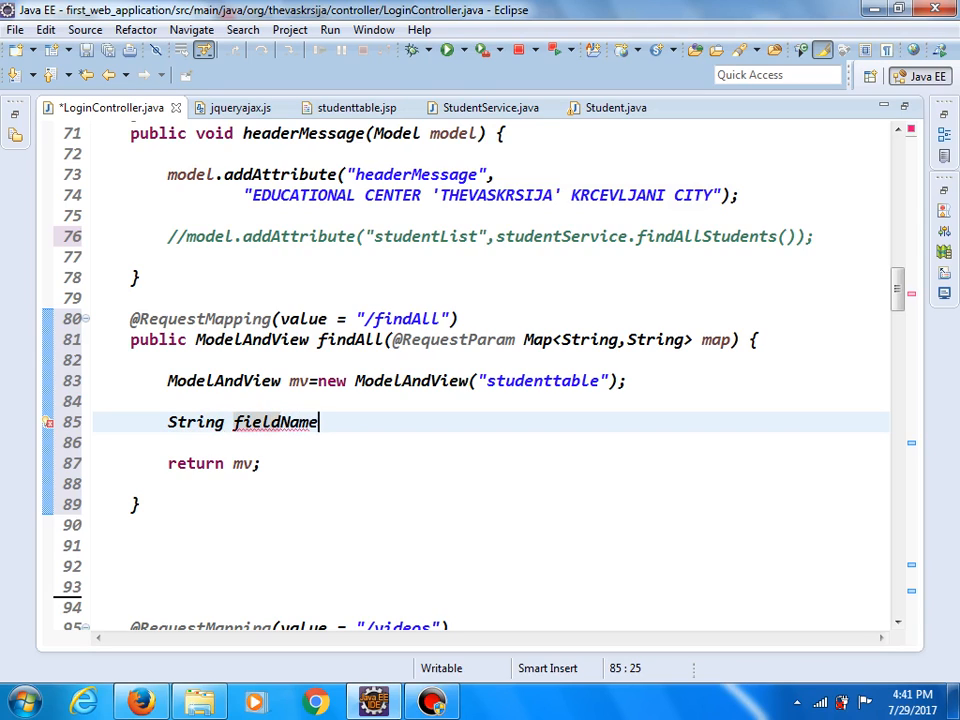
type(",")
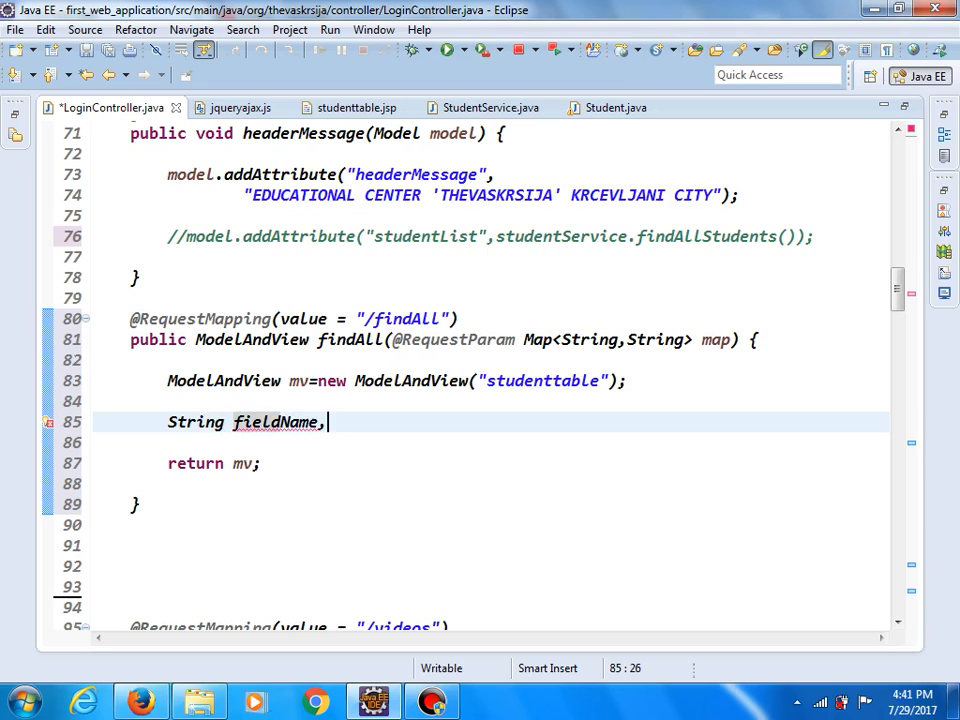
type("asc")
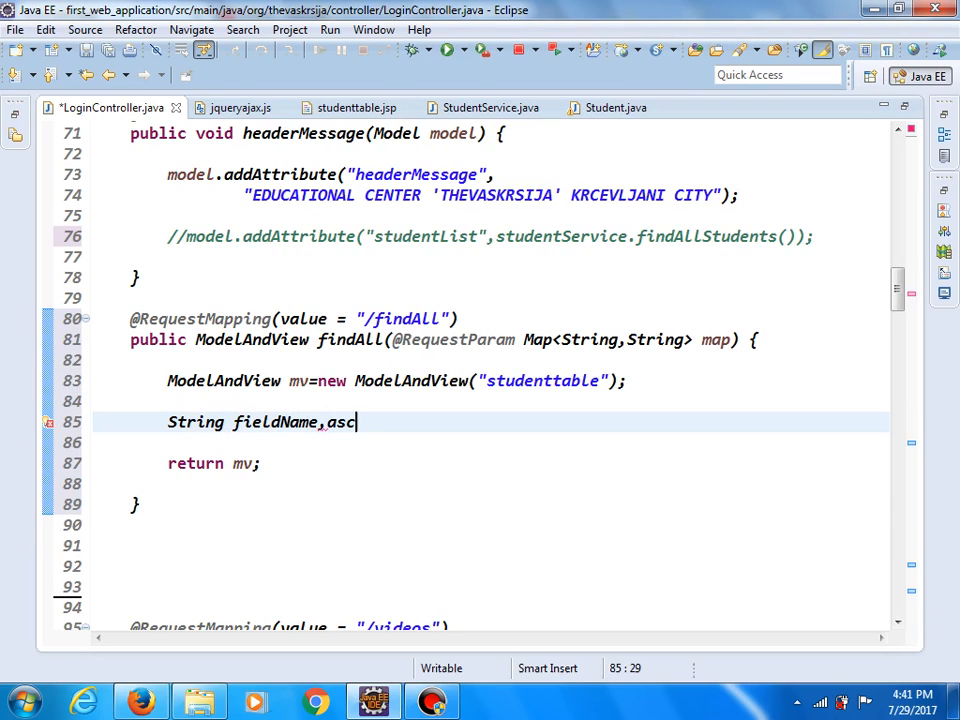
type("OrDes")
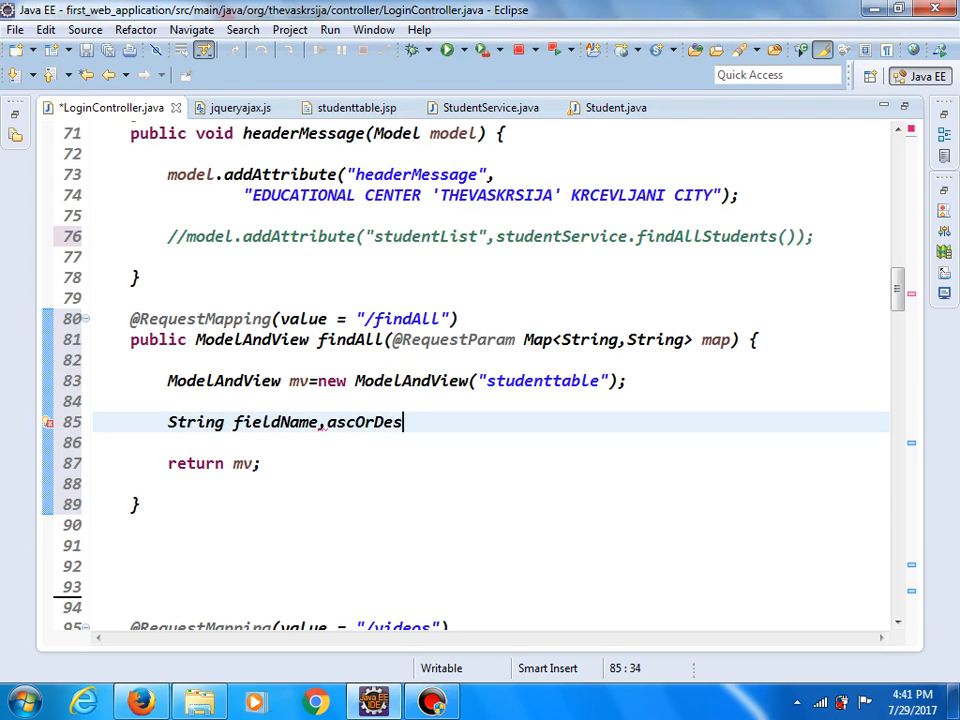
type(";")
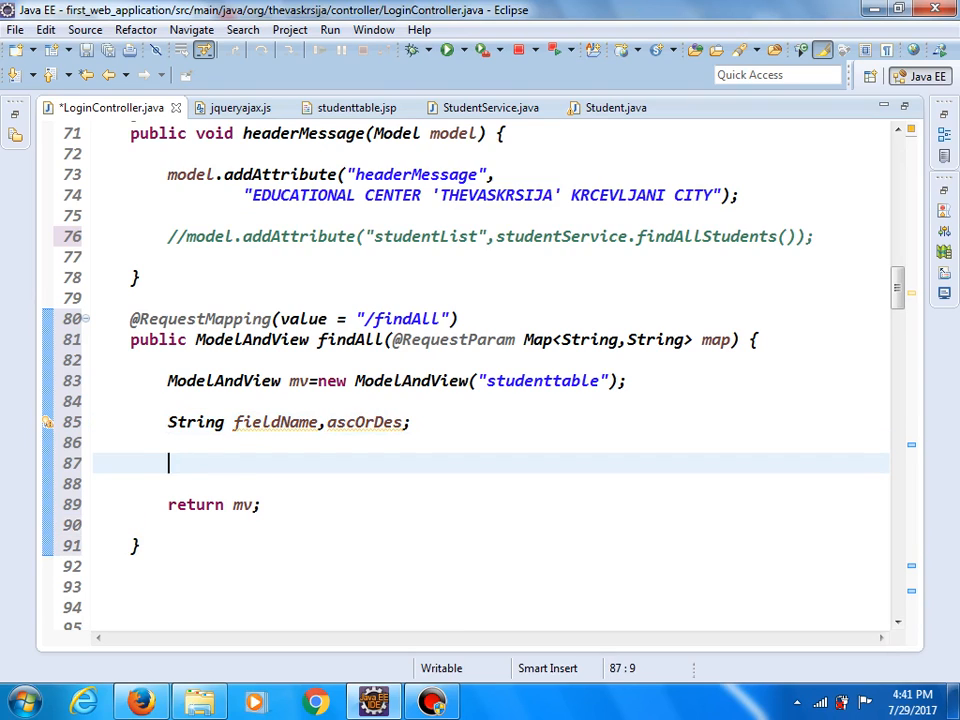
type("int")
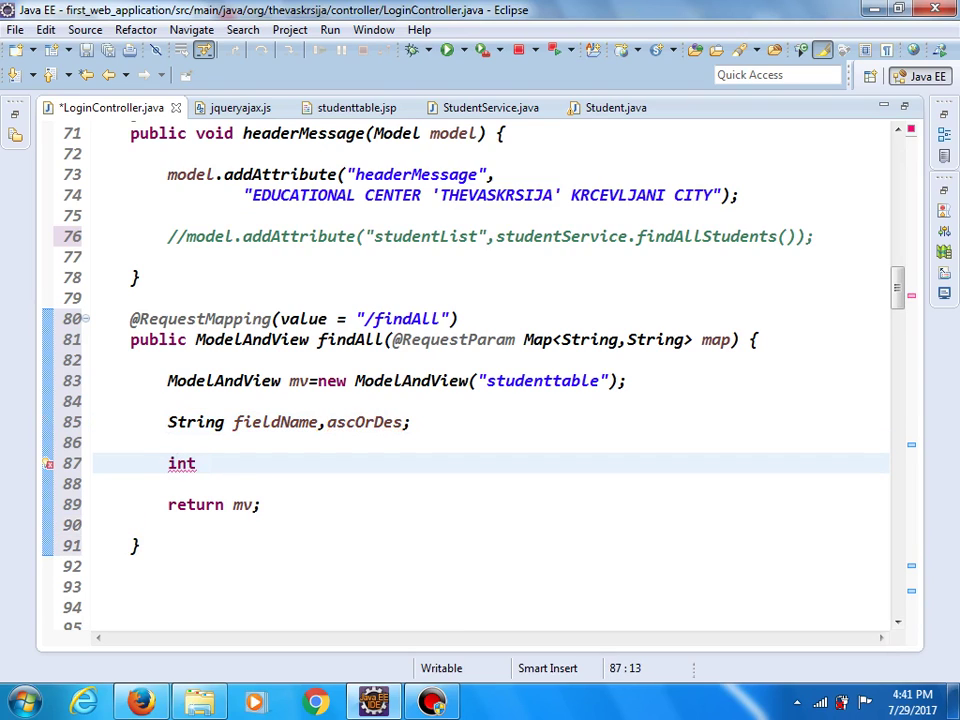
type("rn")
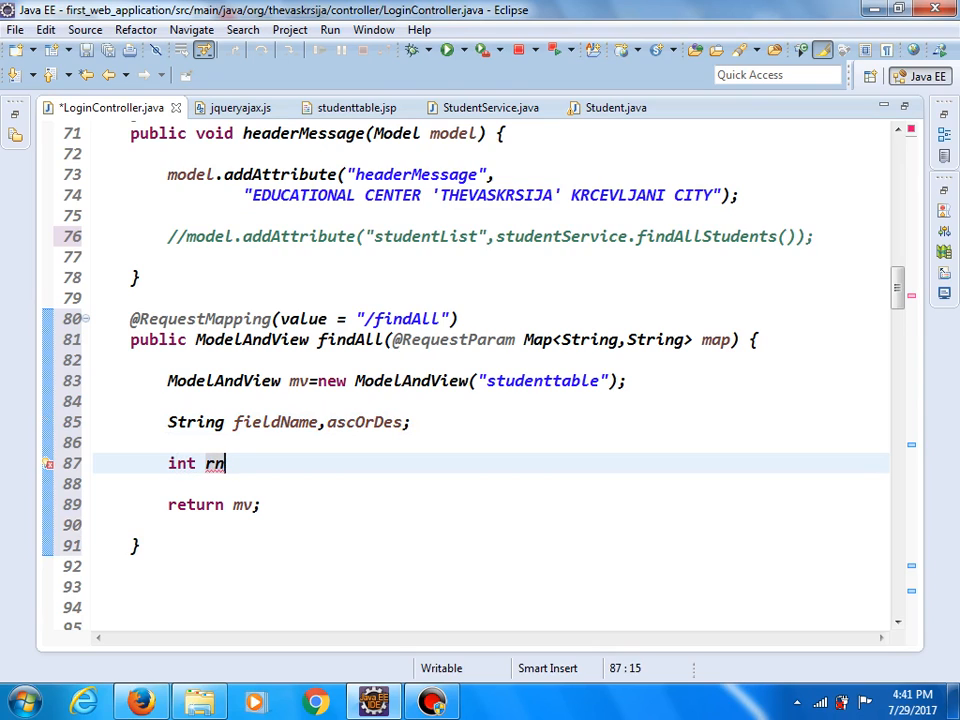
type("=0;")
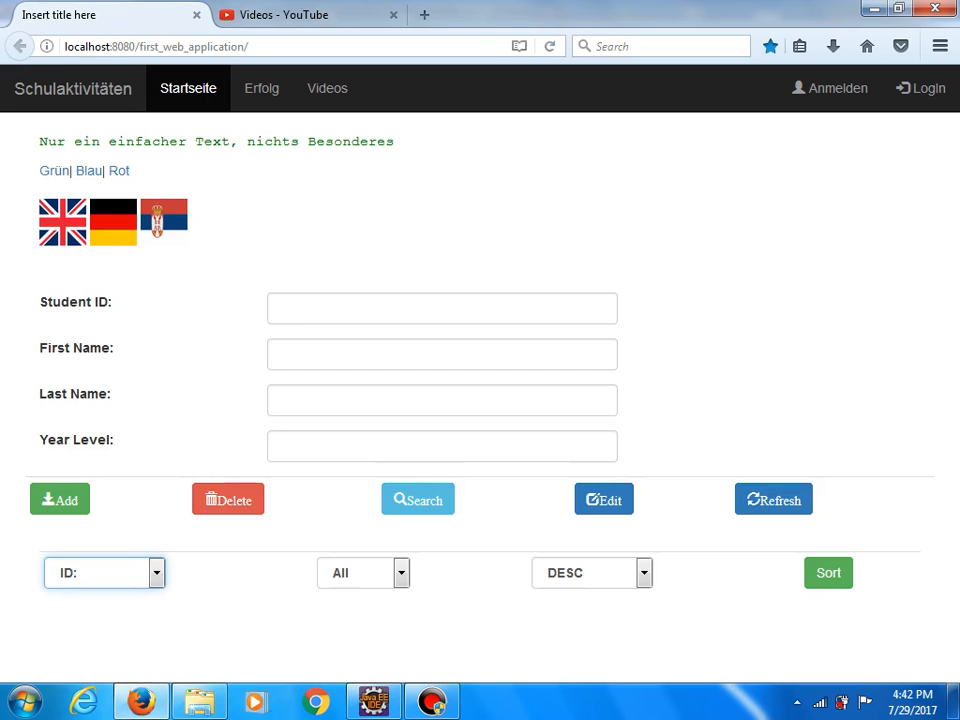
left_click(372, 700)
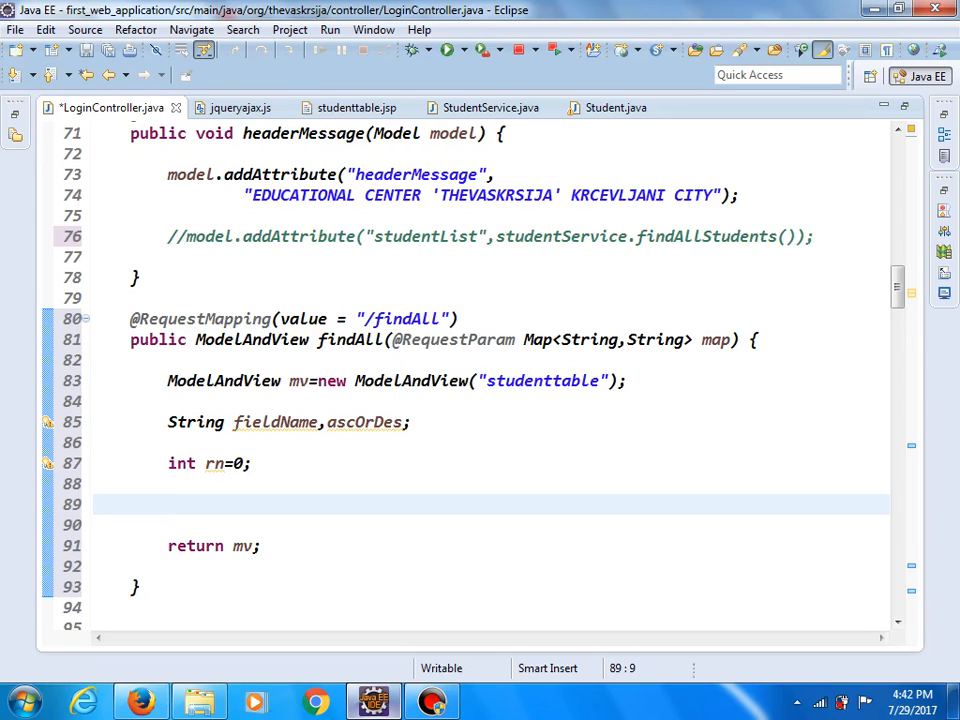
Begin if(map.get("RN") after checking the RN key sent by the ajax request.
type("if")
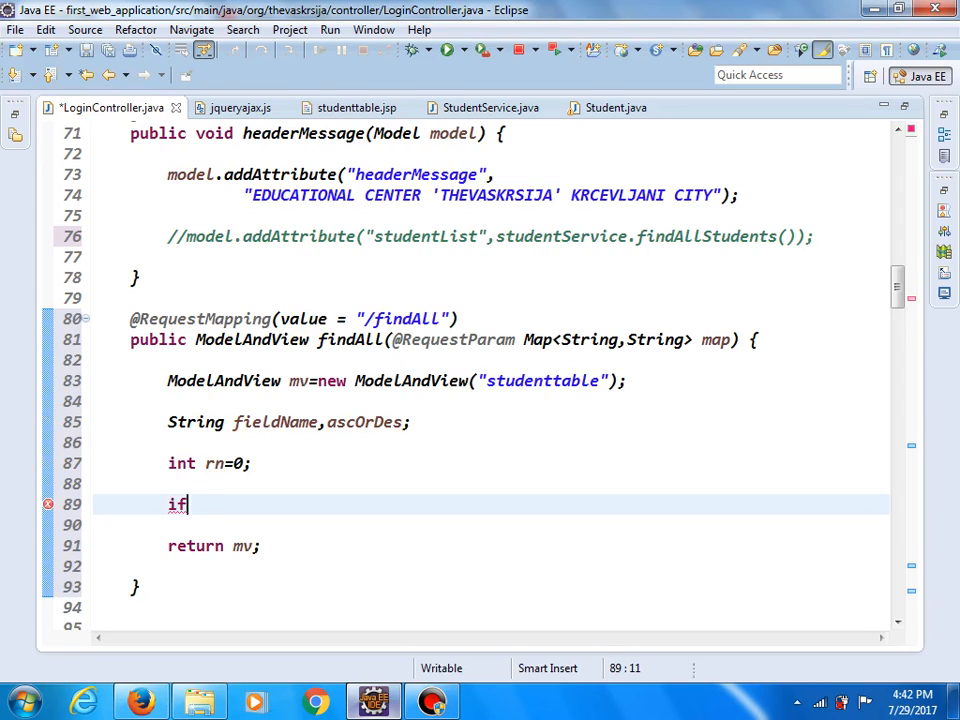
type("()")
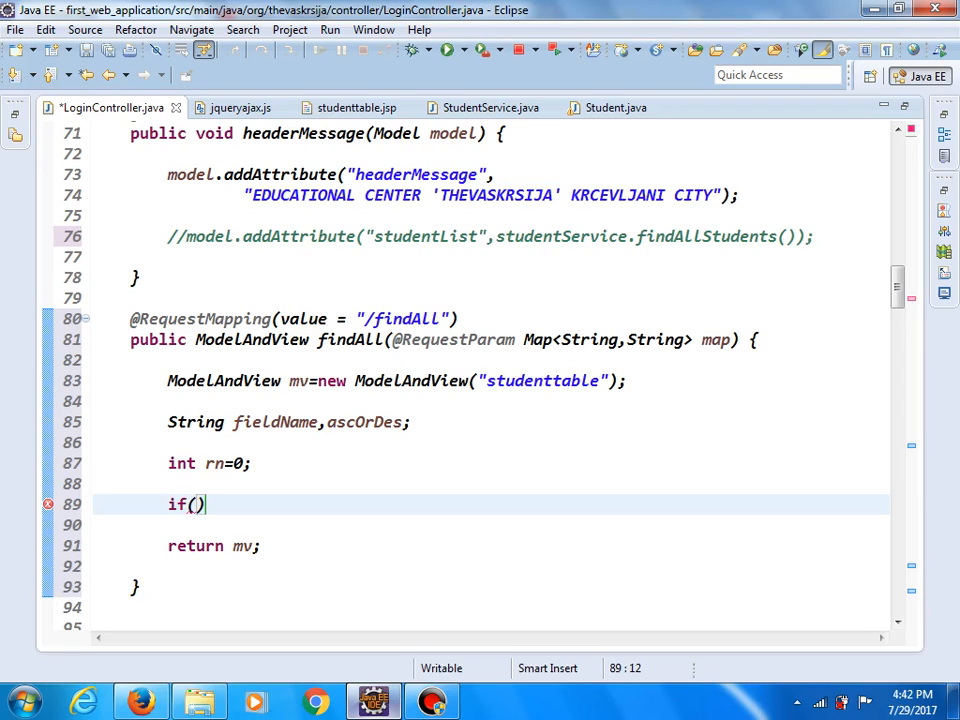
type("map")
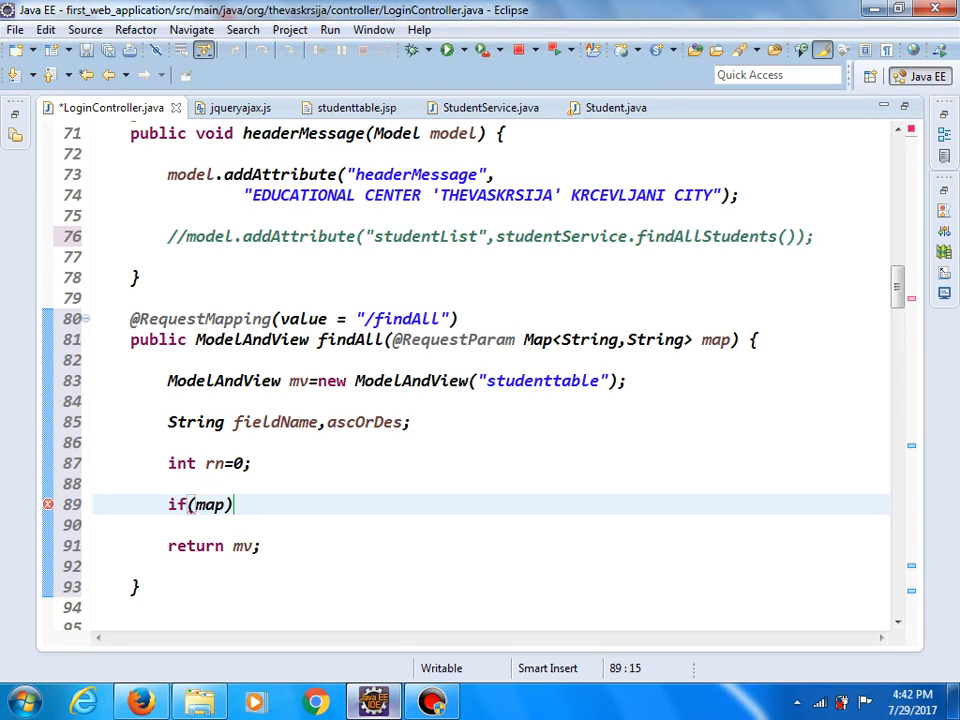
type(".get")
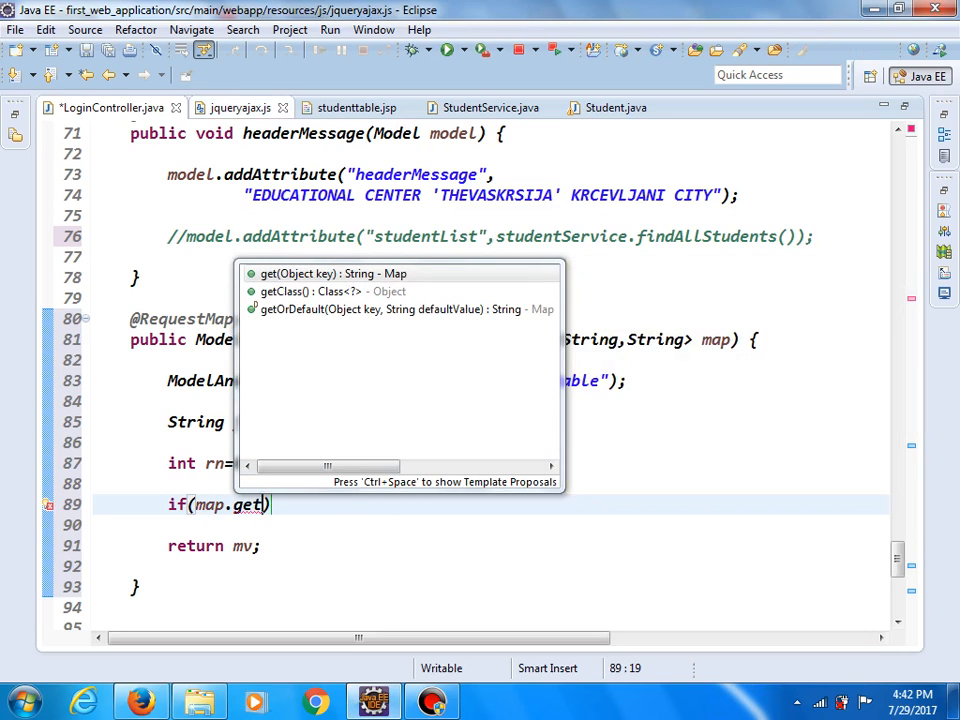
left_click(240, 108)
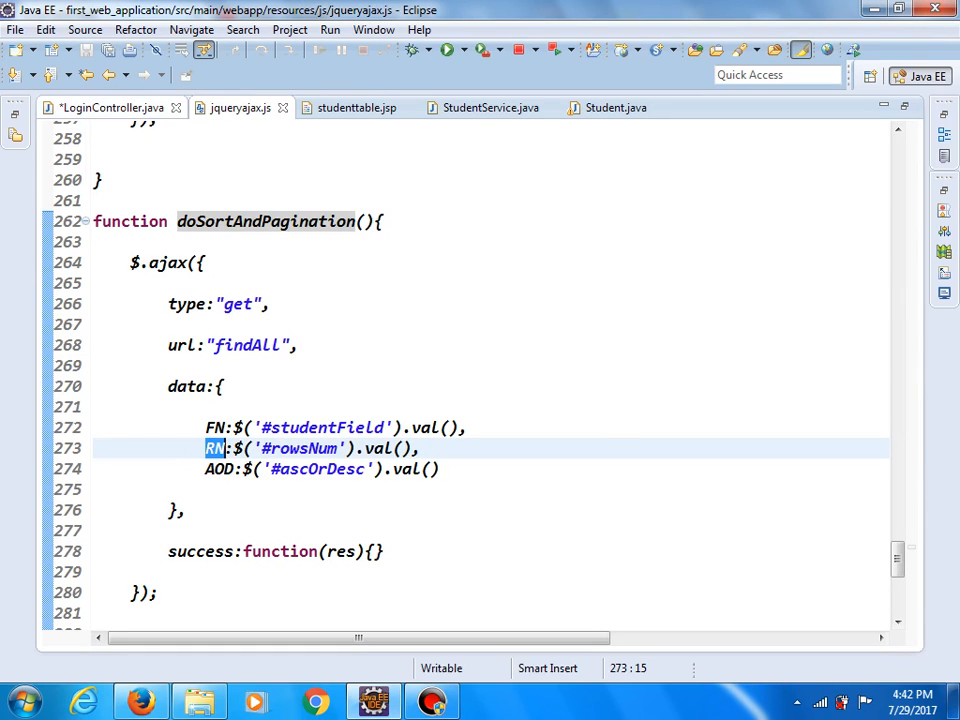
left_click(116, 108)
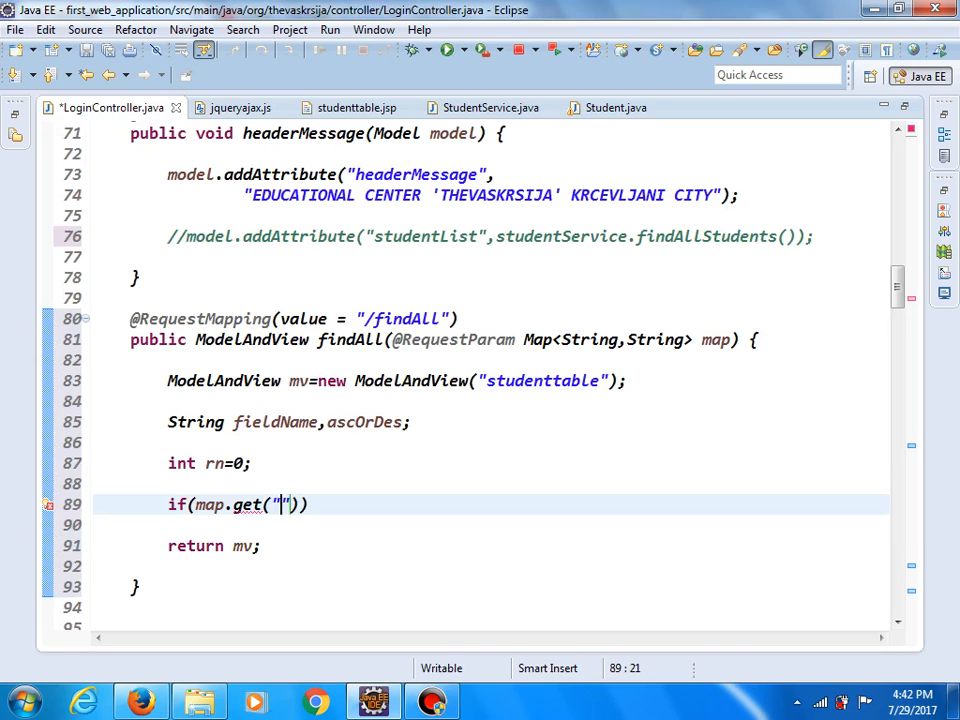
type("RN")
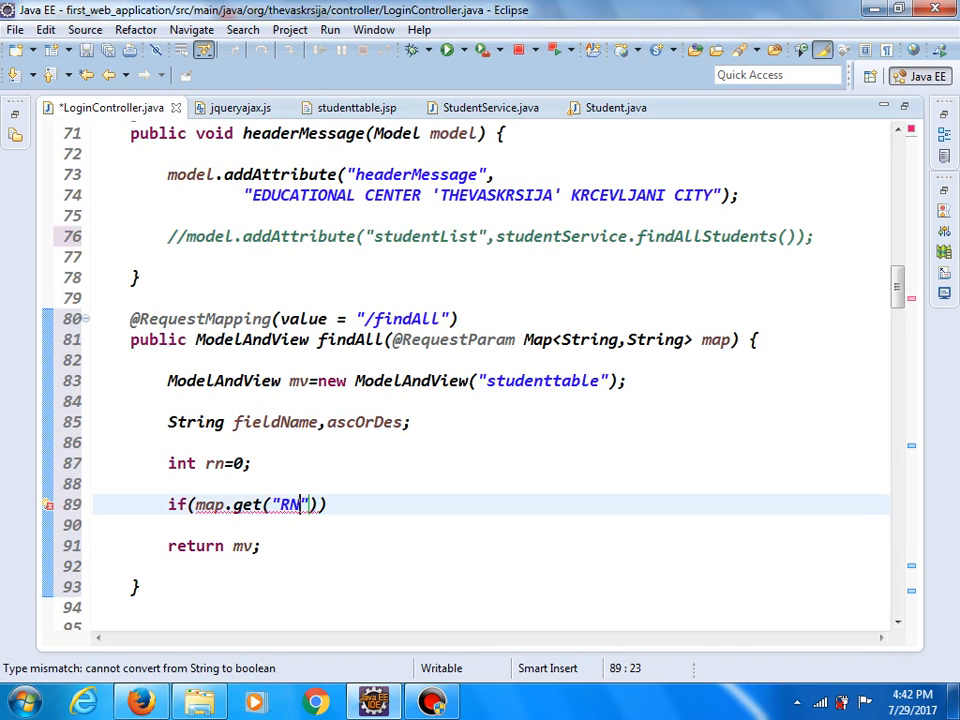
key("Right")
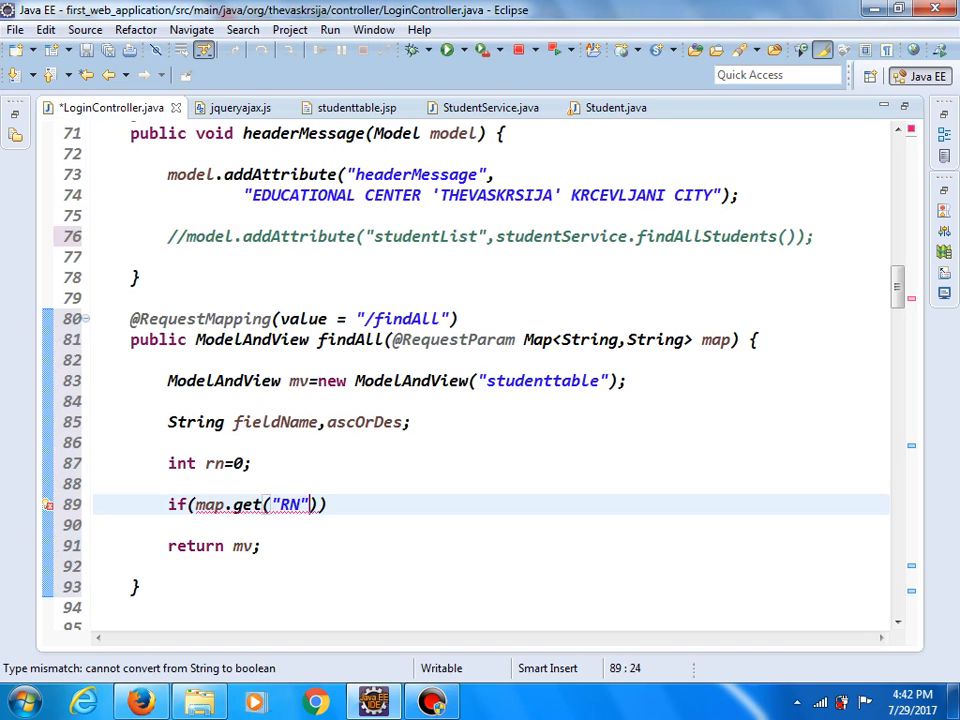
Complete the condition as .equals("ALL")) and start a new line beneath it.
type(".)")
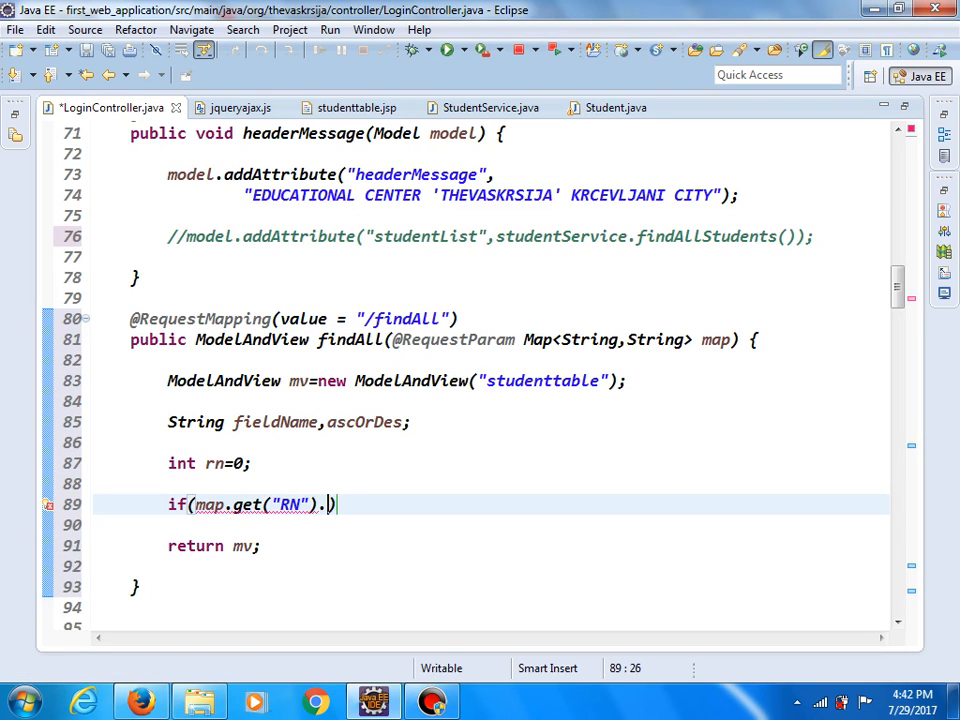
type("equals(\"")
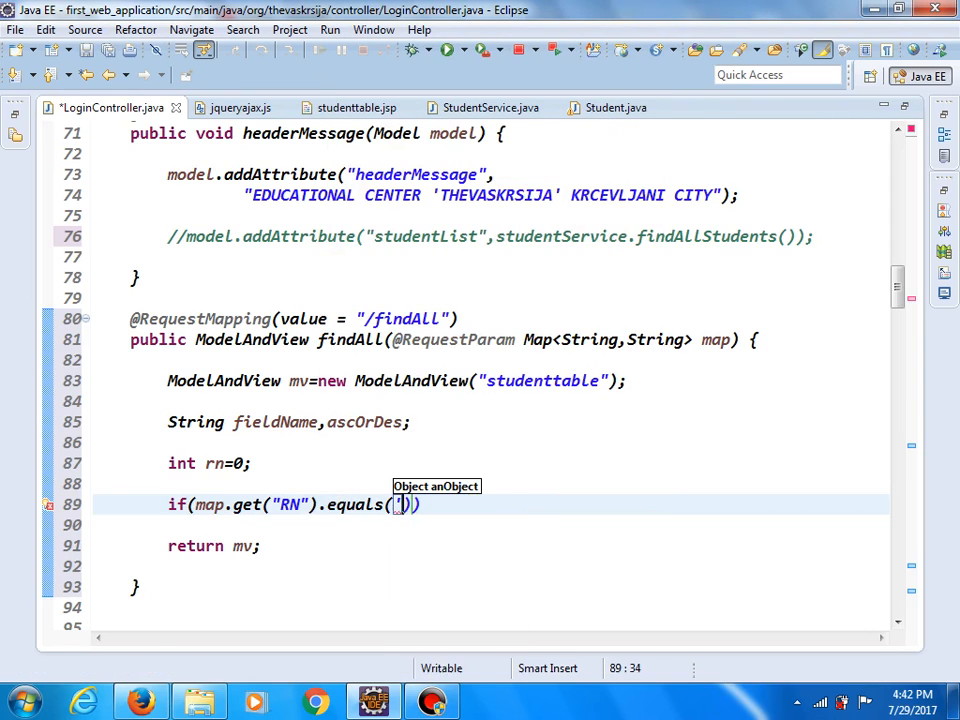
type("A")
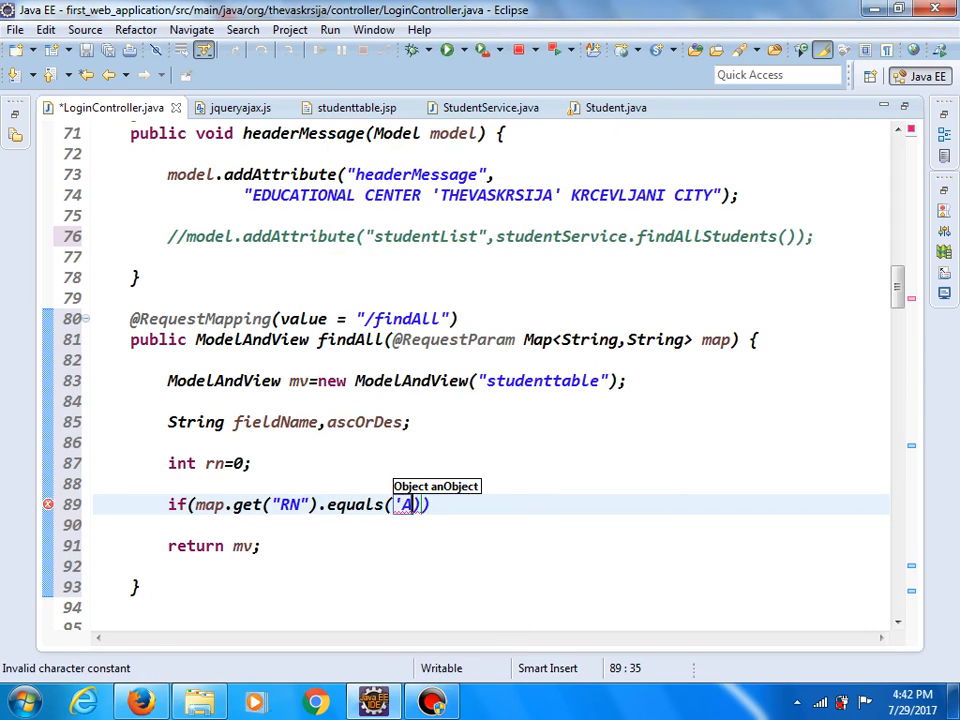
type("LL")
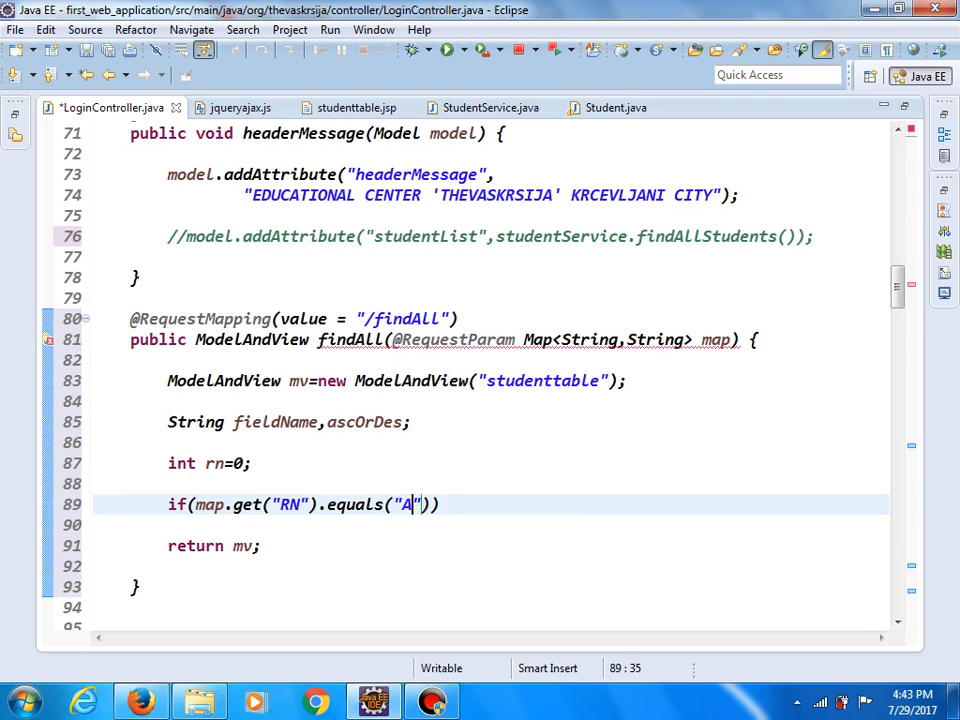
type("LL")
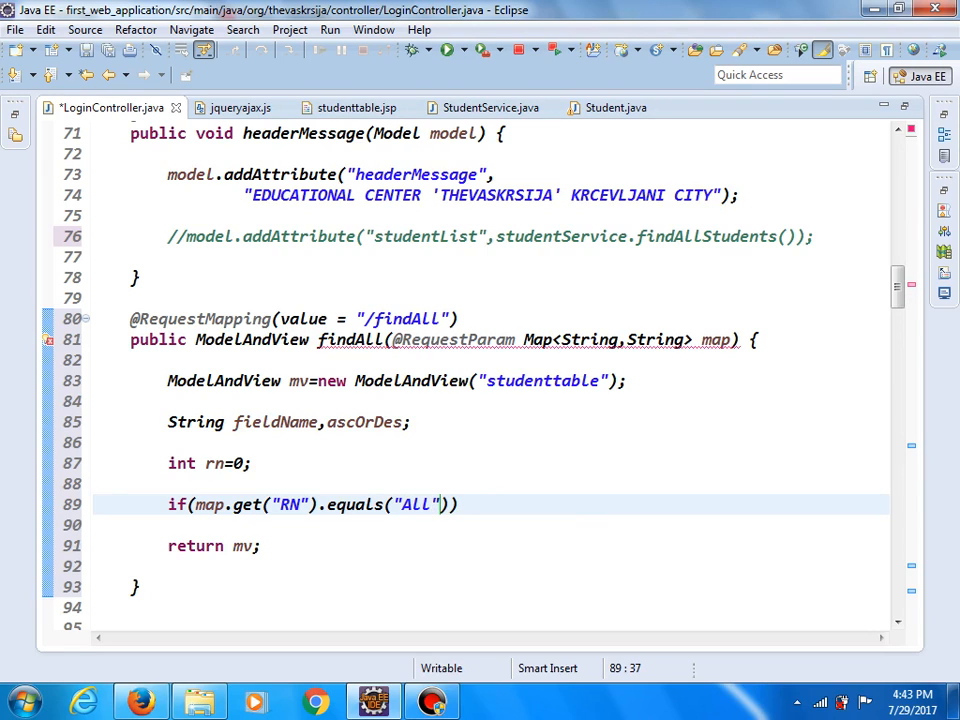
double_click(510, 236)
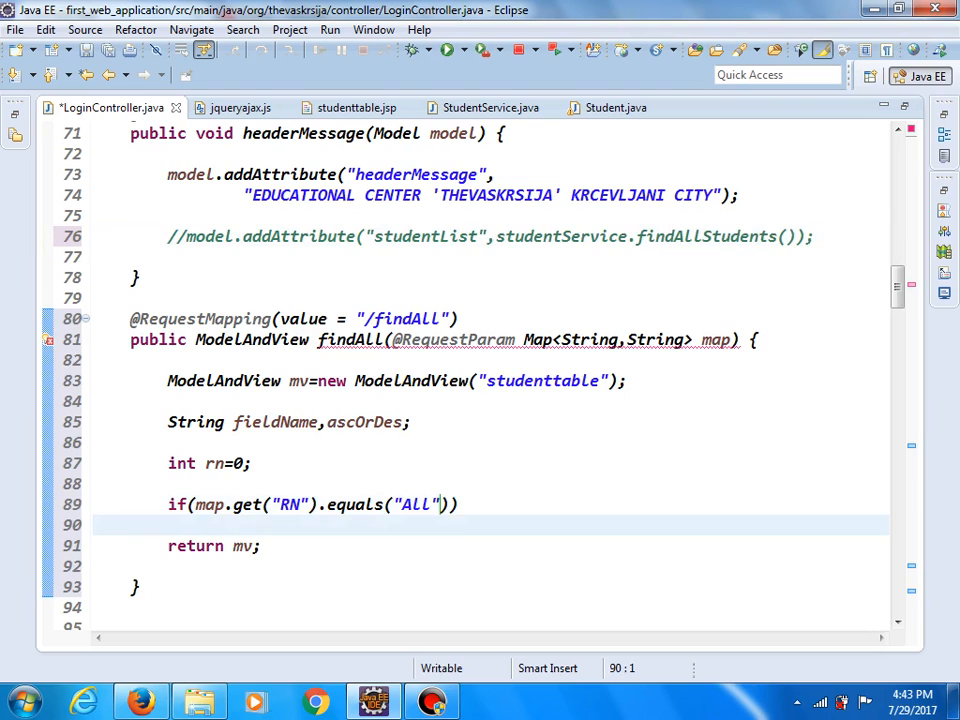
Write rn=studentService.getStudentTableNumOfRows(); under the if and select the undefined method for a quick fix.
type("studentService")
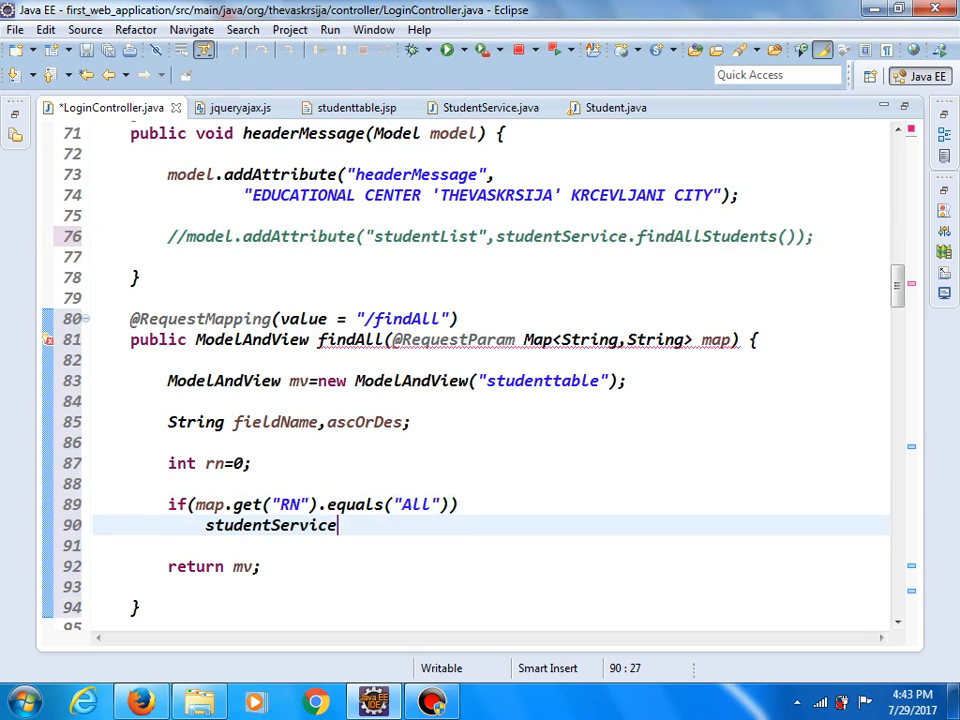
type(".")
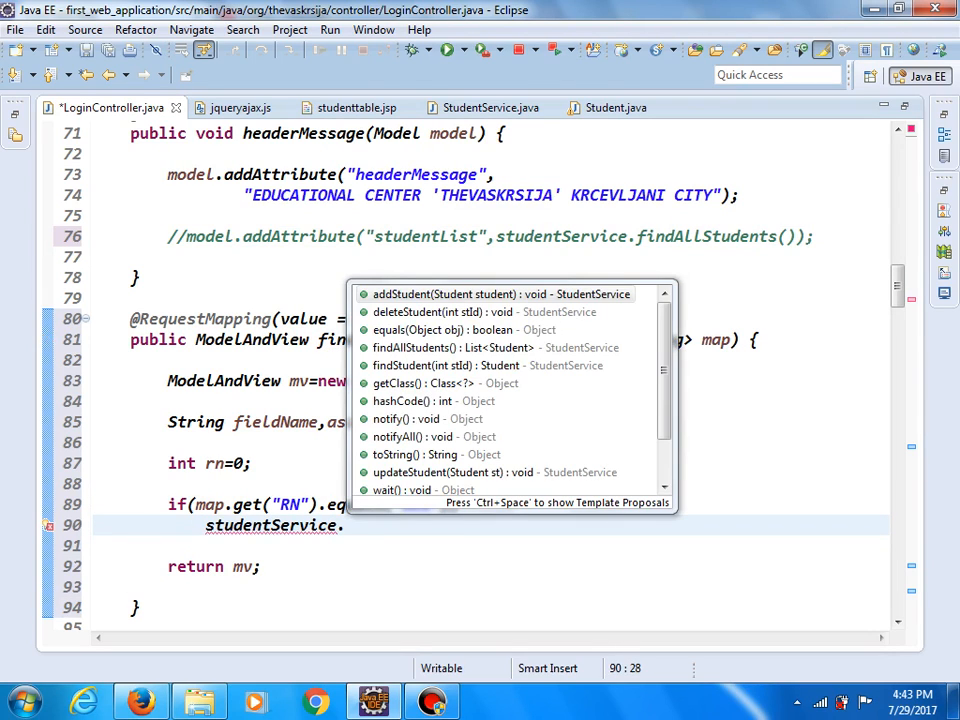
type("g")
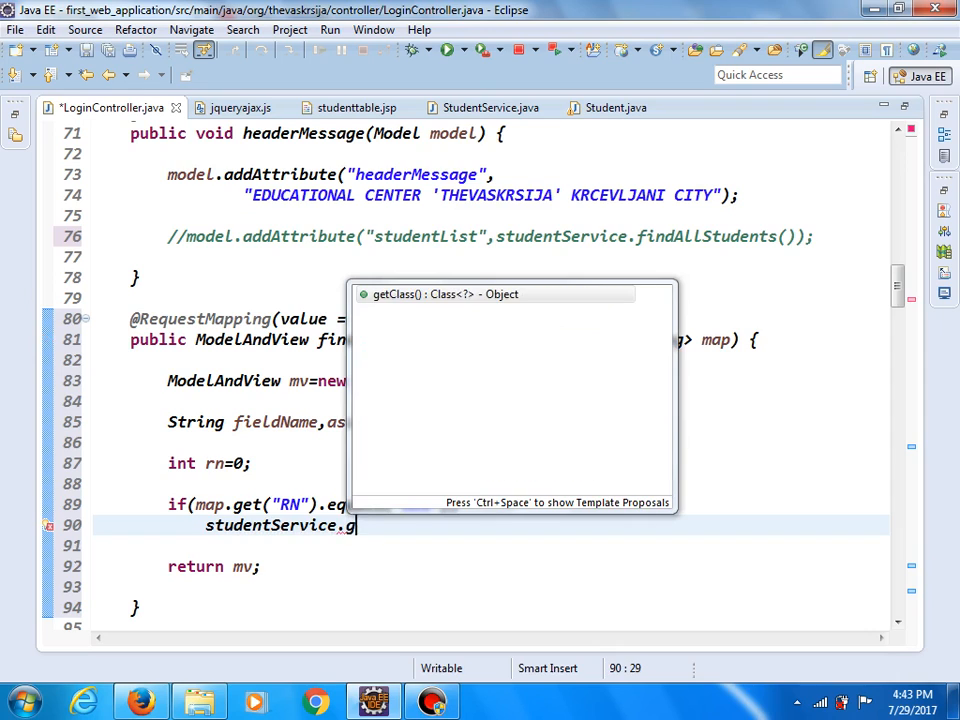
type("etStuden")
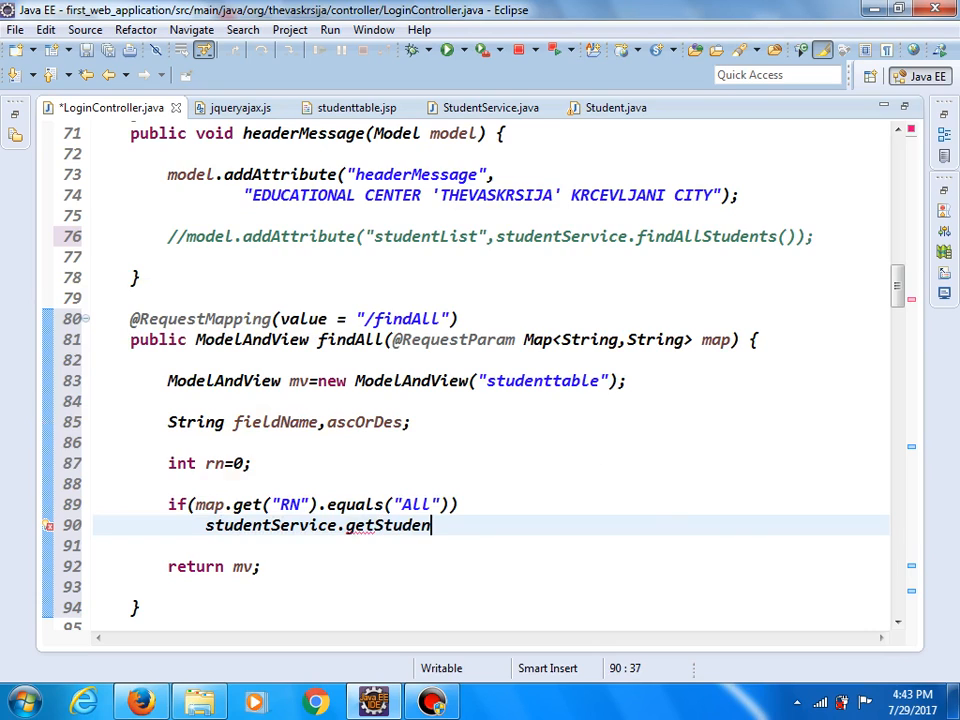
type("tTable")
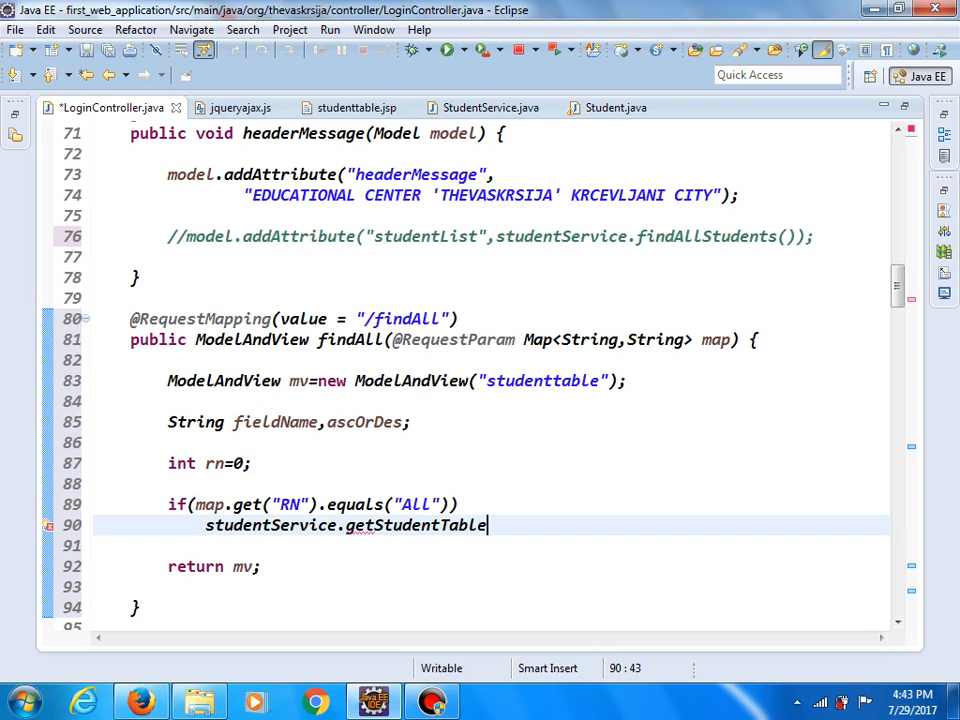
type("NumO")
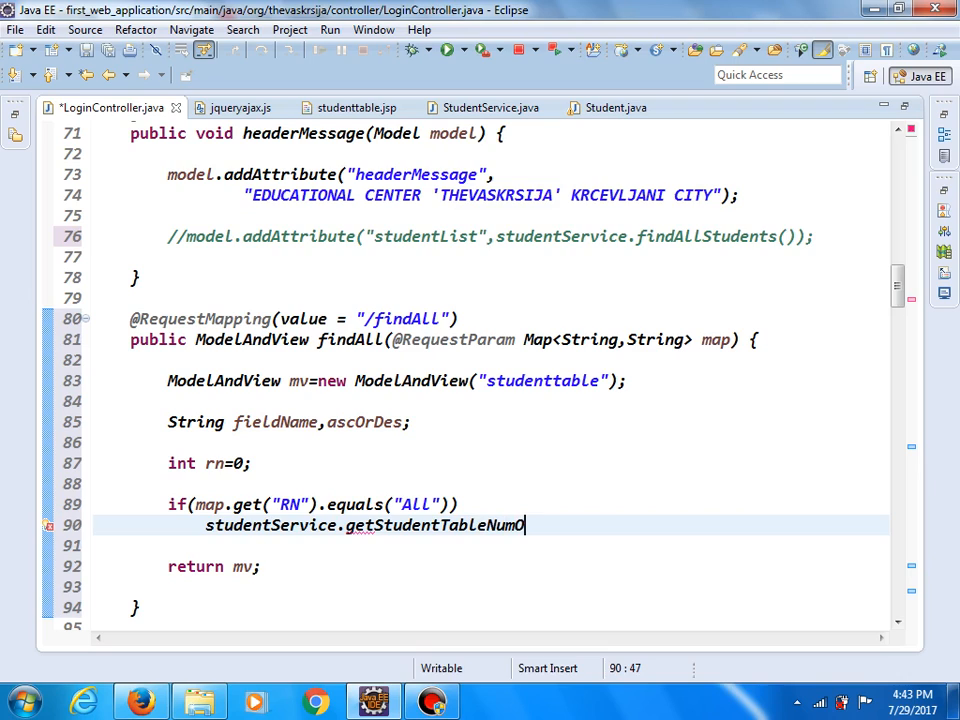
type("OfRows")
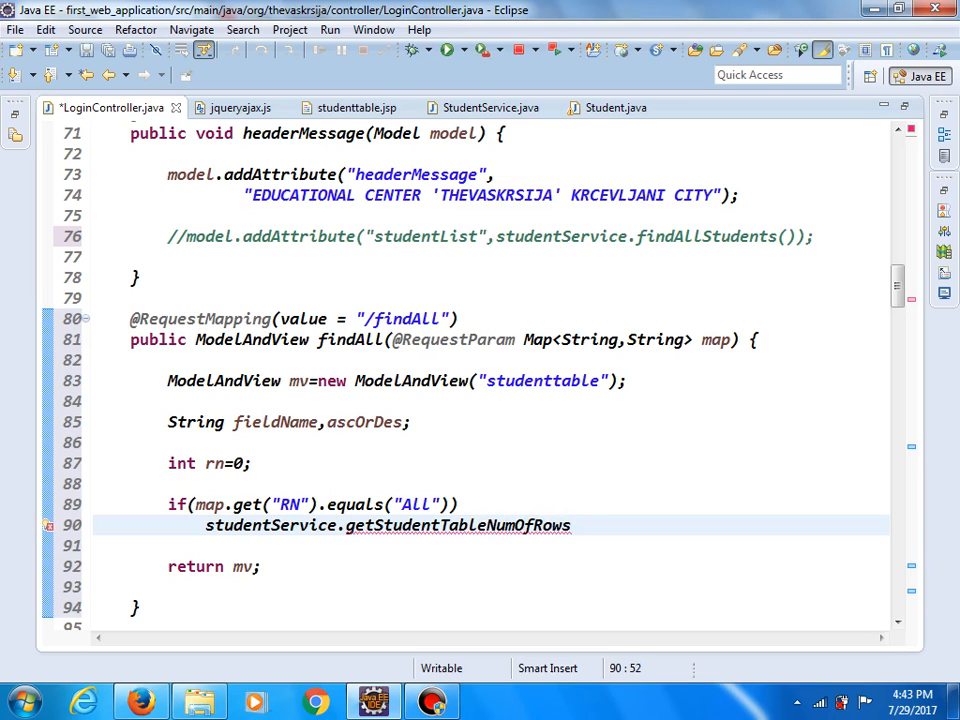
type("()")
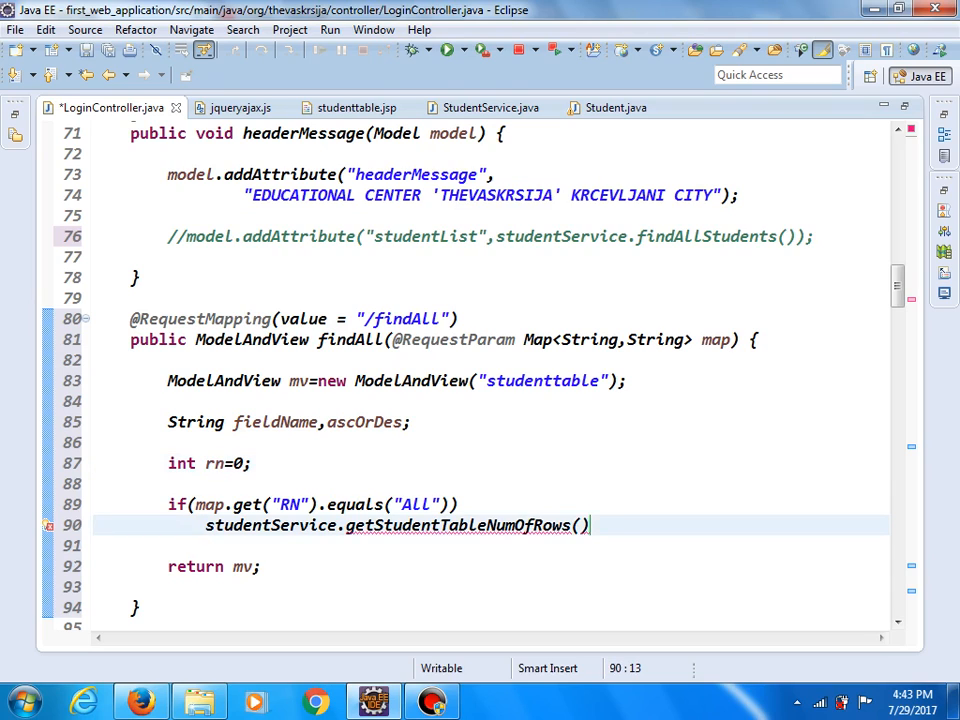
type("rn=")
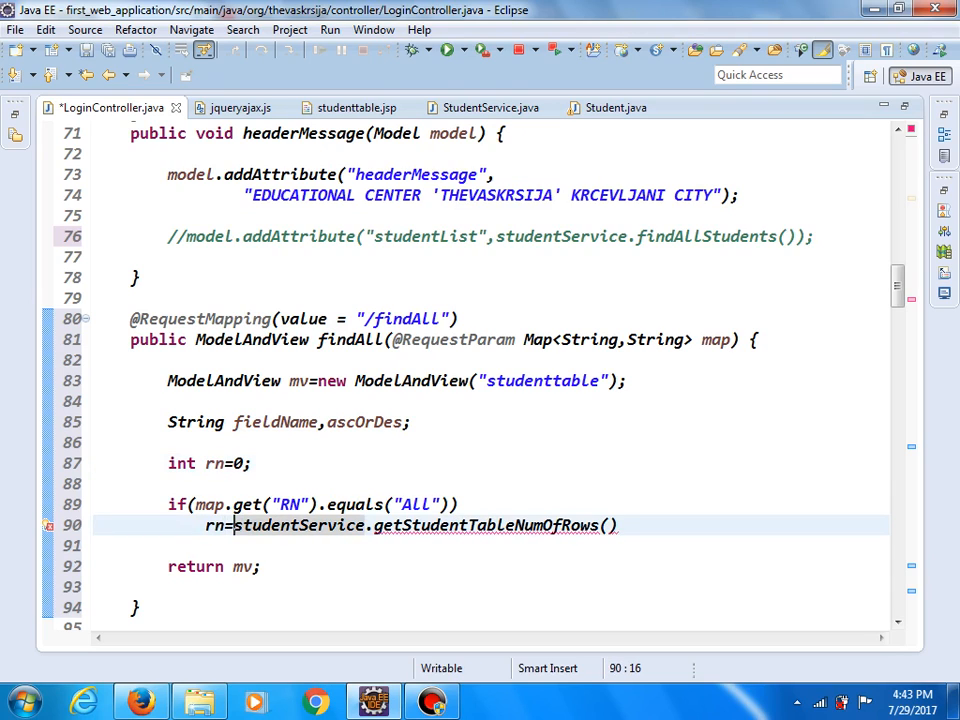
type(";")
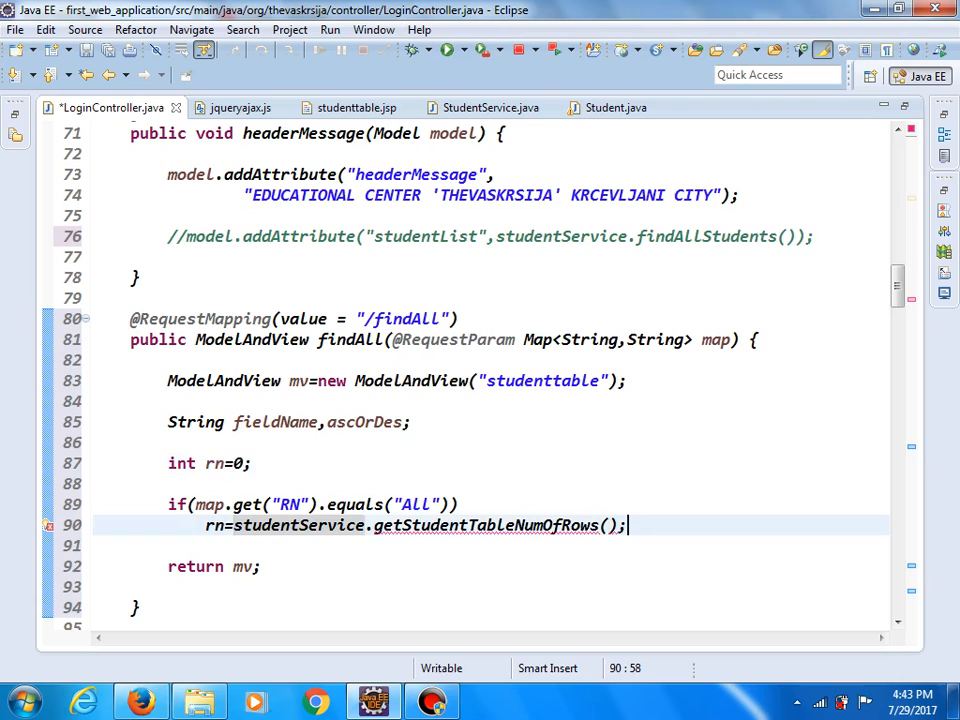
double_click(404, 524)
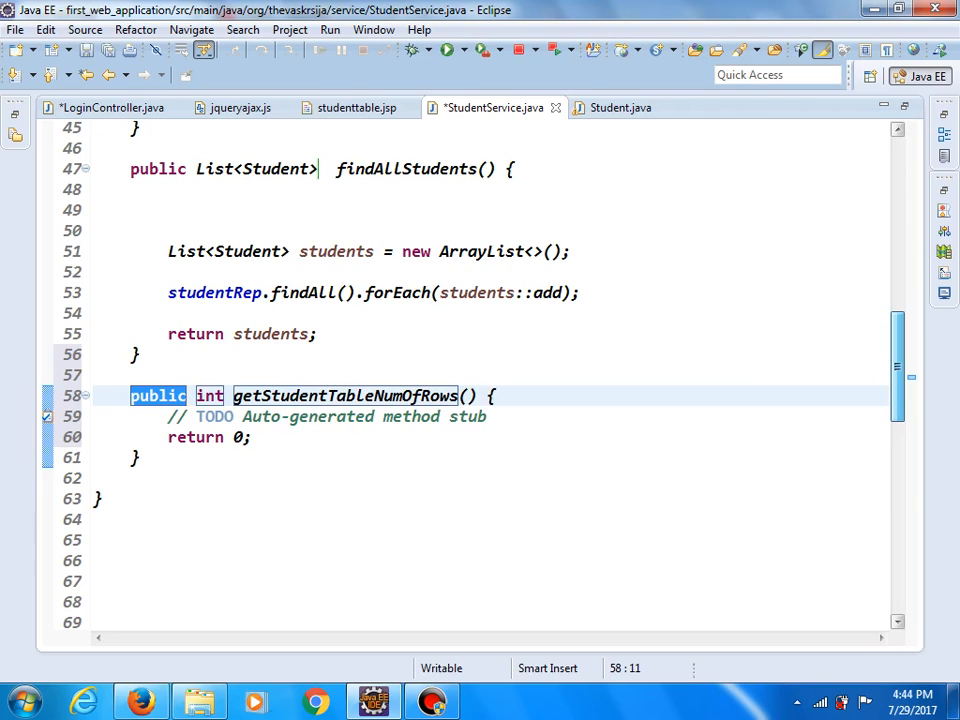
Replace the stub body with the findAll().forEach list-building code and return students.size().
left_click_drag(168, 416, 252, 436)
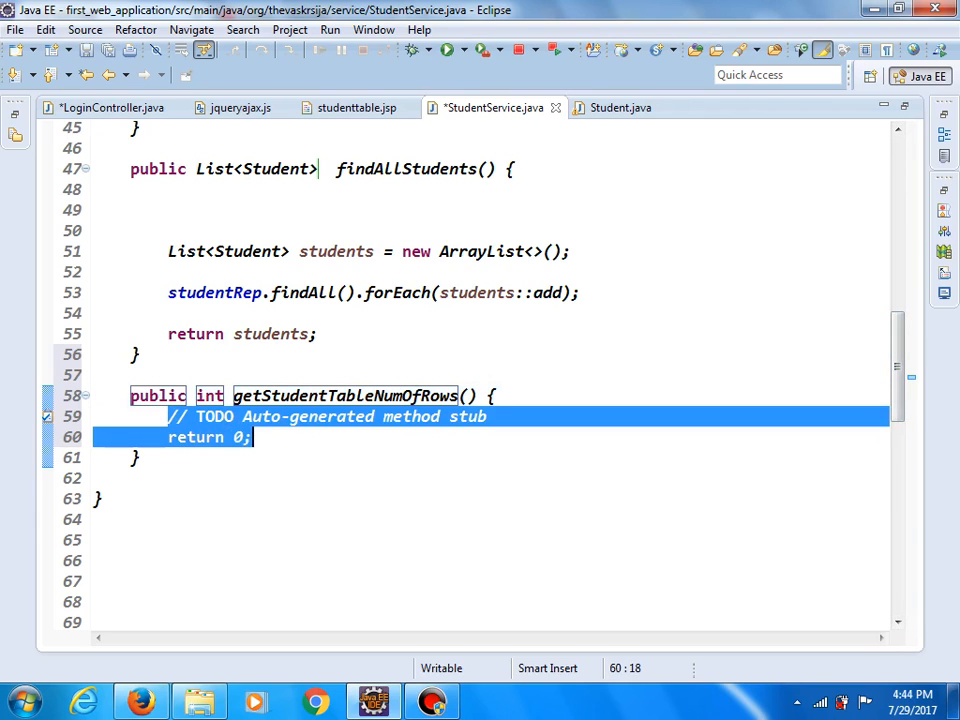
key("Delete")
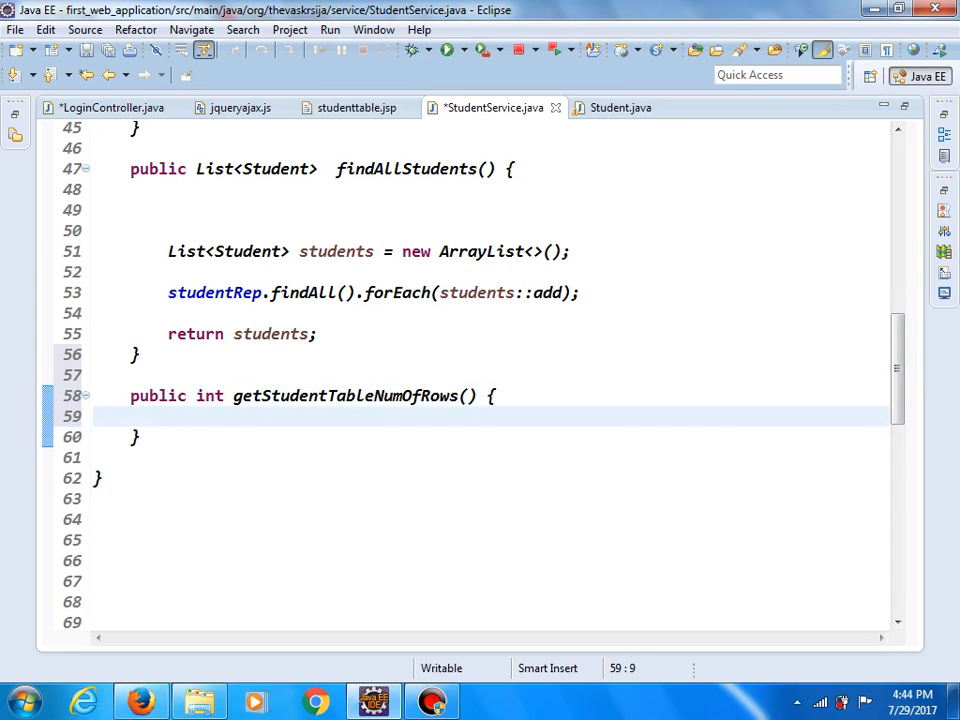
left_click_drag(168, 252, 168, 312)
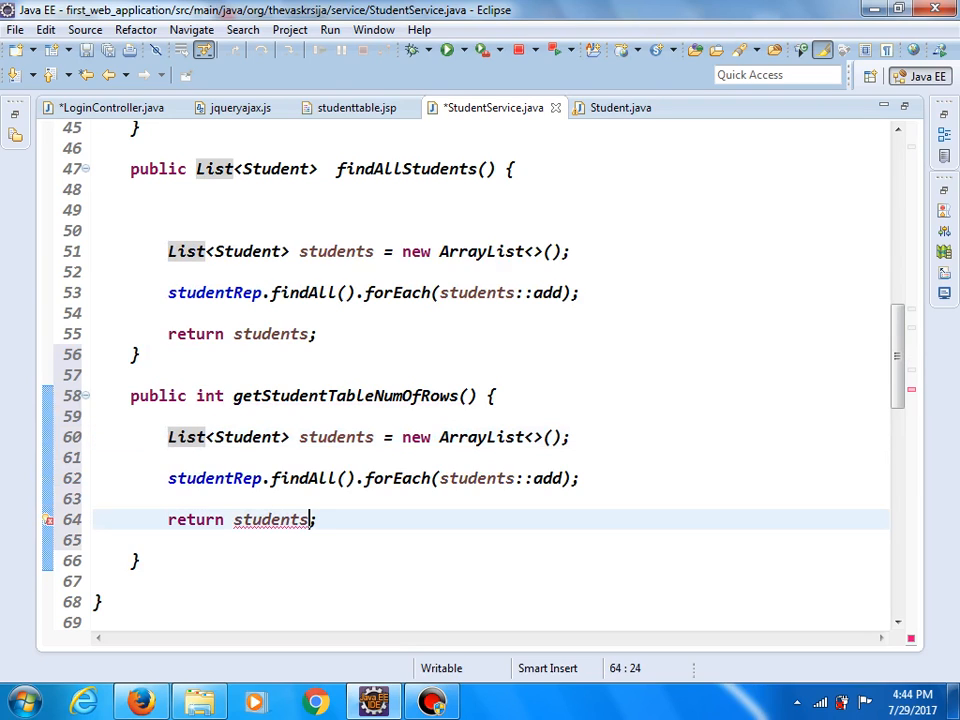
type(".")
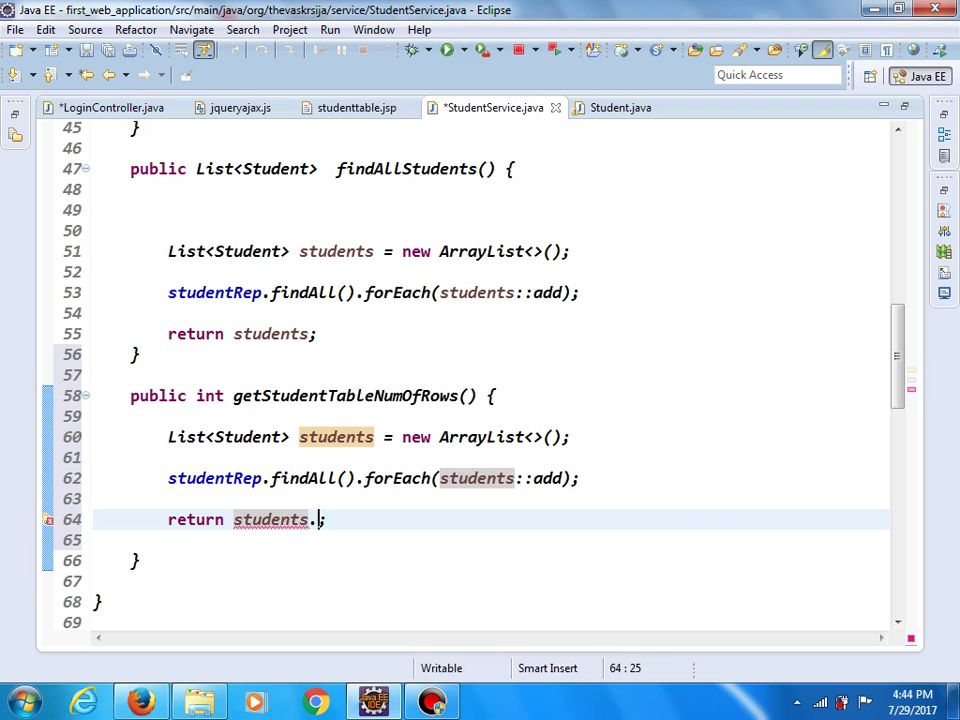
type("size(")
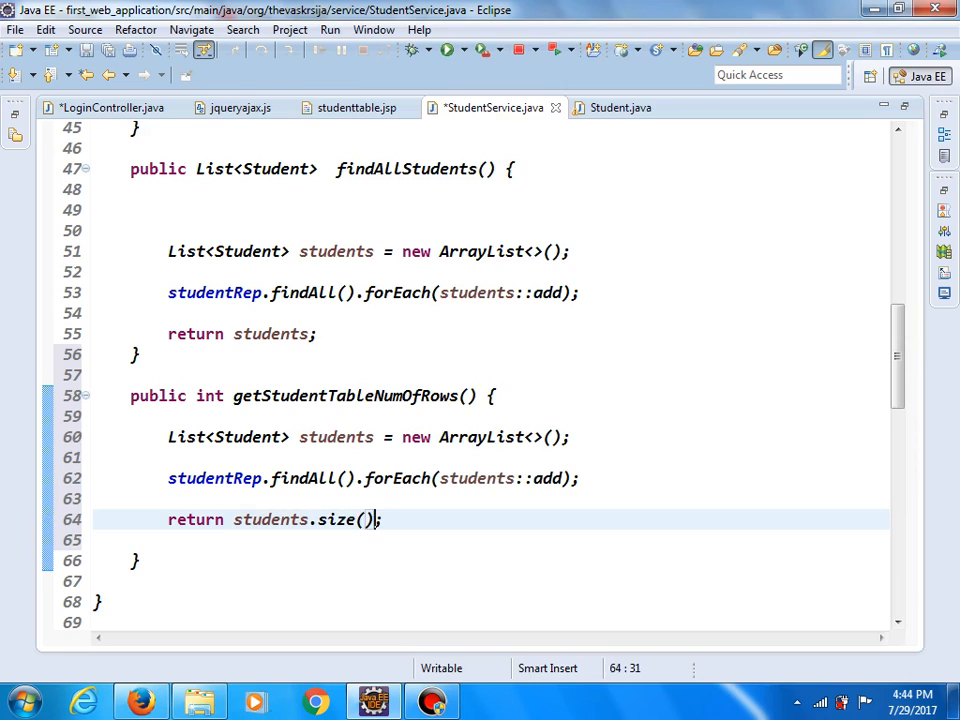
left_click_drag(168, 520, 376, 520)
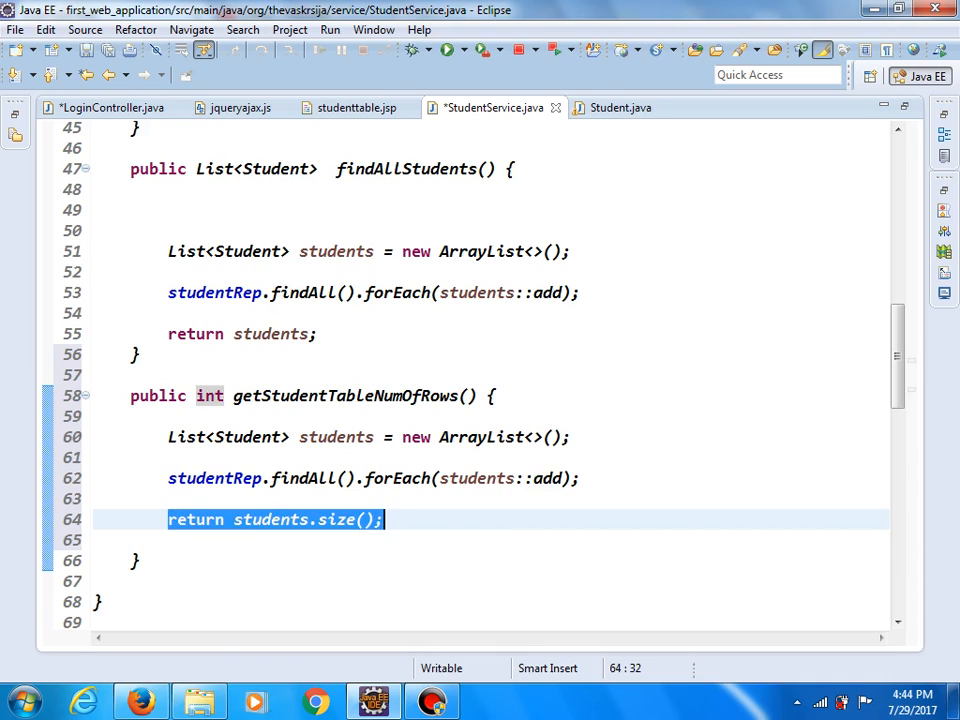
Return to the LoginController.java editor.
left_click(108, 108)
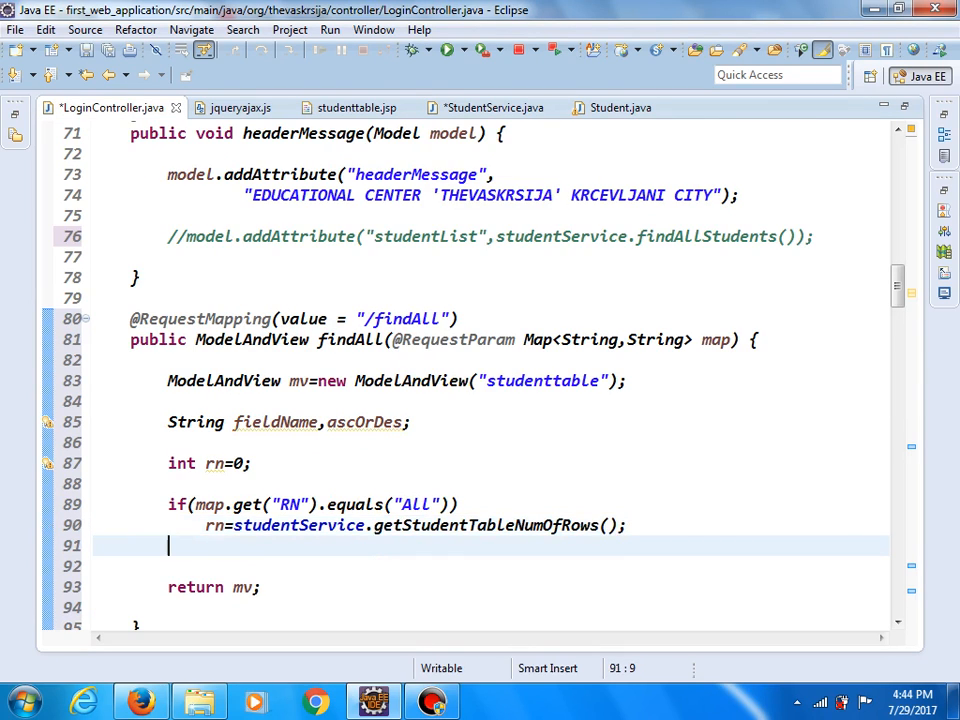
Add else rn=Integer.parseInt(map.get("RN")); after the if branch.
type("else")
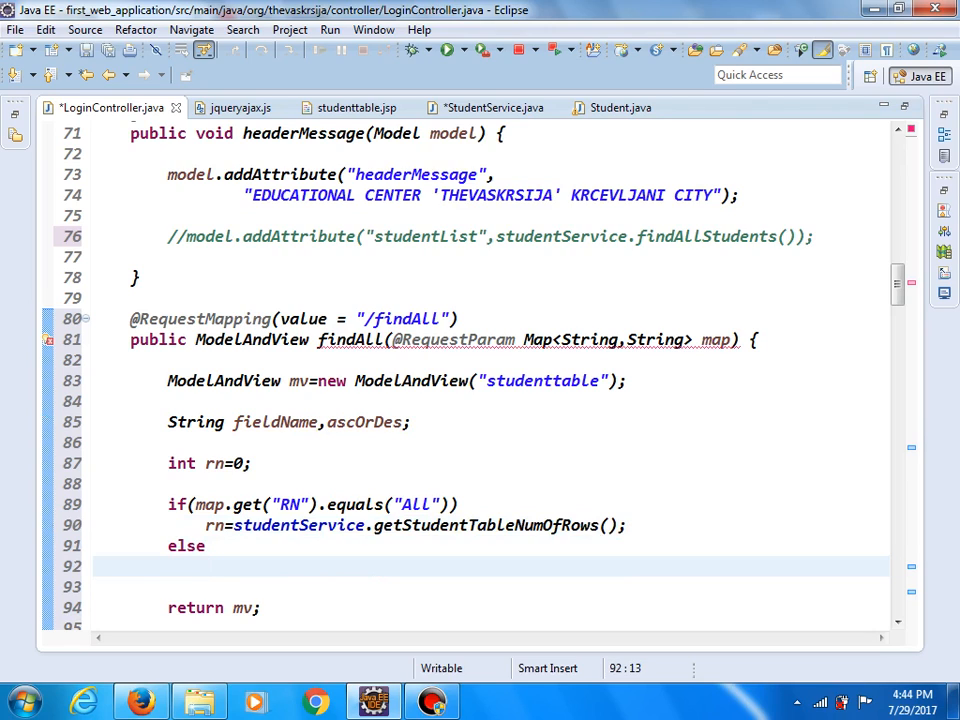
type("rn=")
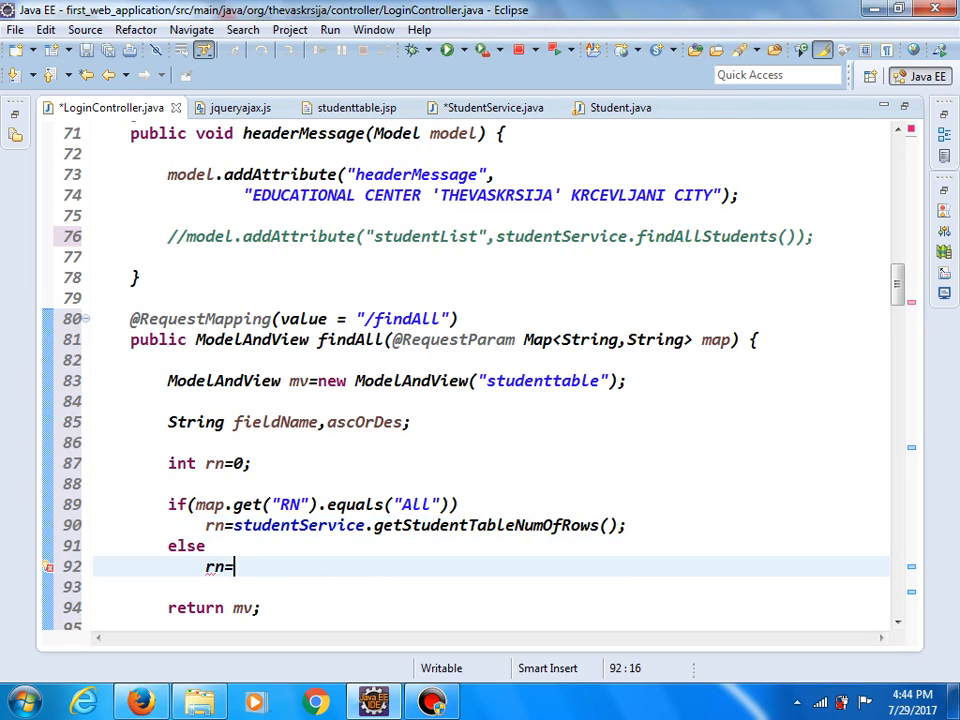
type("Inte")
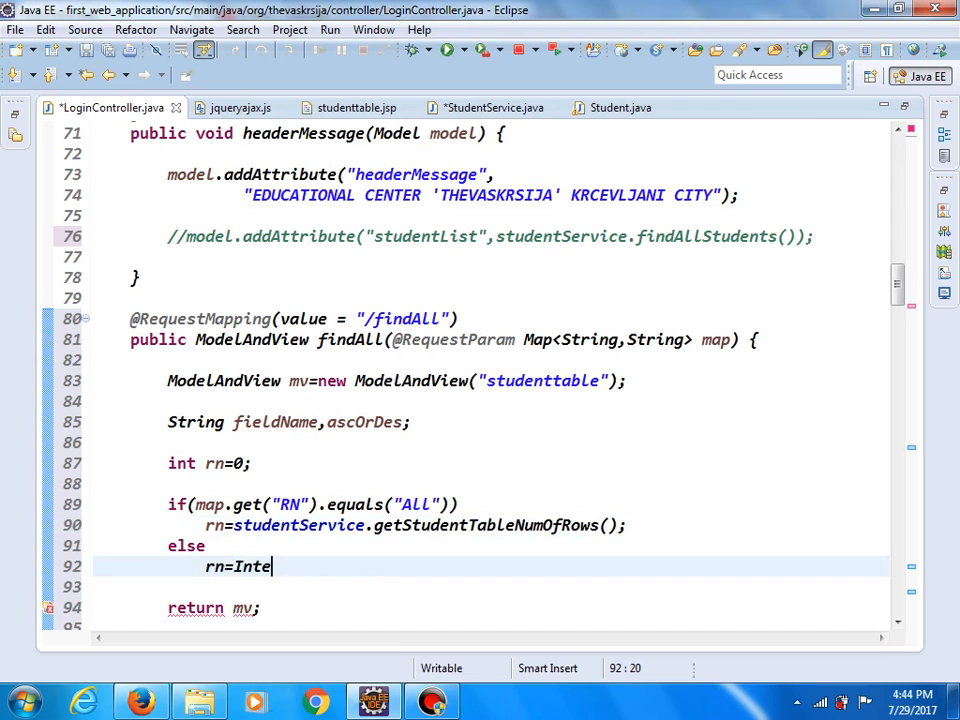
type("ger.")
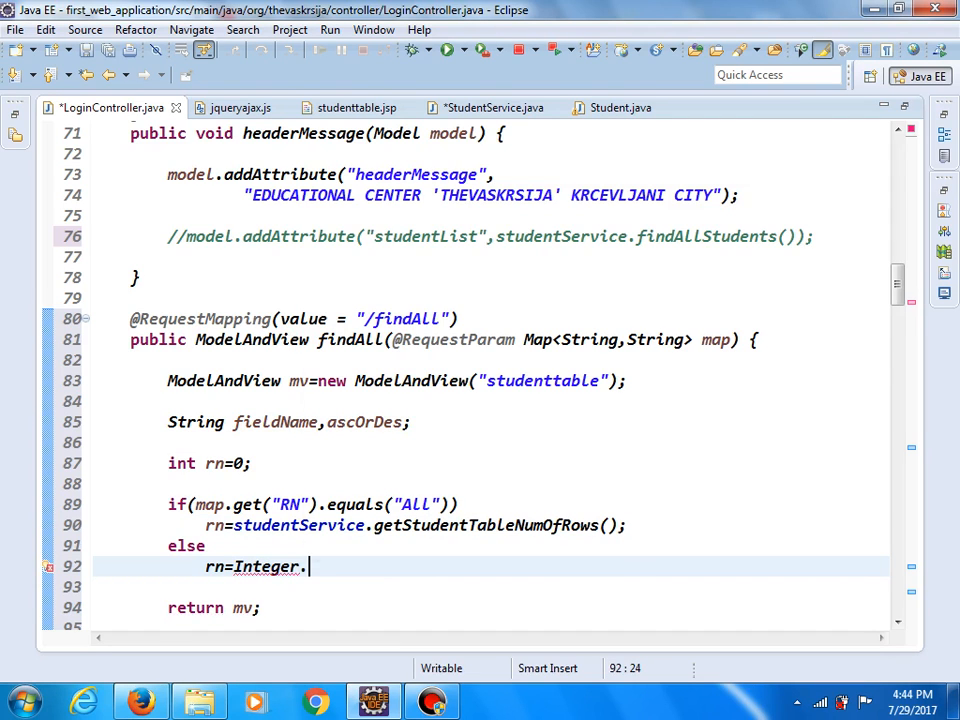
type("parse")
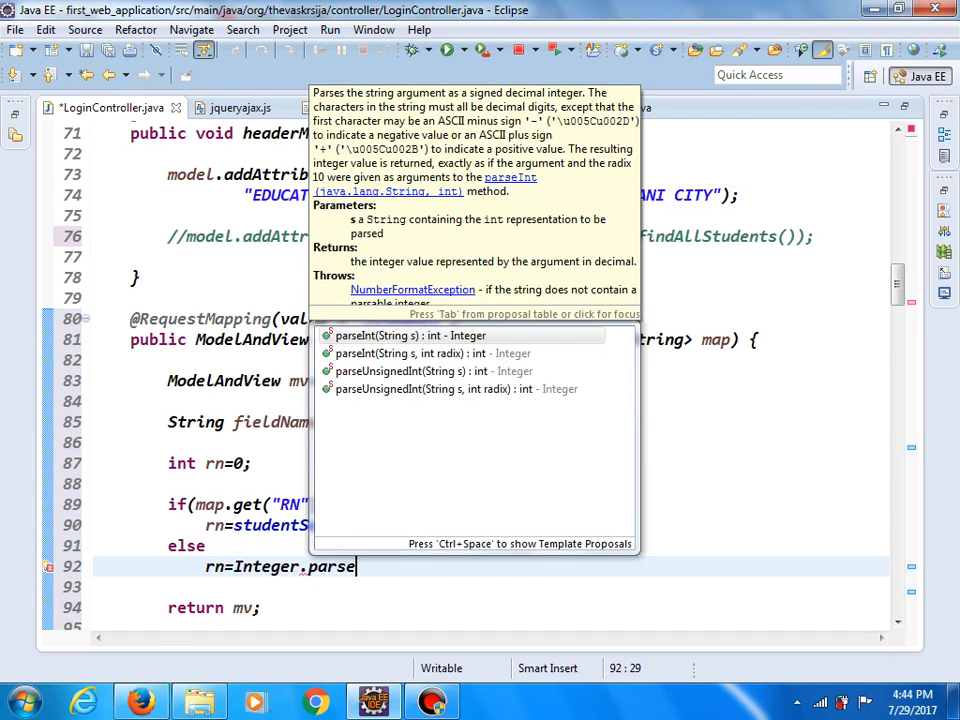
type("Int(s")
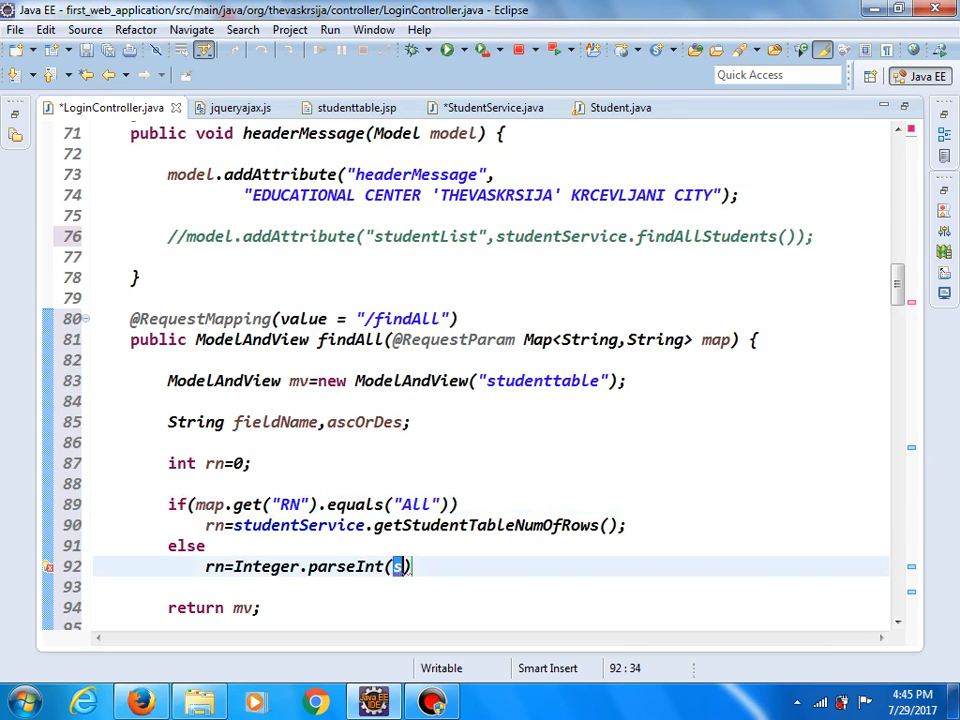
type("map.get(\"RN\")")
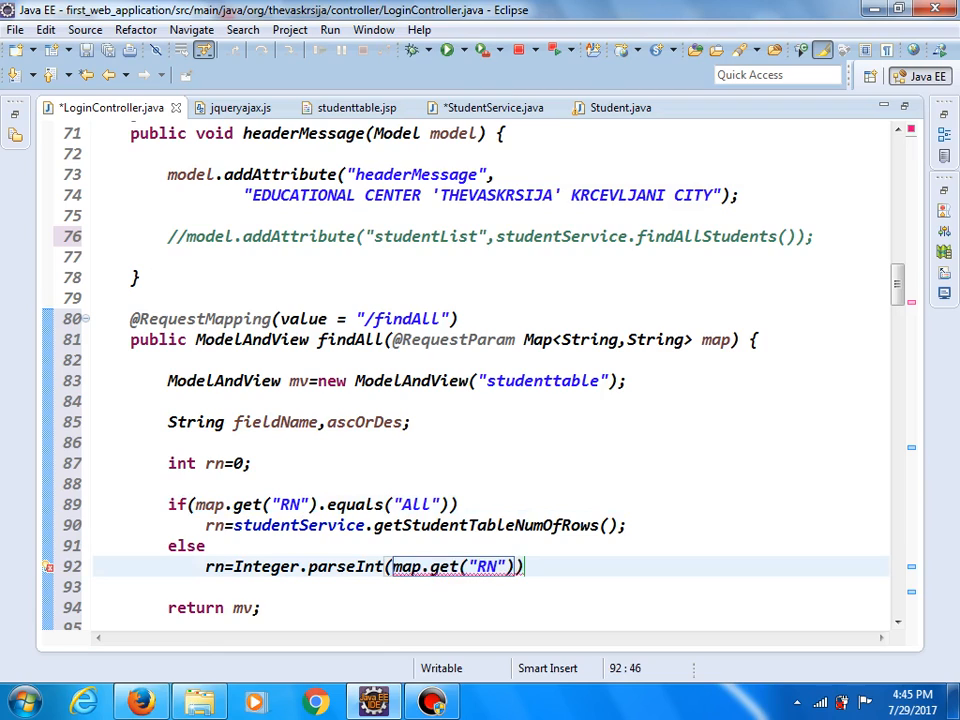
type(";")
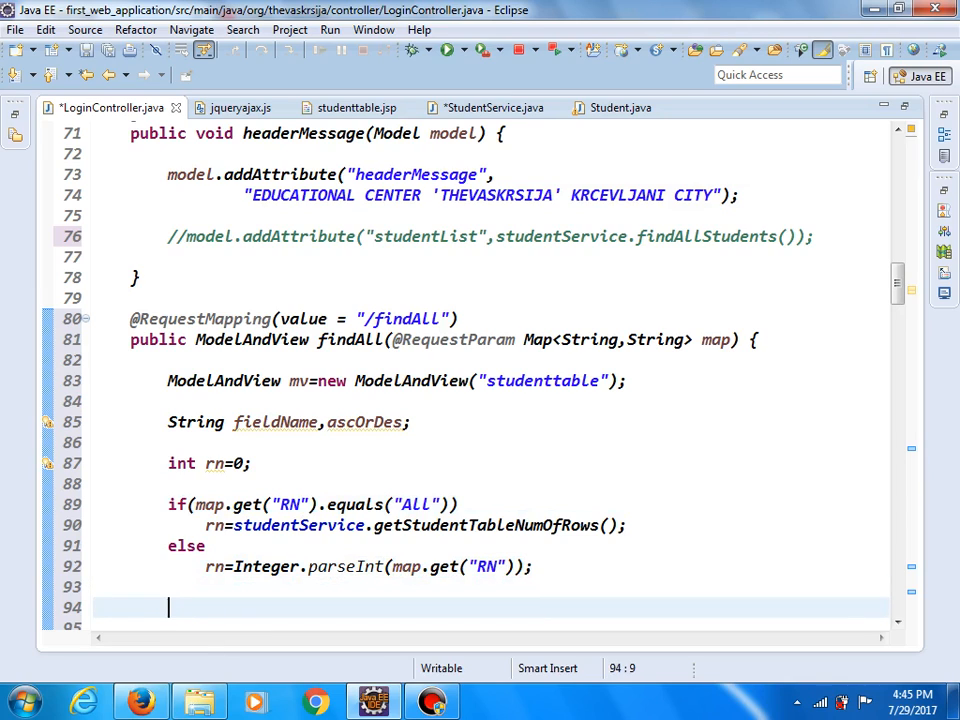
Print rn to the console with System.out.println via the syso template.
type("syso")
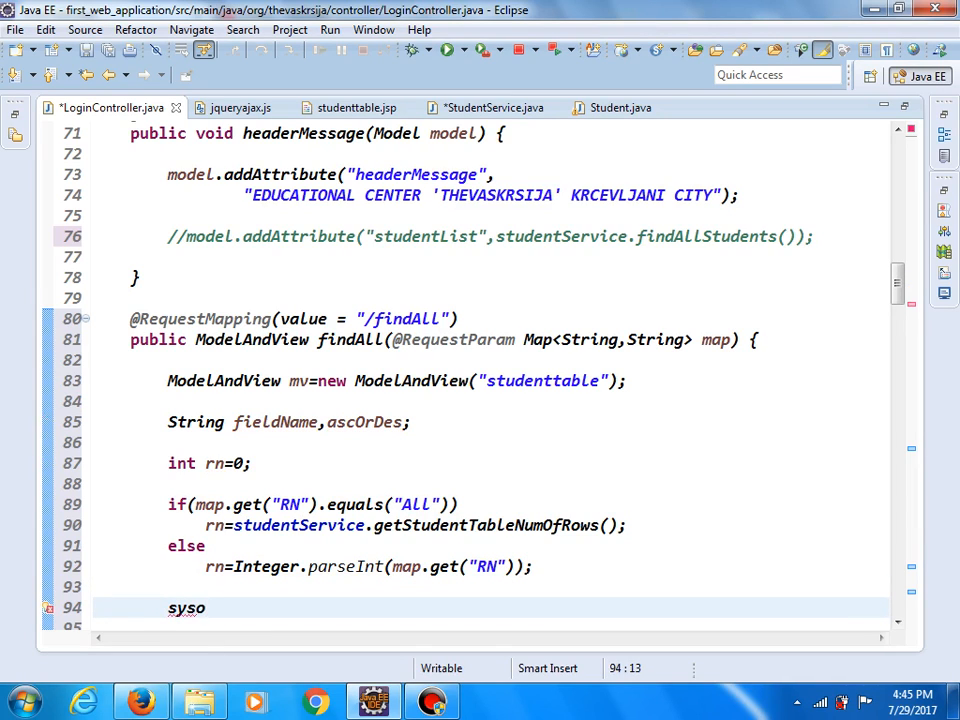
key("Tab")
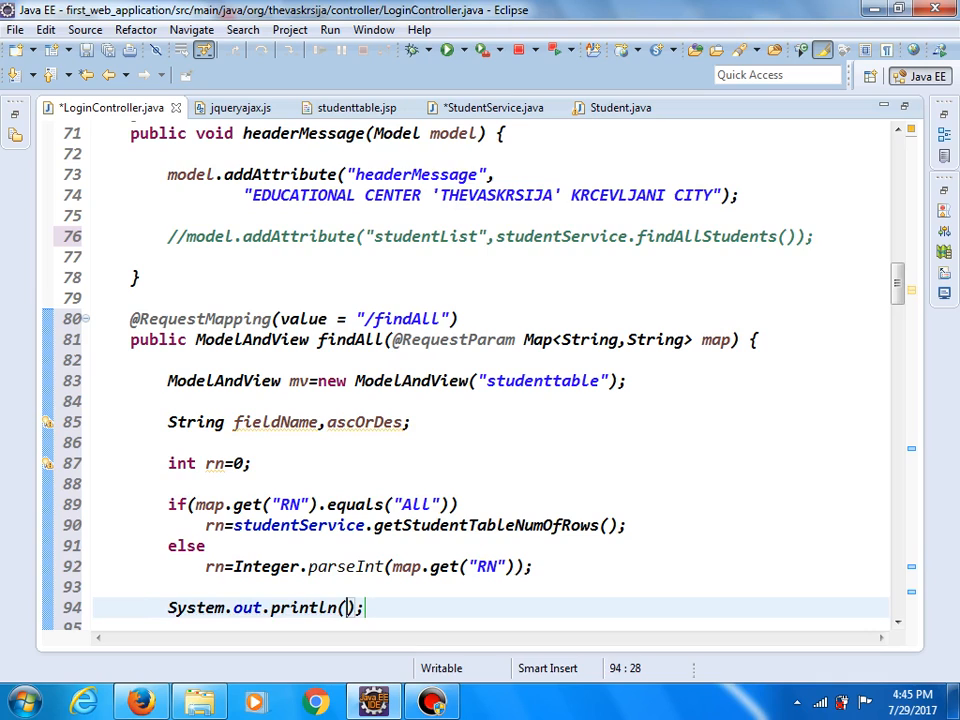
type("rn")
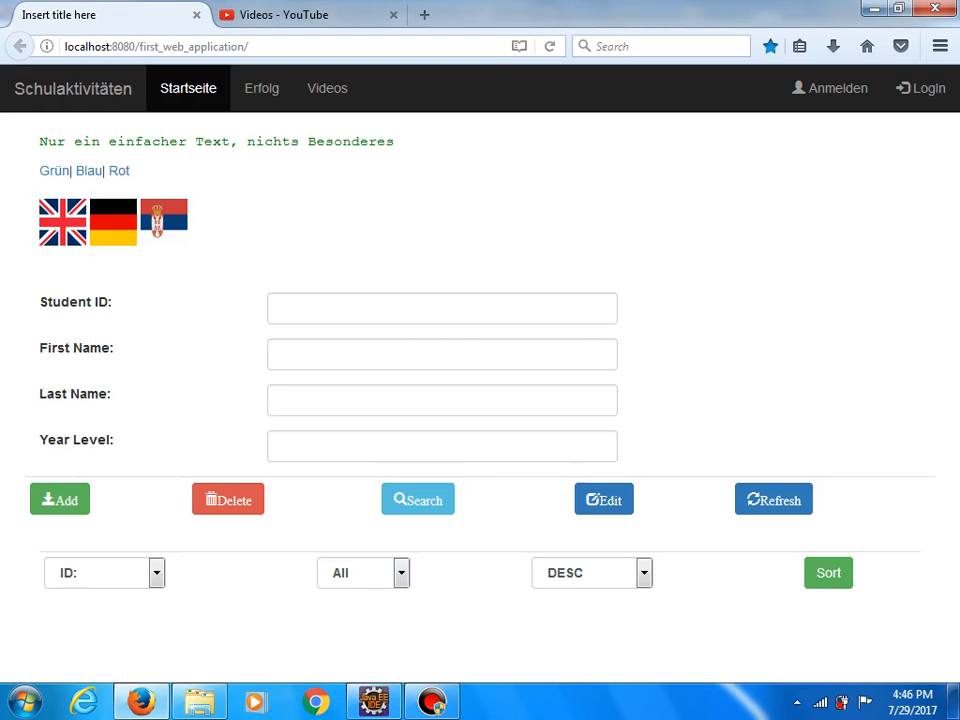
left_click(364, 572)
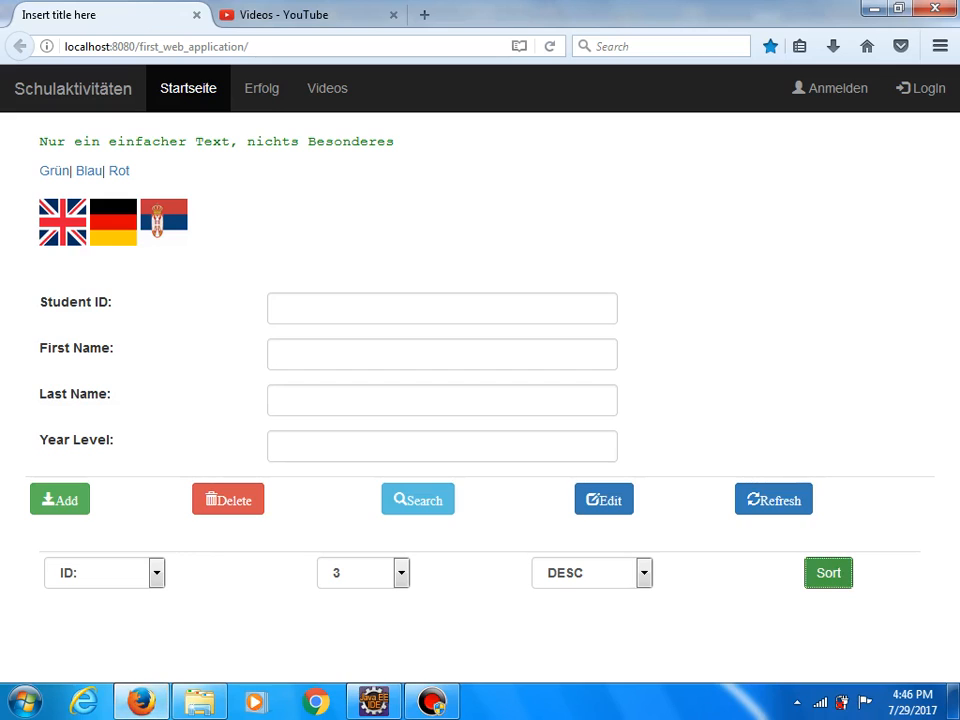
left_click(364, 572)
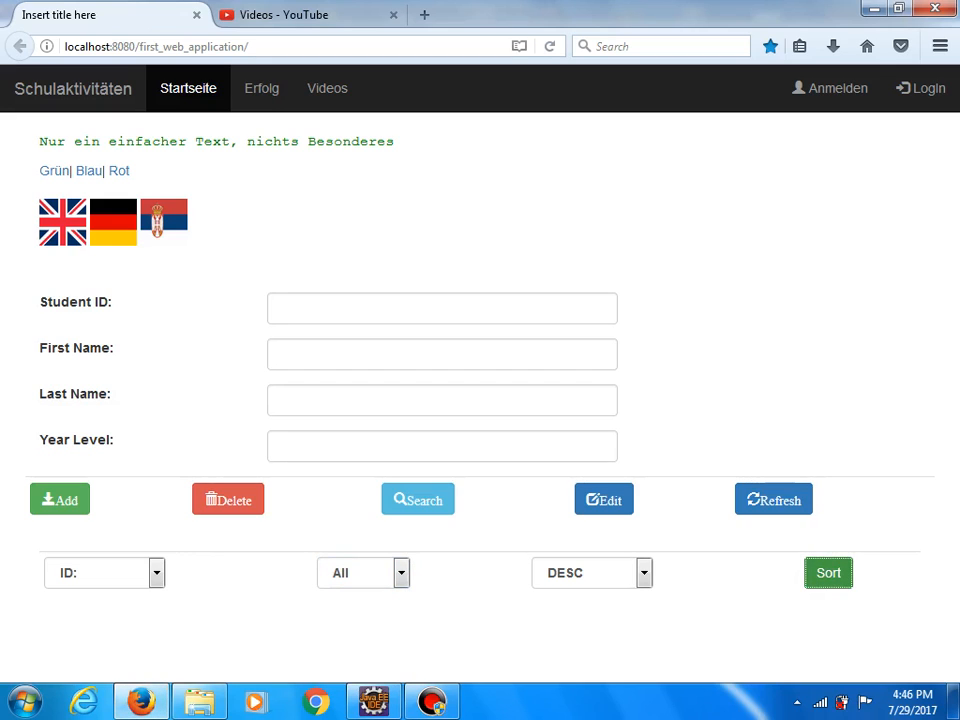
left_click(372, 700)
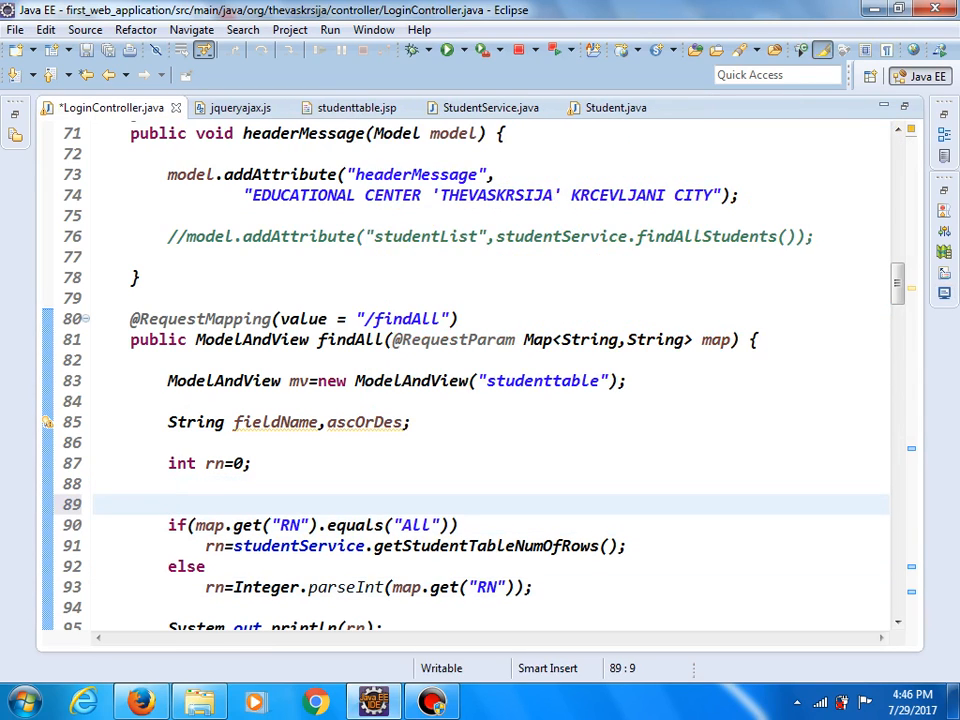
Comment out the println of rn and add a //fieldName comment below it.
type("//r")
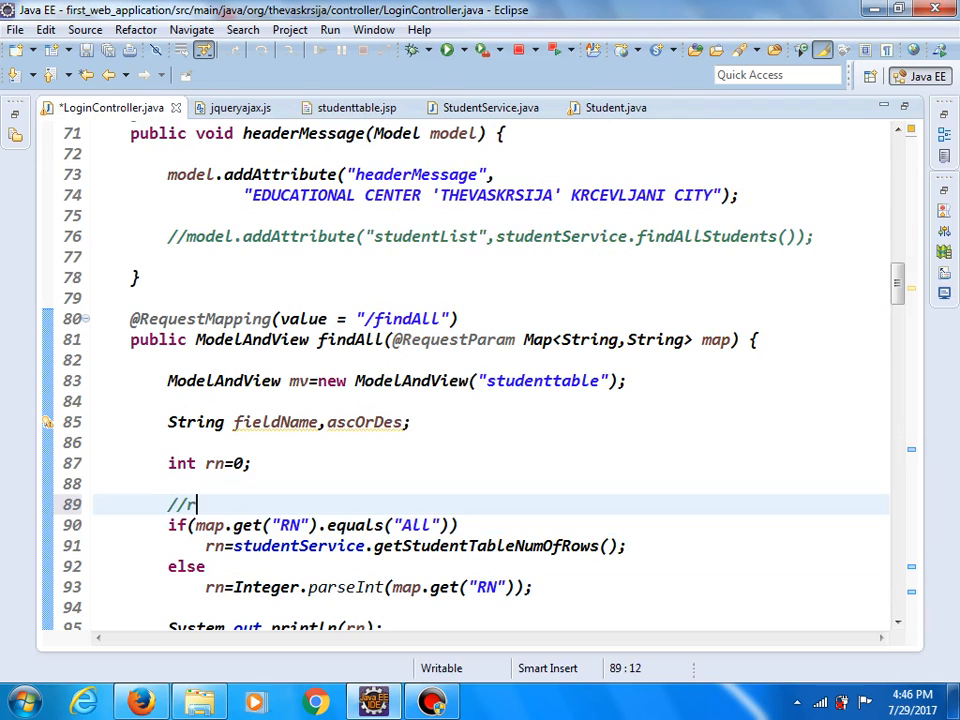
type("n")
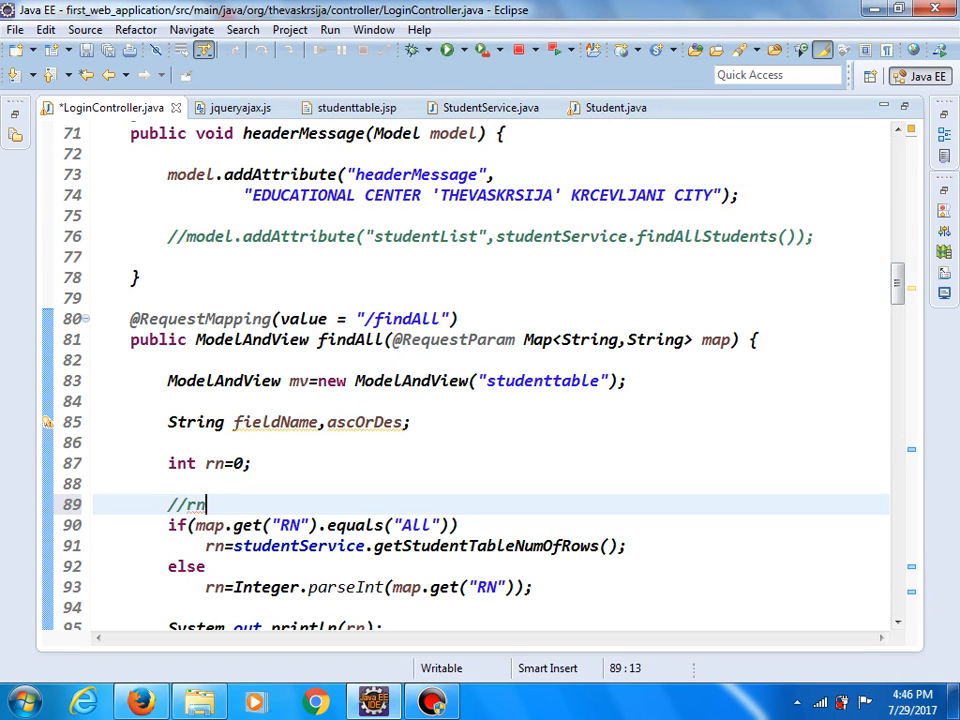
scroll("down", 3)
type("//")
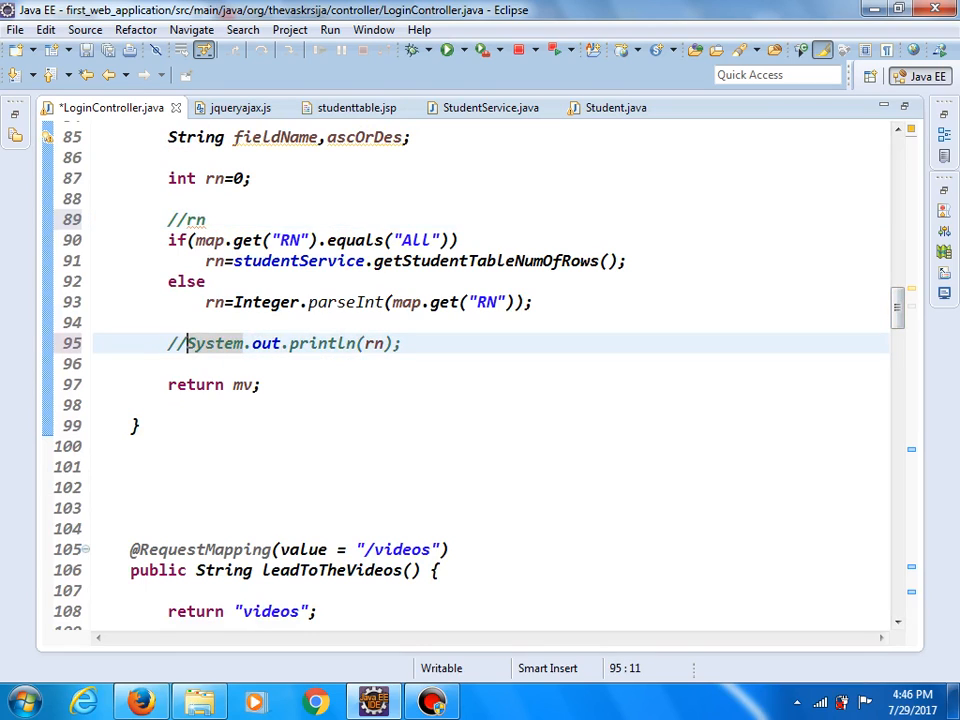
key("Enter")
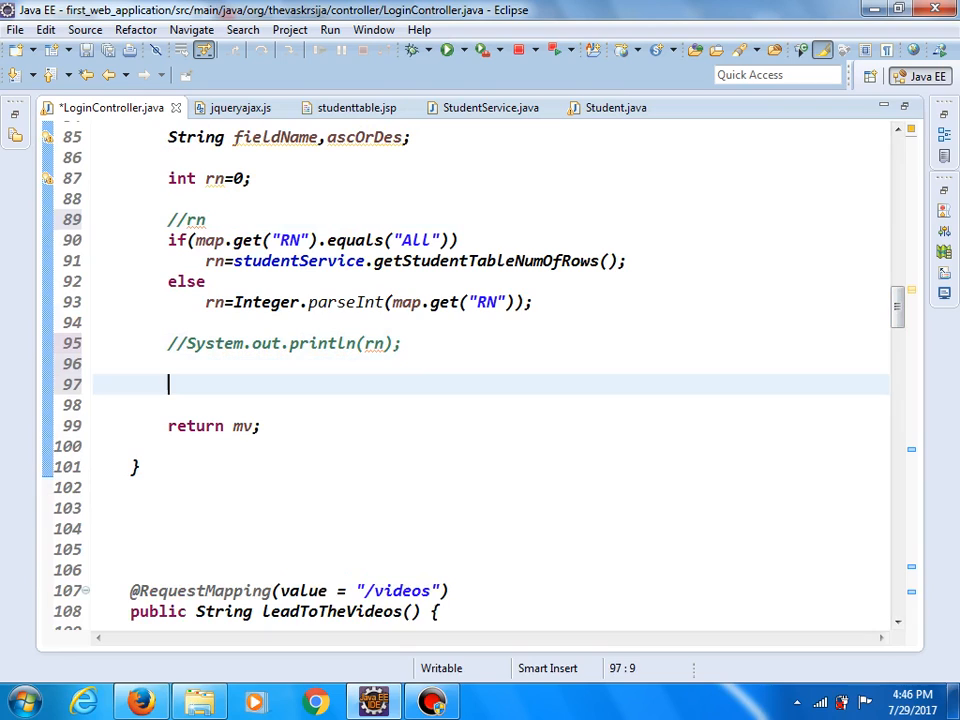
type("//")
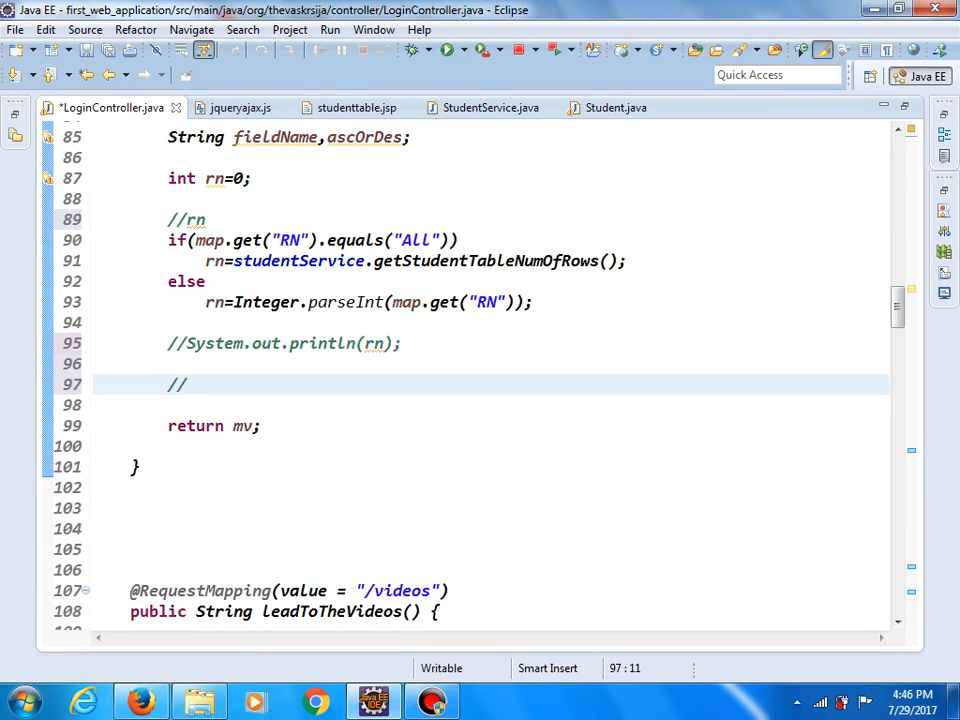
type("field")
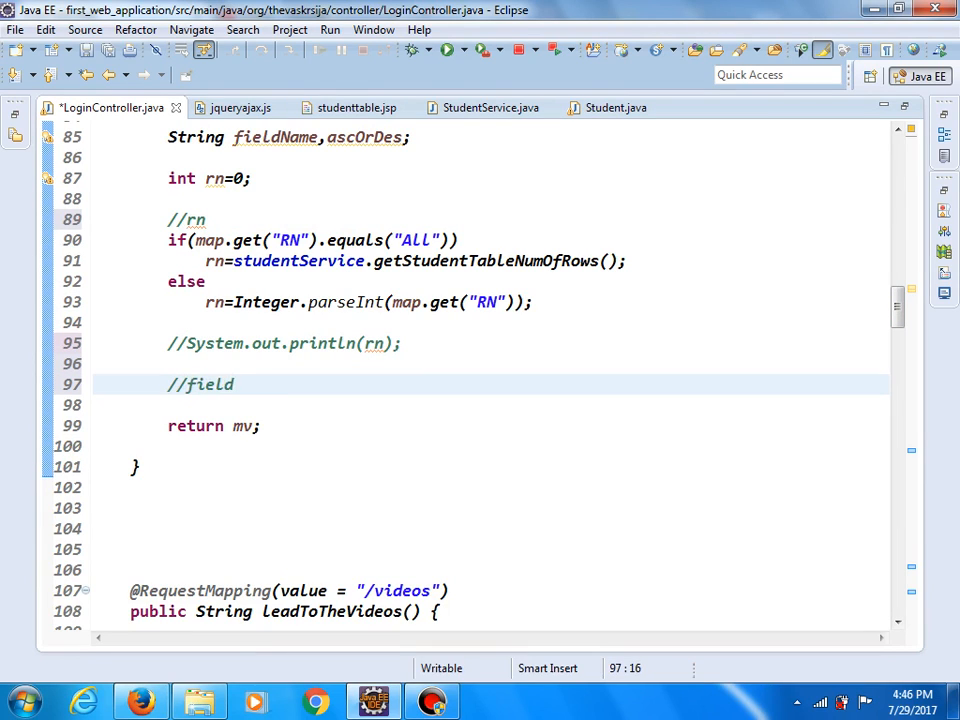
type("Name")
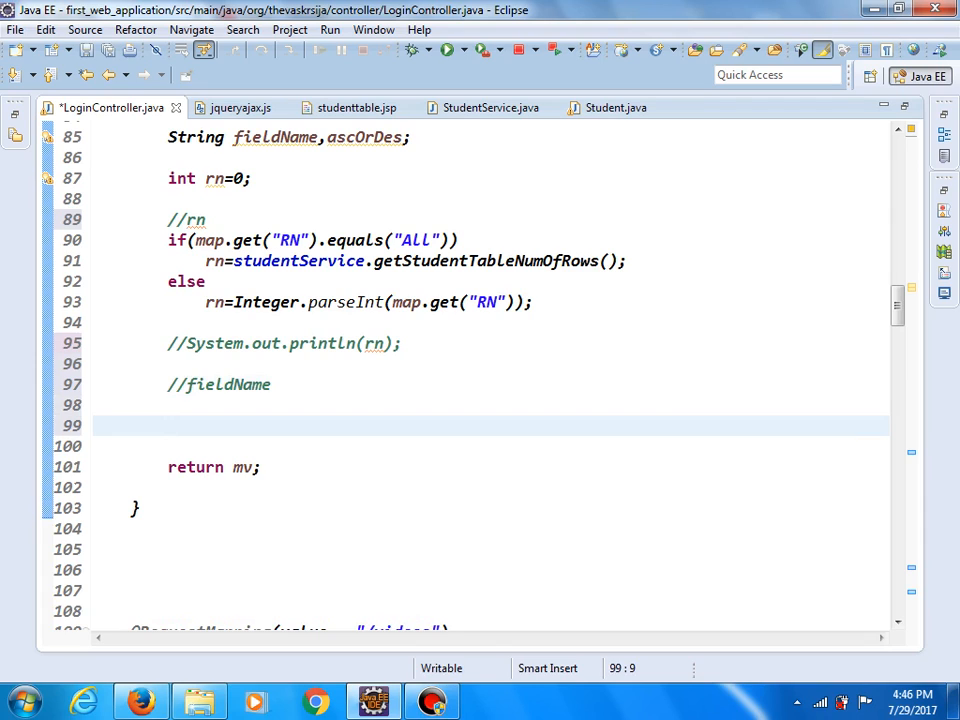
Assign fieldName=(map.get("RN")); and check the AJAX script's parameter names.
type("f")
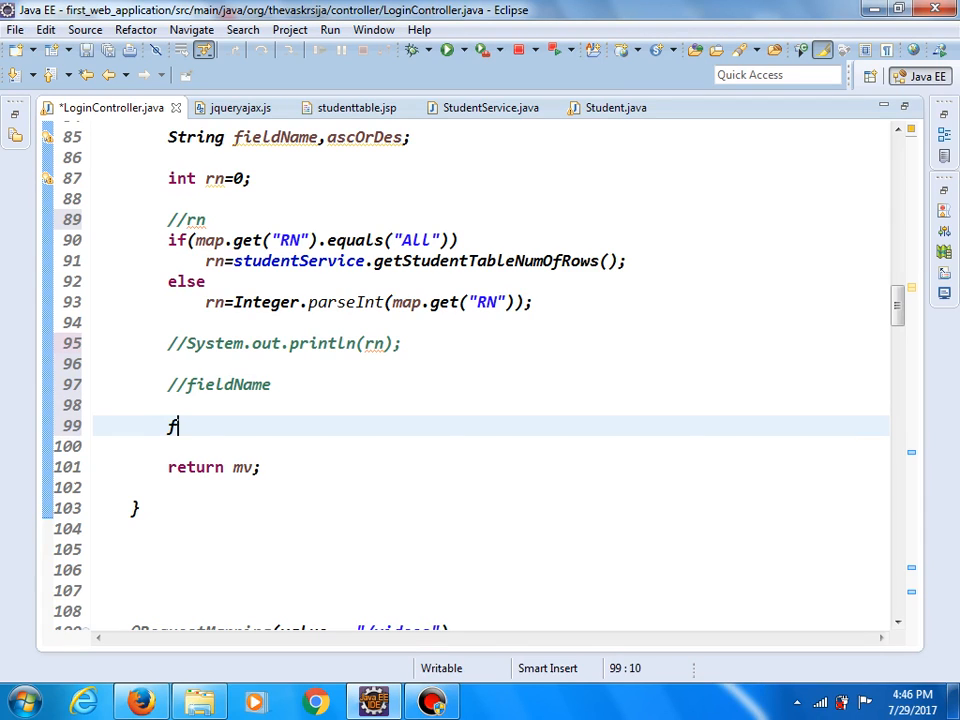
type("ieldName")
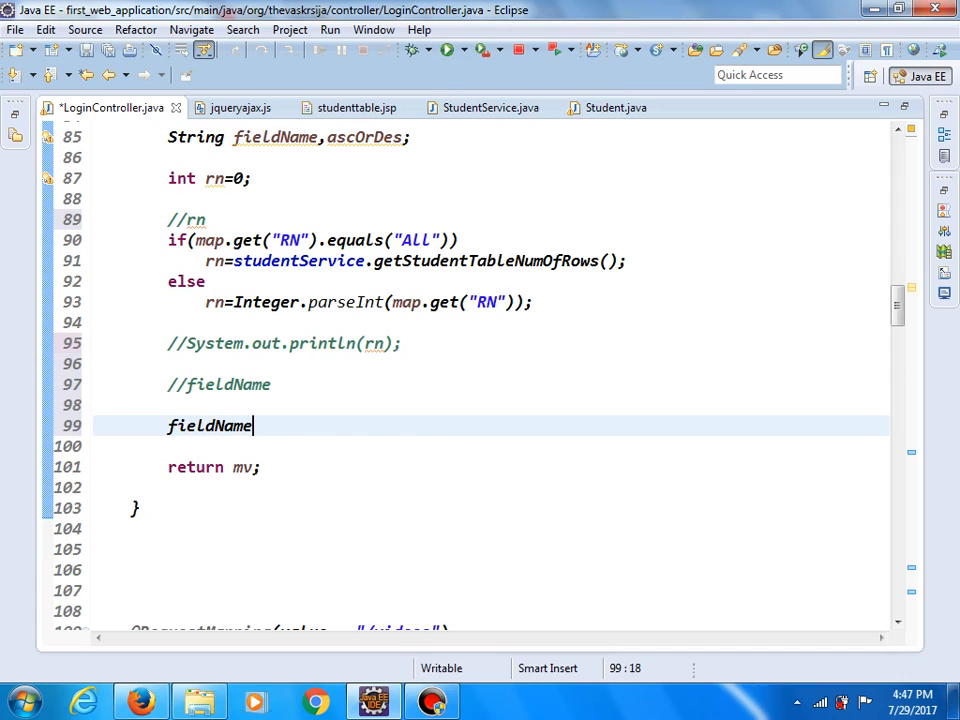
type("=")
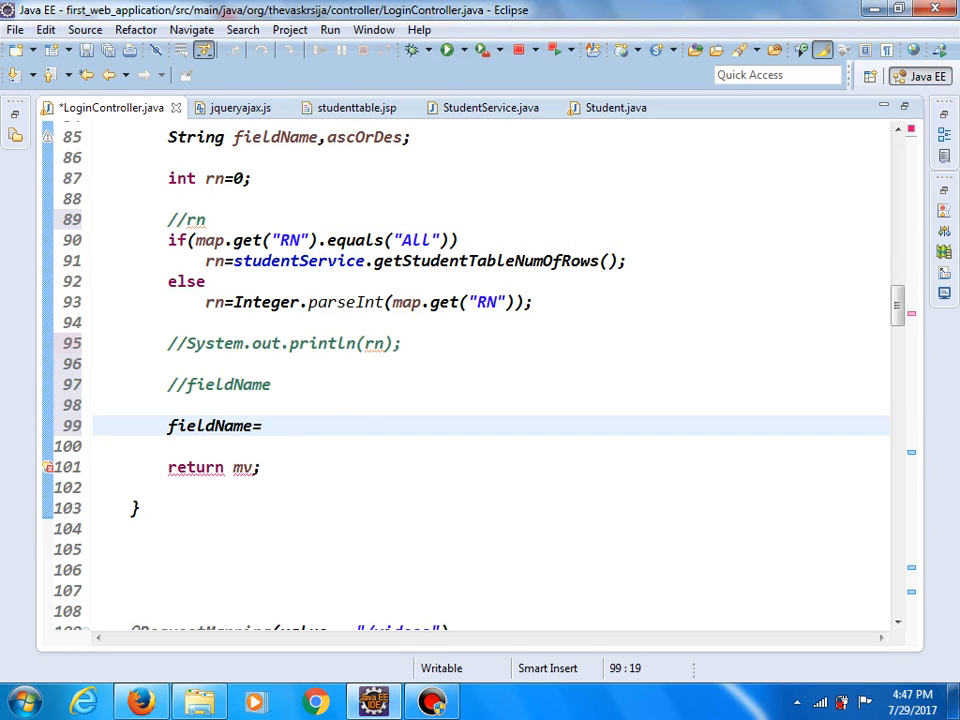
type("(map.get(\"RN\")")
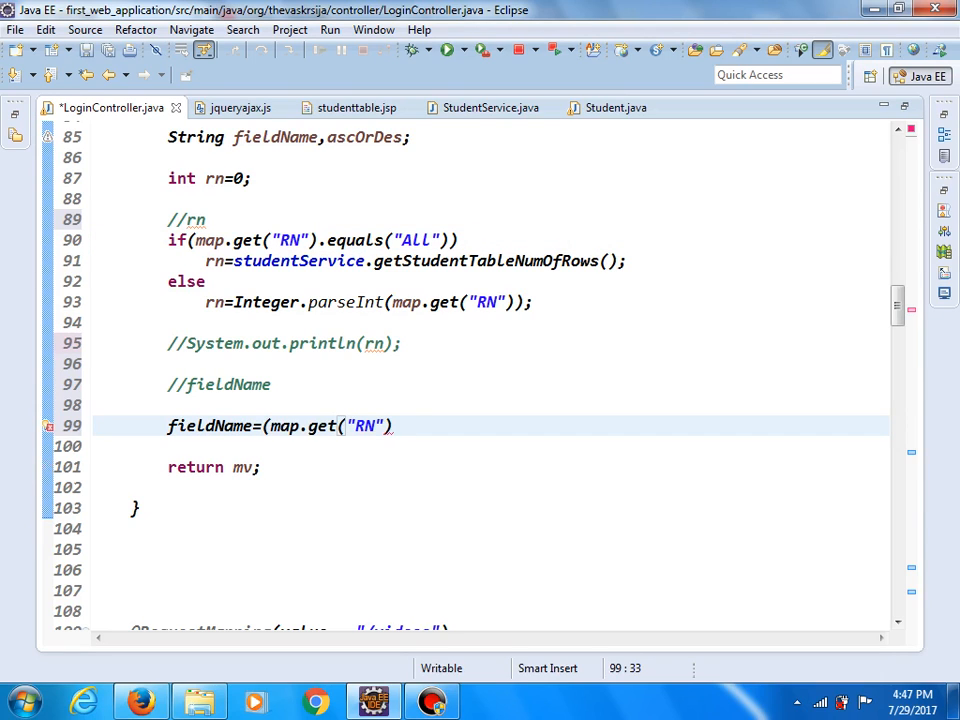
type(");")
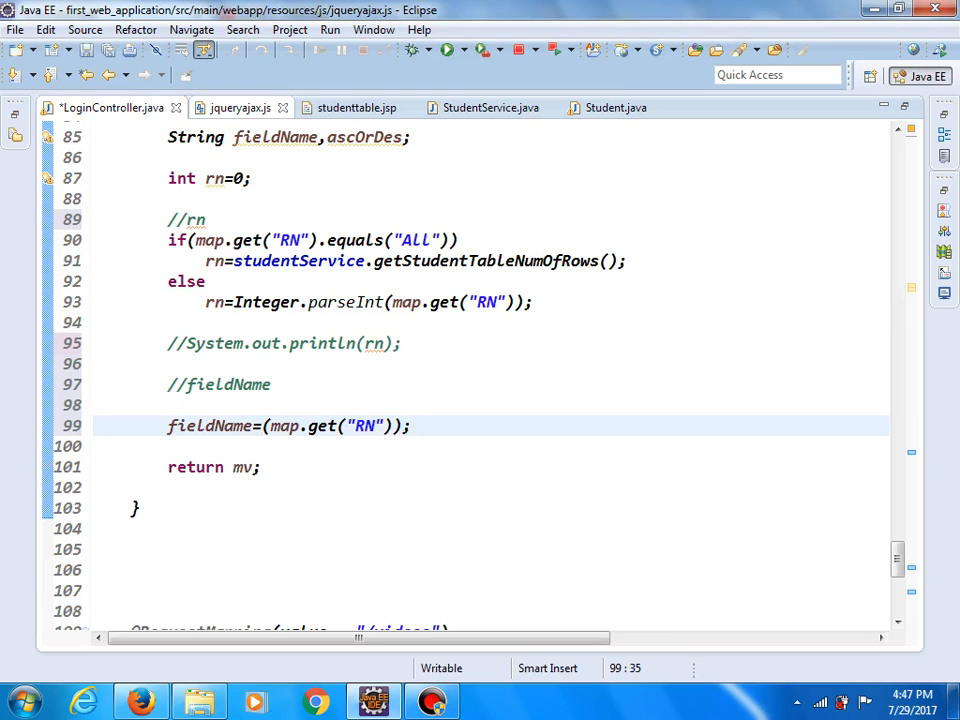
left_click(240, 108)
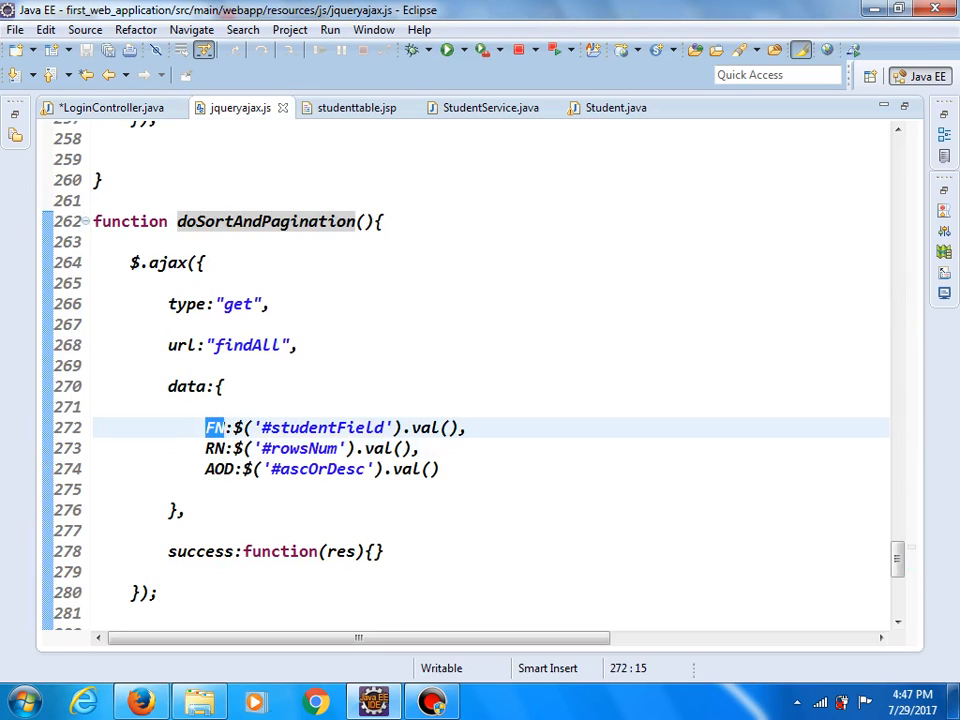
left_click(112, 108)
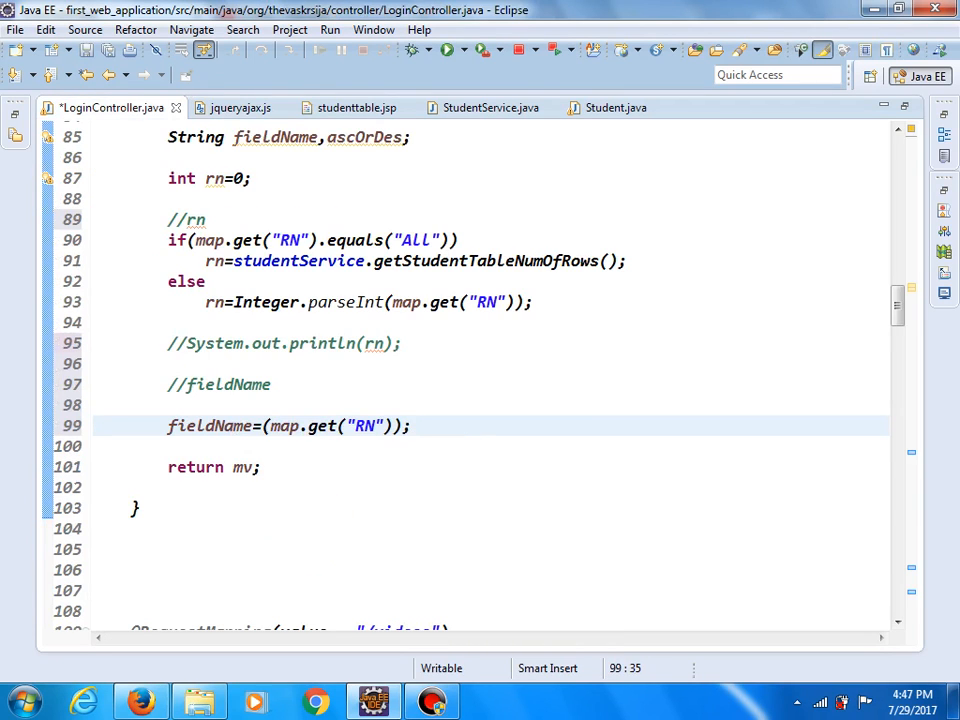
Read fieldName from map.get("FN") and begin if(fieldName.equalsIgnoreCase("")), checking the page's sort options.
double_click(362, 426)
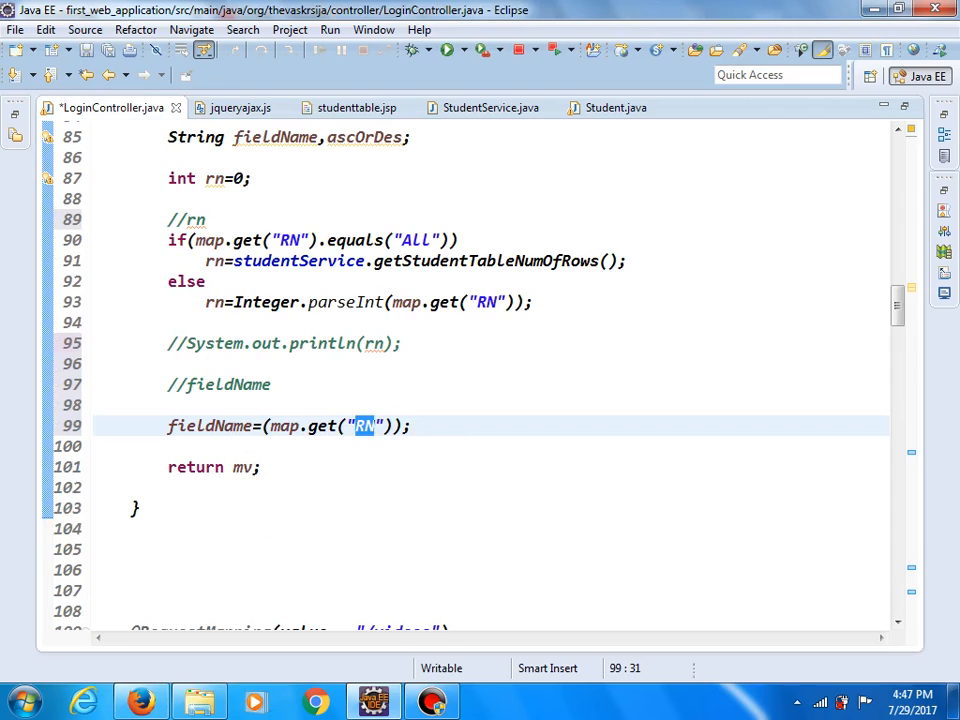
type("FN")
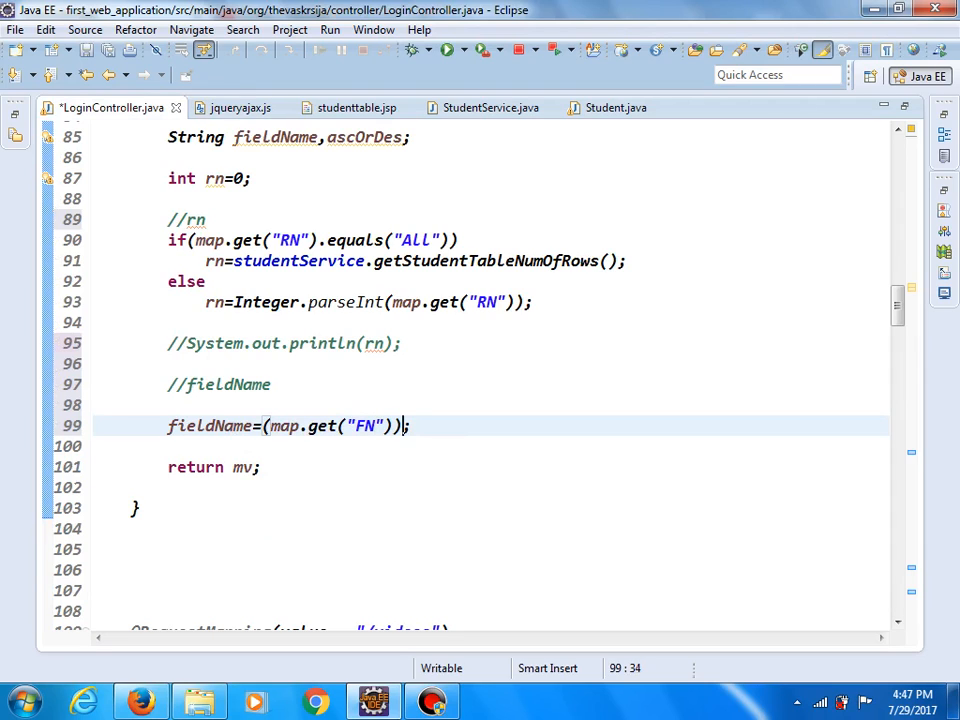
type("i")
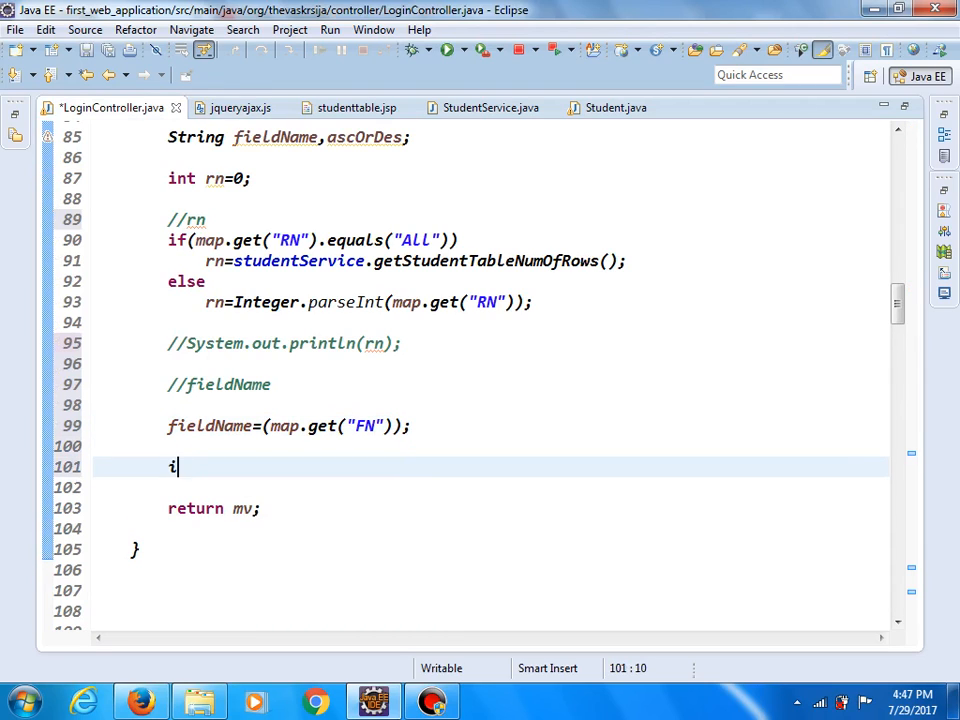
type("f()")
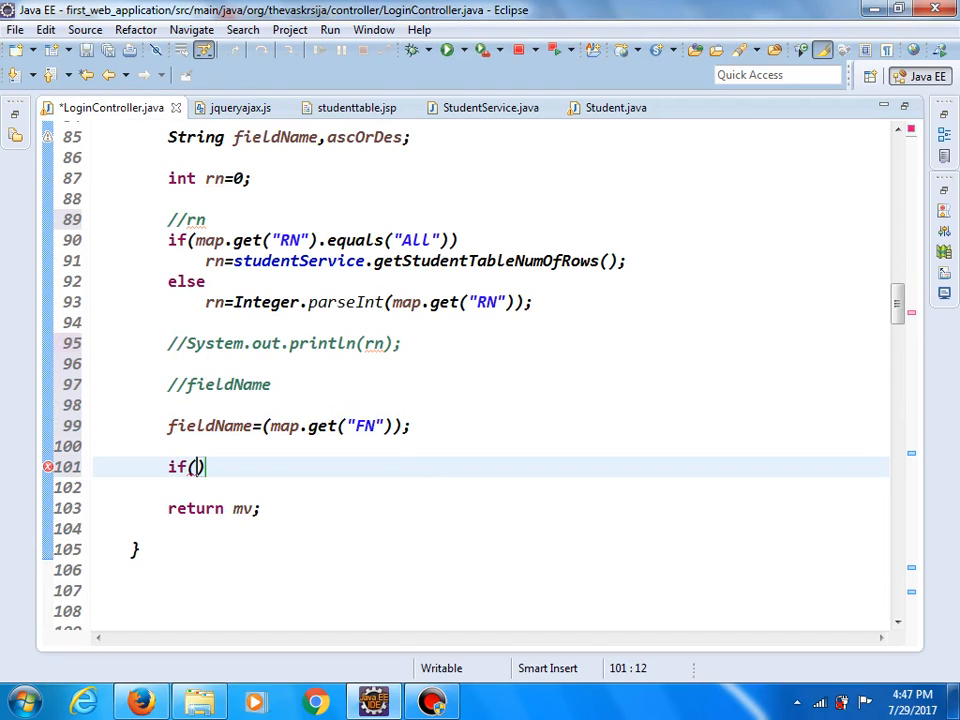
type("fie")
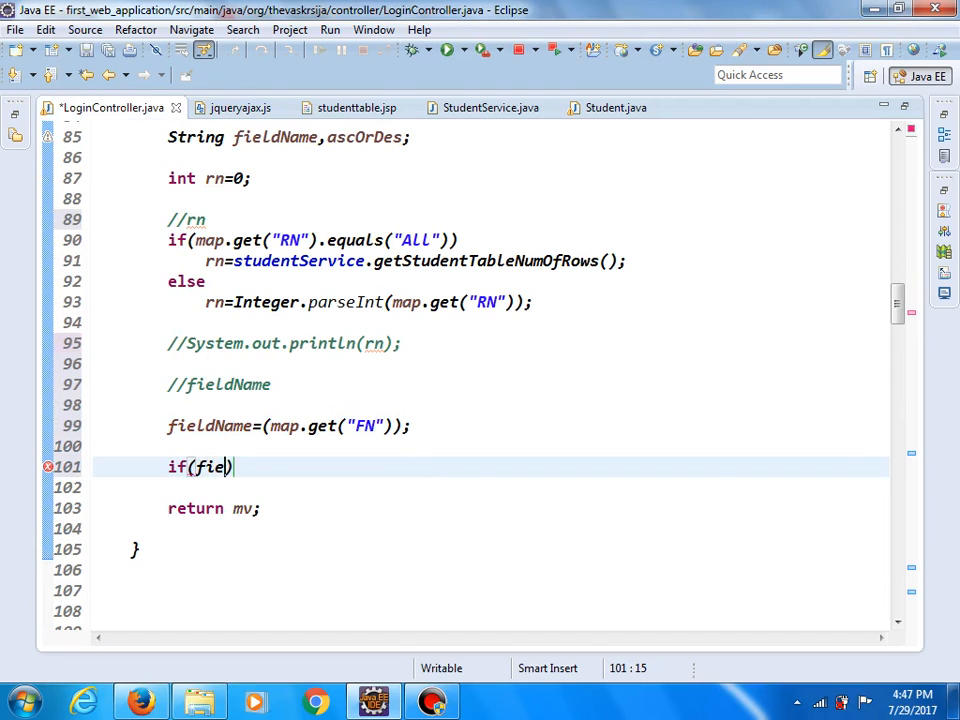
type("ldName")
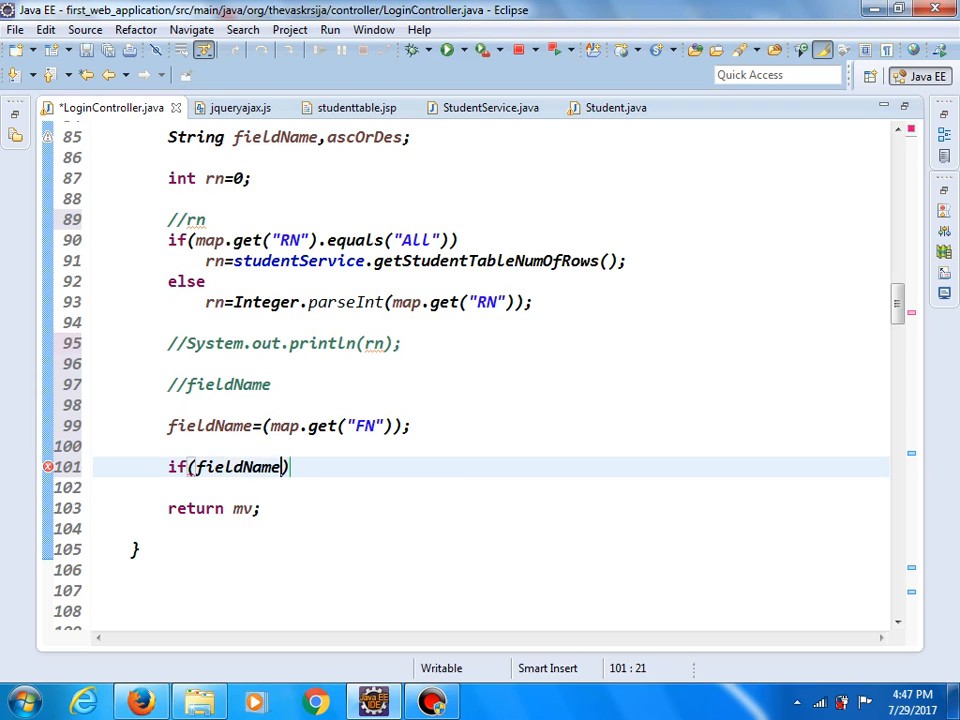
type(".equalsIgnoreCase(anotherString")
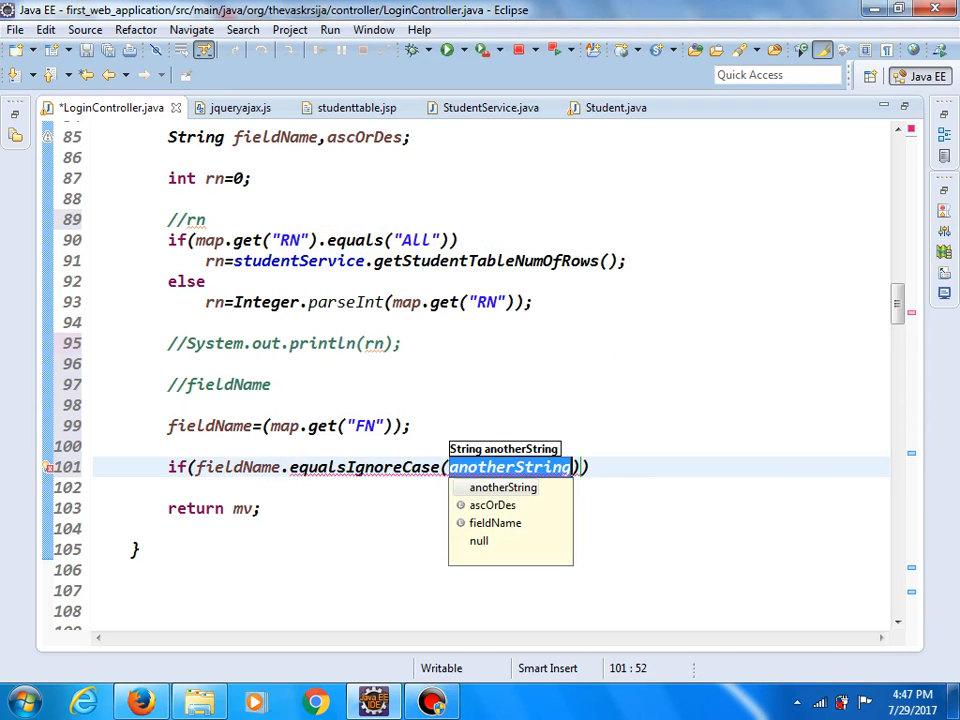
left_click(140, 700)
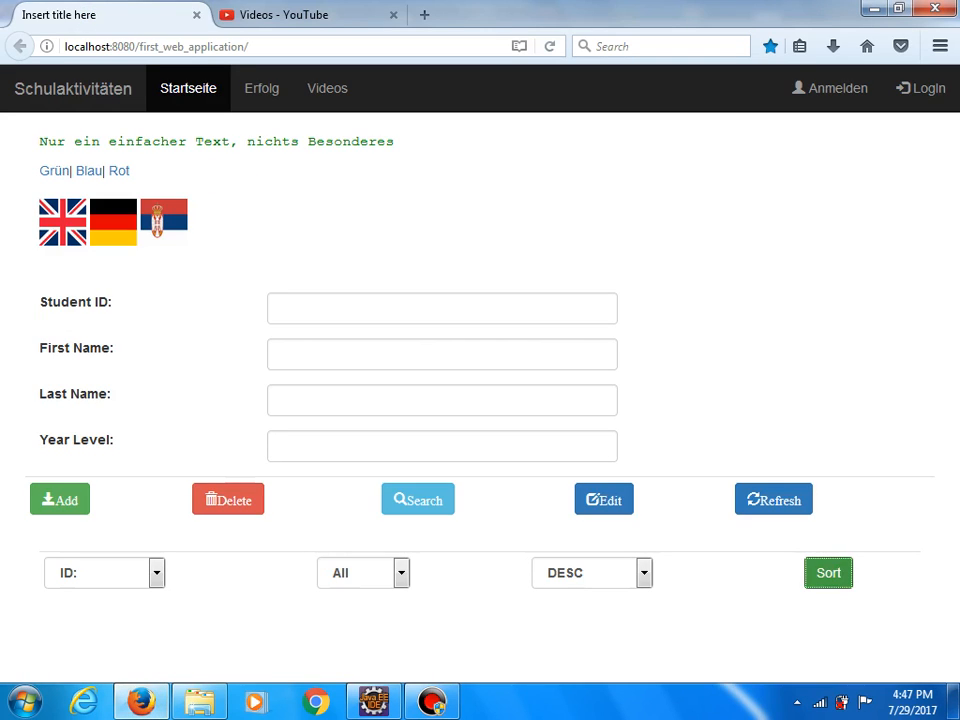
left_click(104, 572)
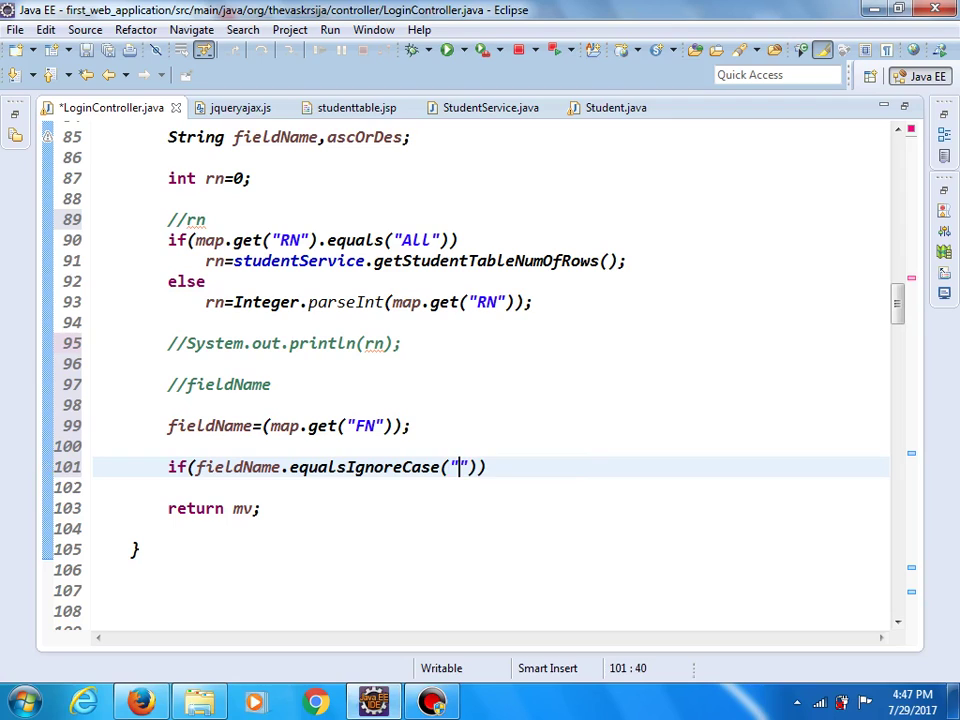
Test fieldName.equalsIgnoreCase("ID:") with fieldName="" inside, then bring up Student.java.
type("ID:")
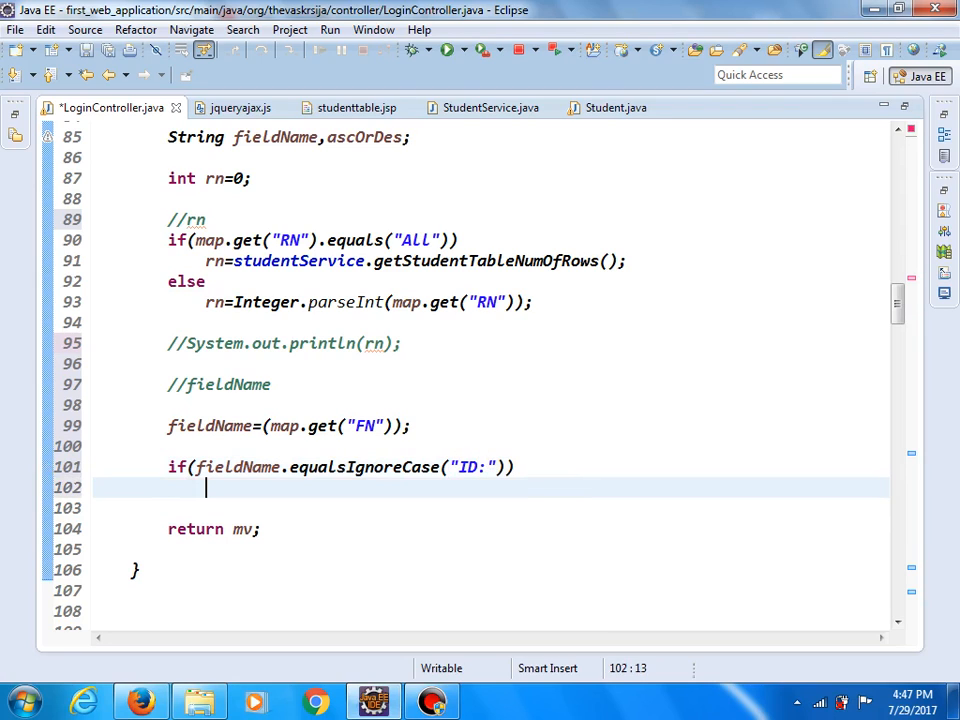
type("field")
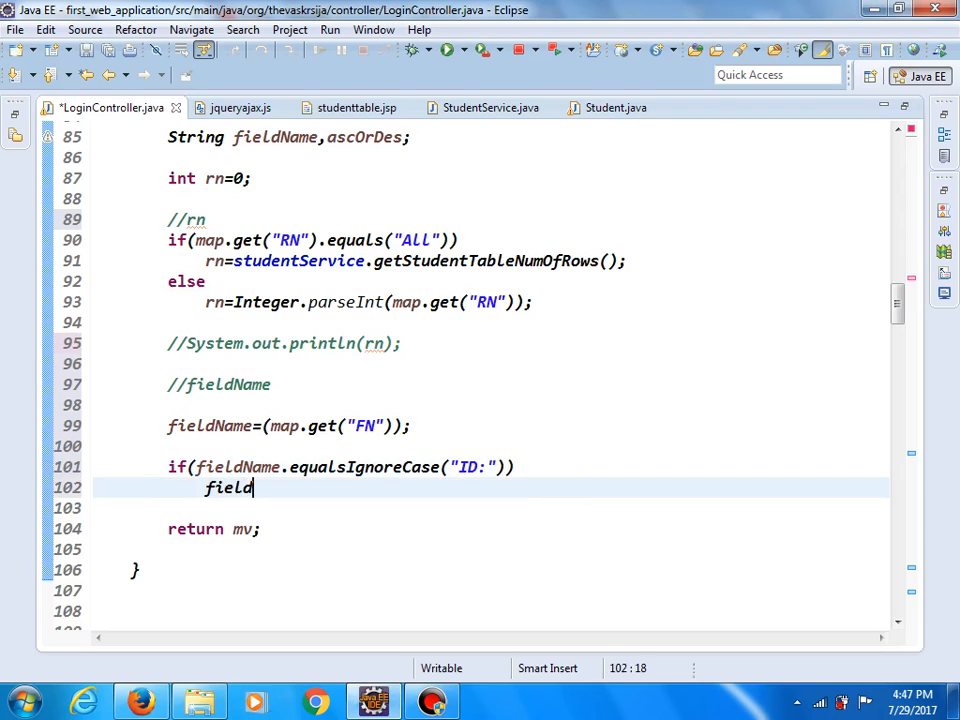
type("Name=")
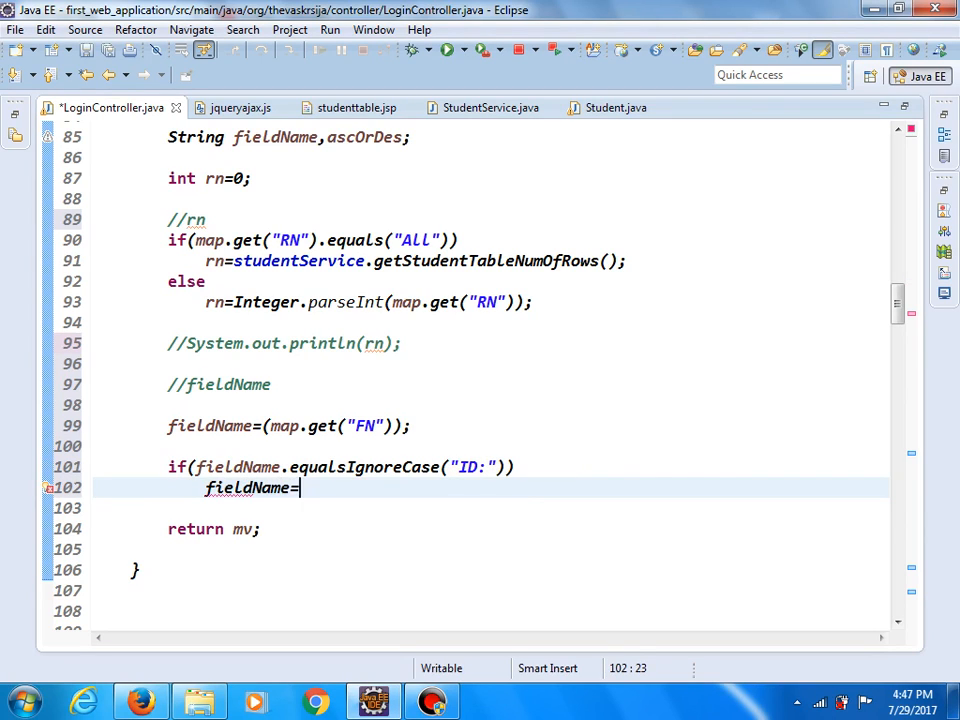
type("\"\"")
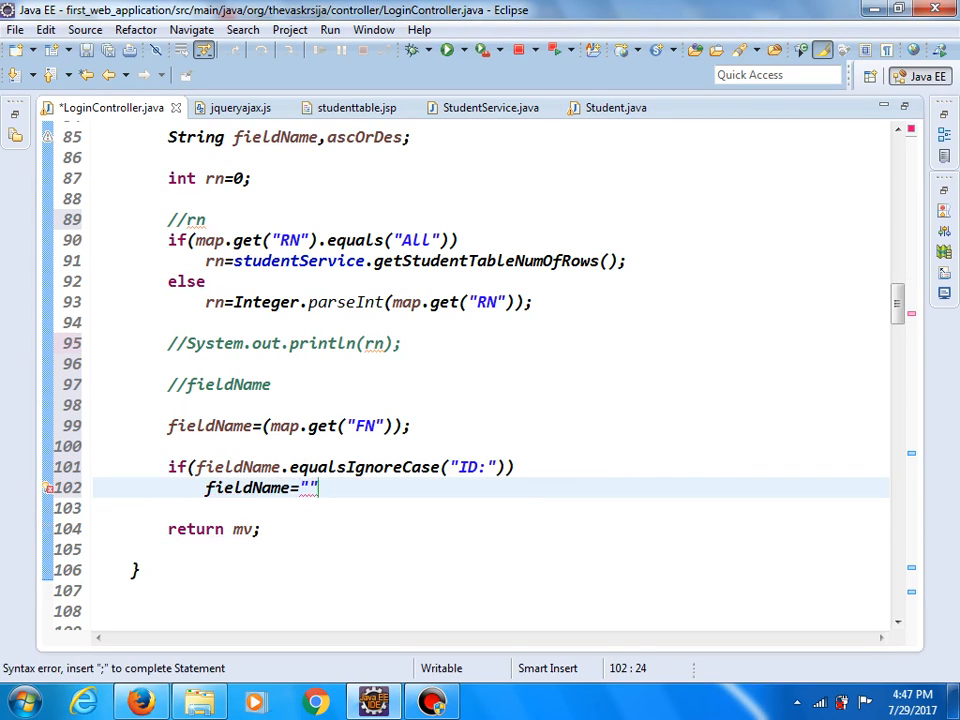
left_click(616, 108)
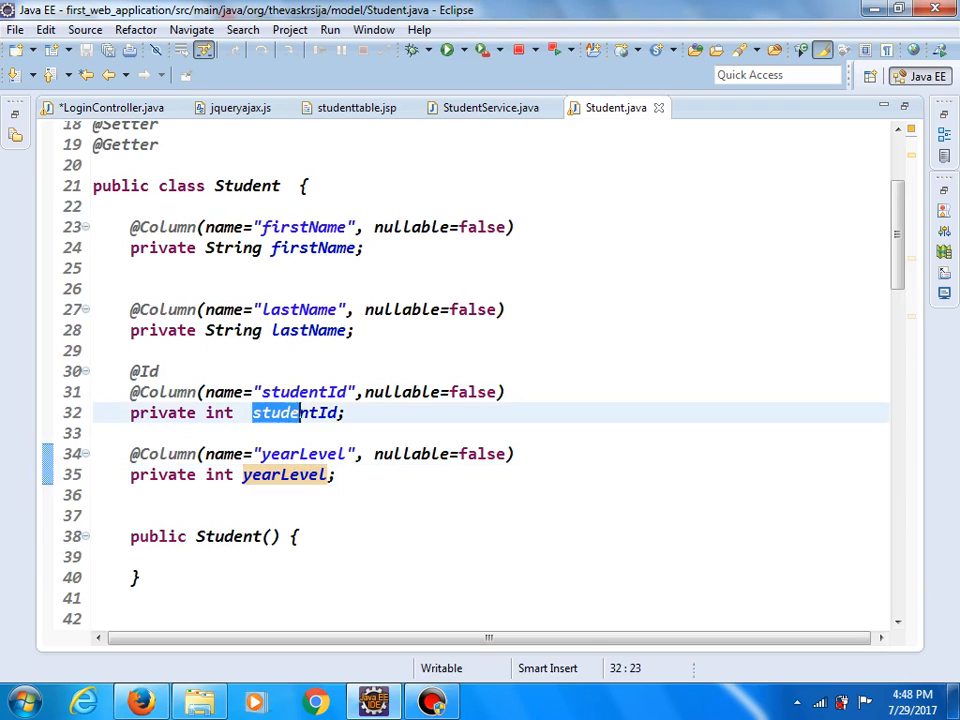
Set fieldName="studentId" for "ID:" and start an else-if branch for the next sort option.
double_click(294, 412)
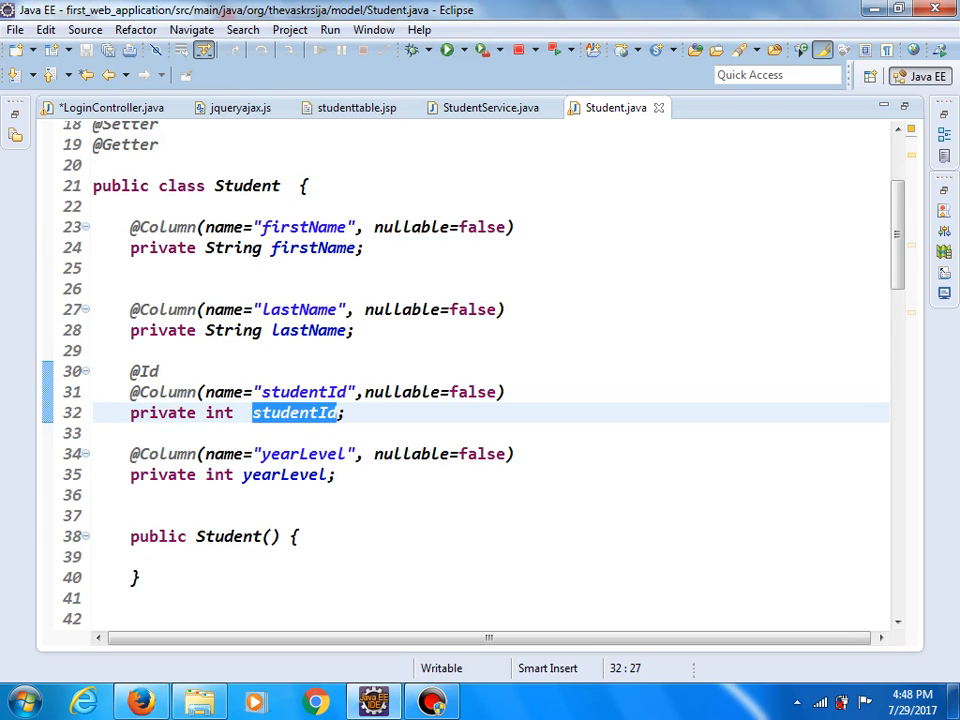
left_click(110, 108)
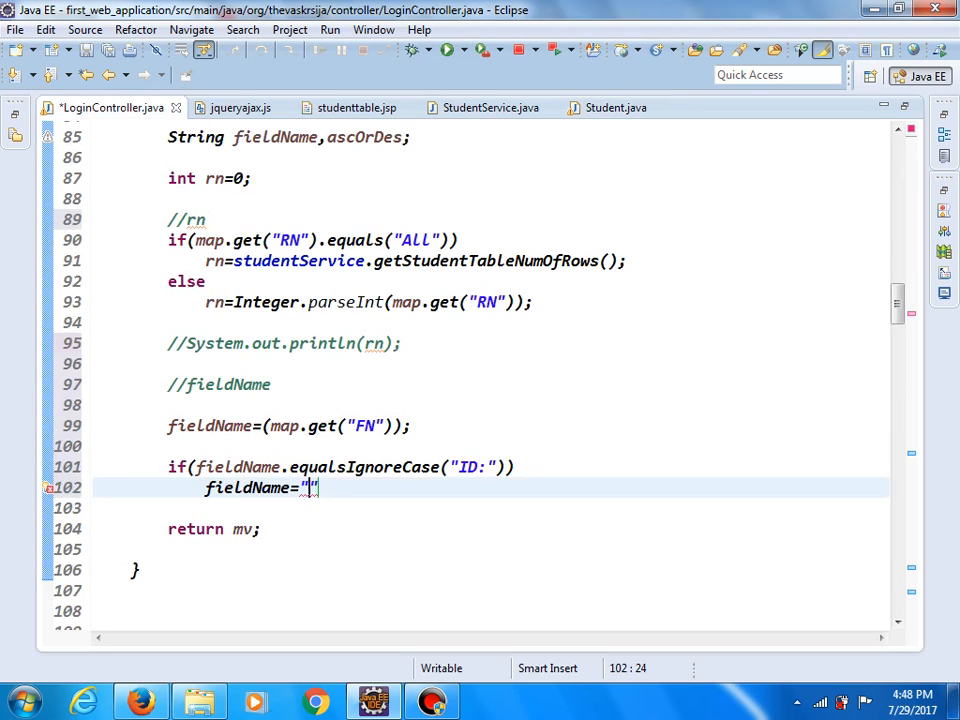
type("studentId")
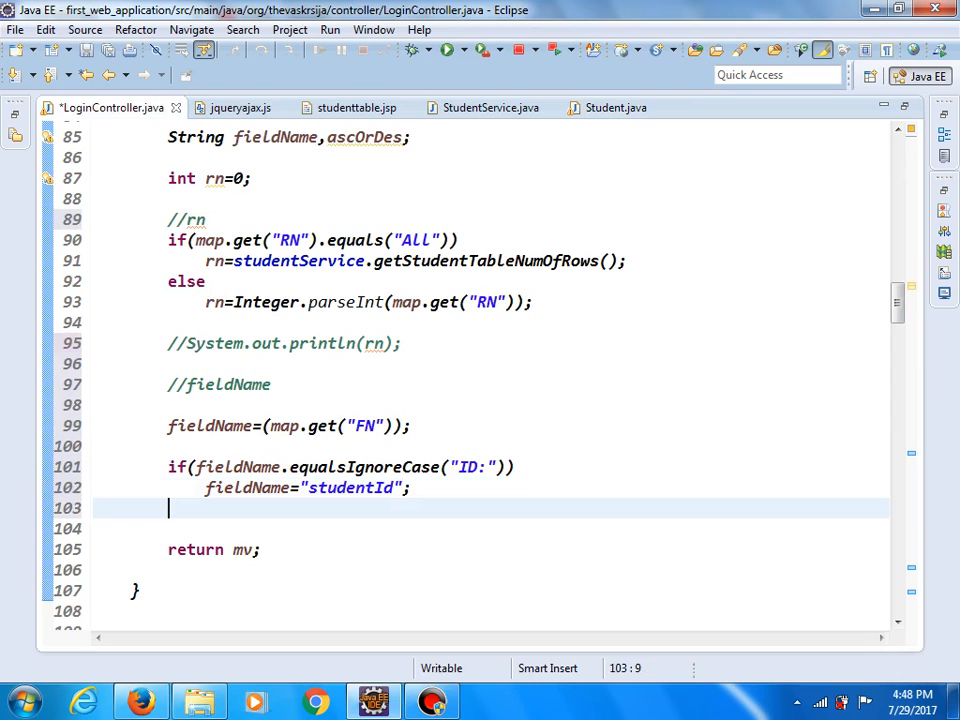
type("else")
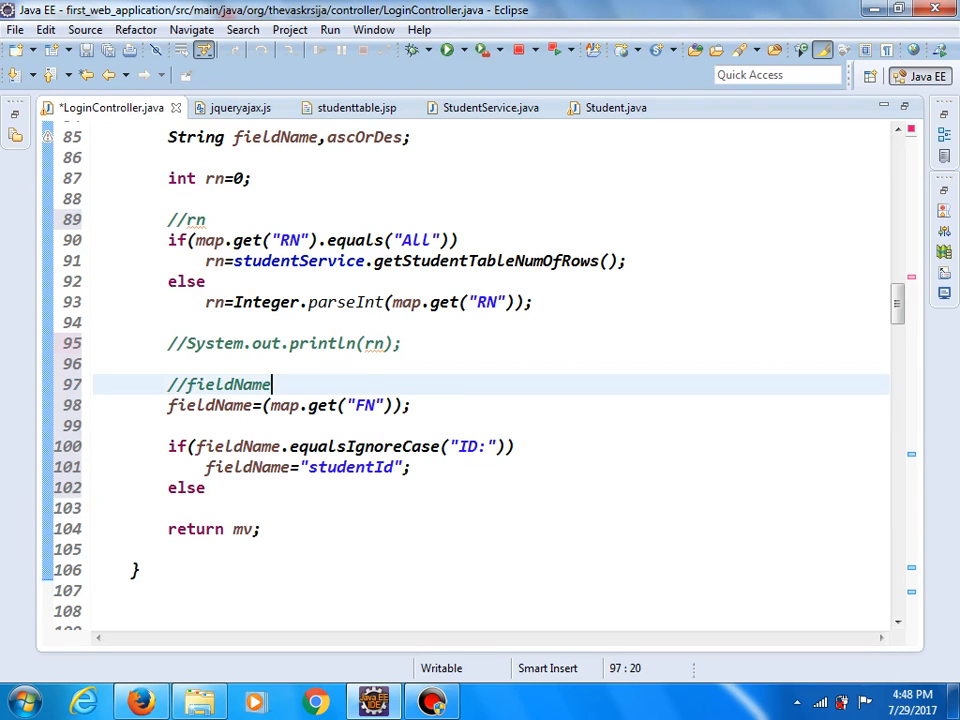
left_click_drag(168, 446, 206, 488)
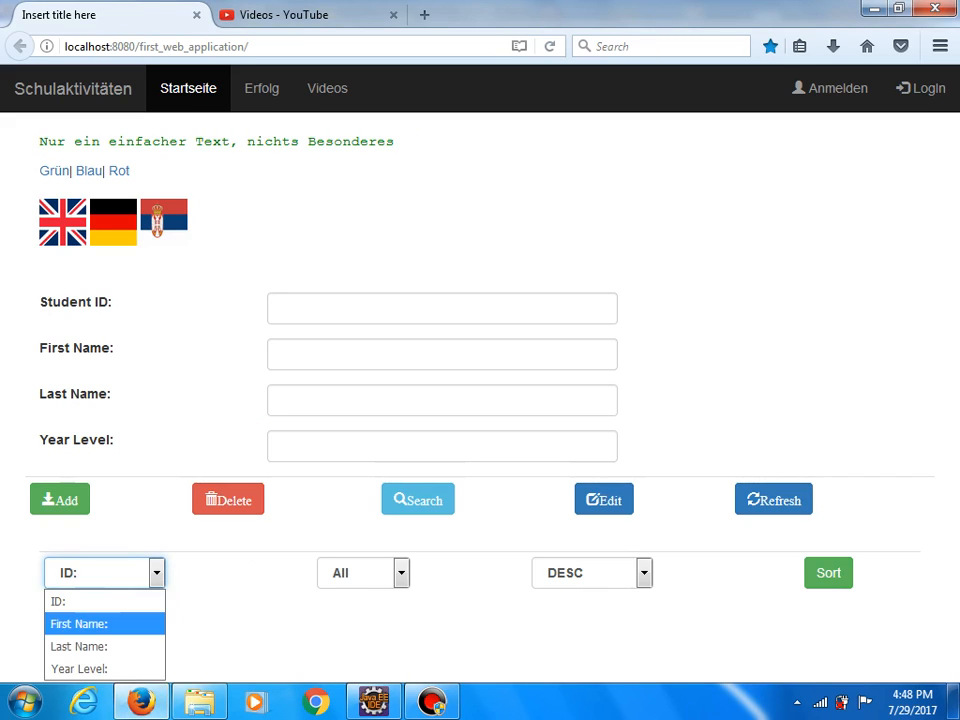
left_click(78, 624)
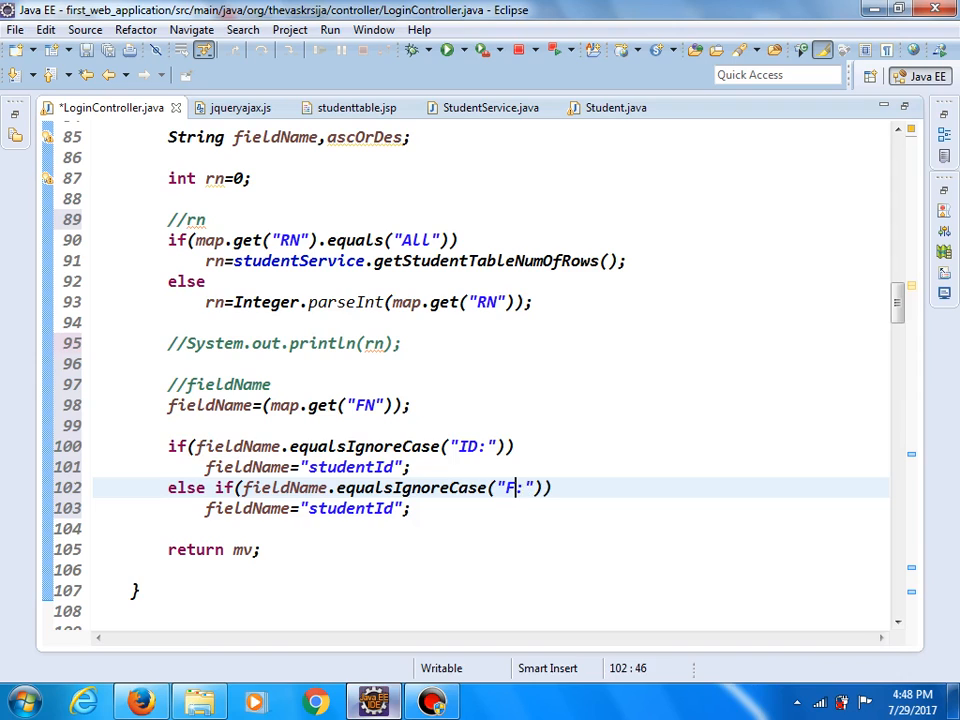
Map "First Name:" to firstName and "Last Name:" to lastName in else-if branches.
type("irst")
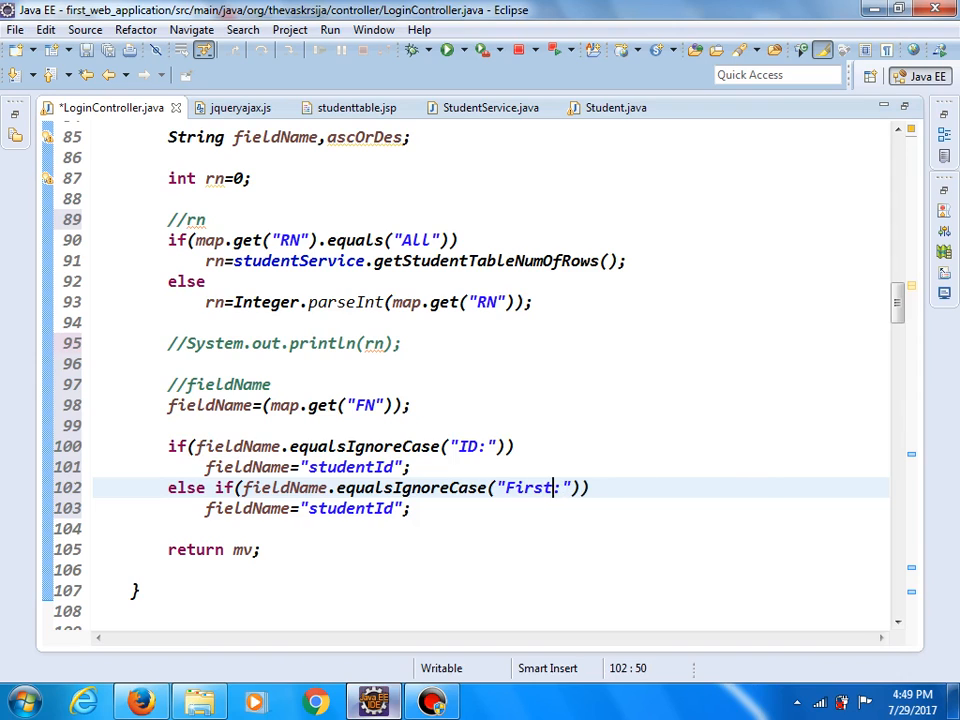
type("Name")
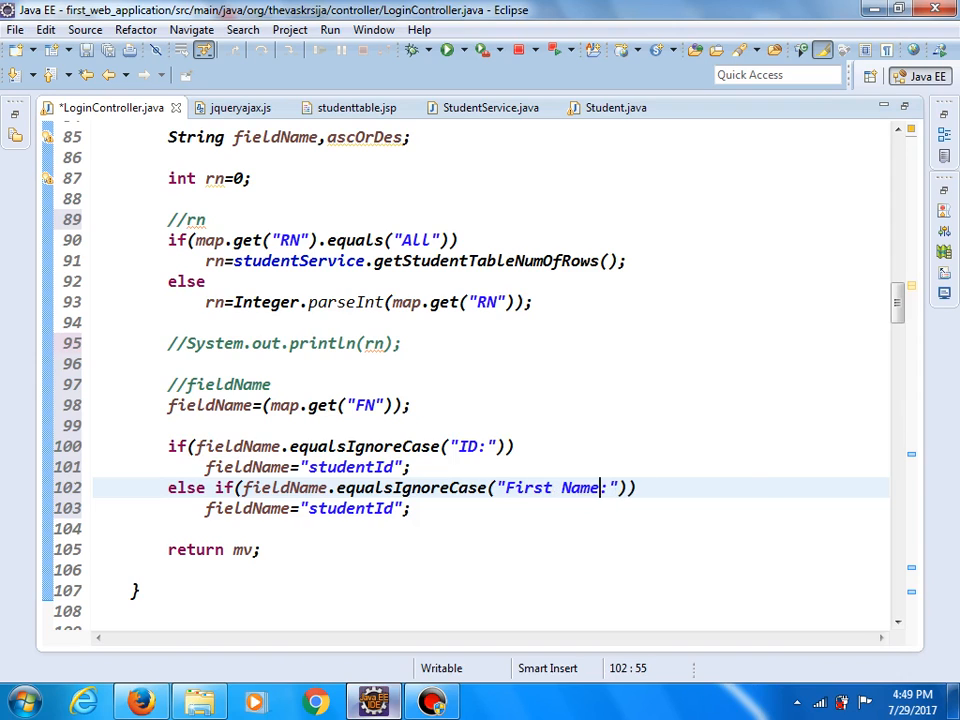
left_click(612, 108)
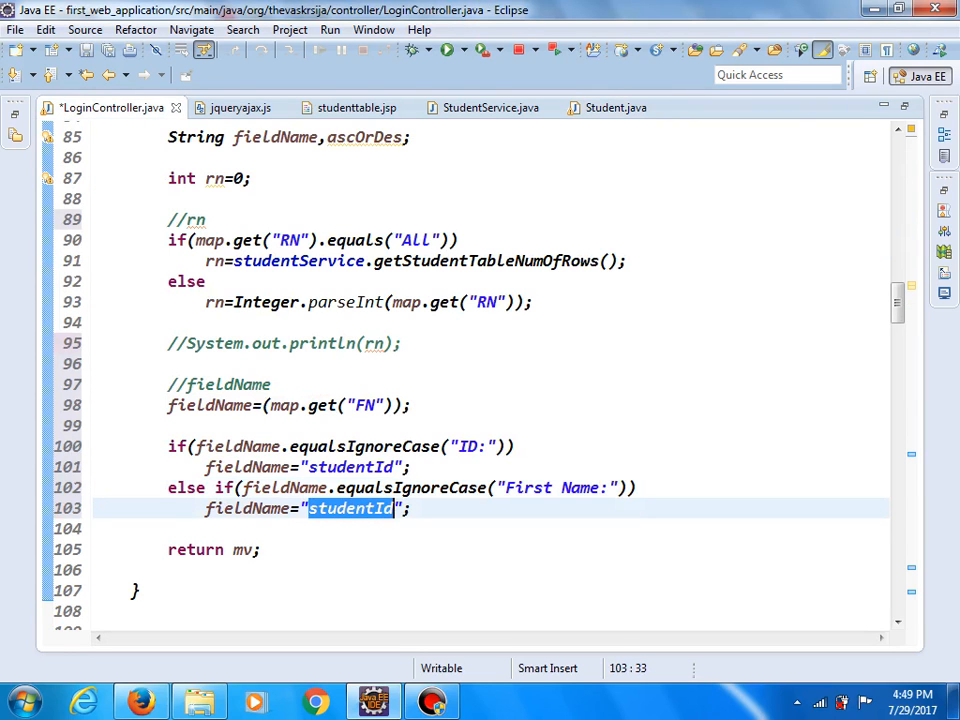
type("firstName")
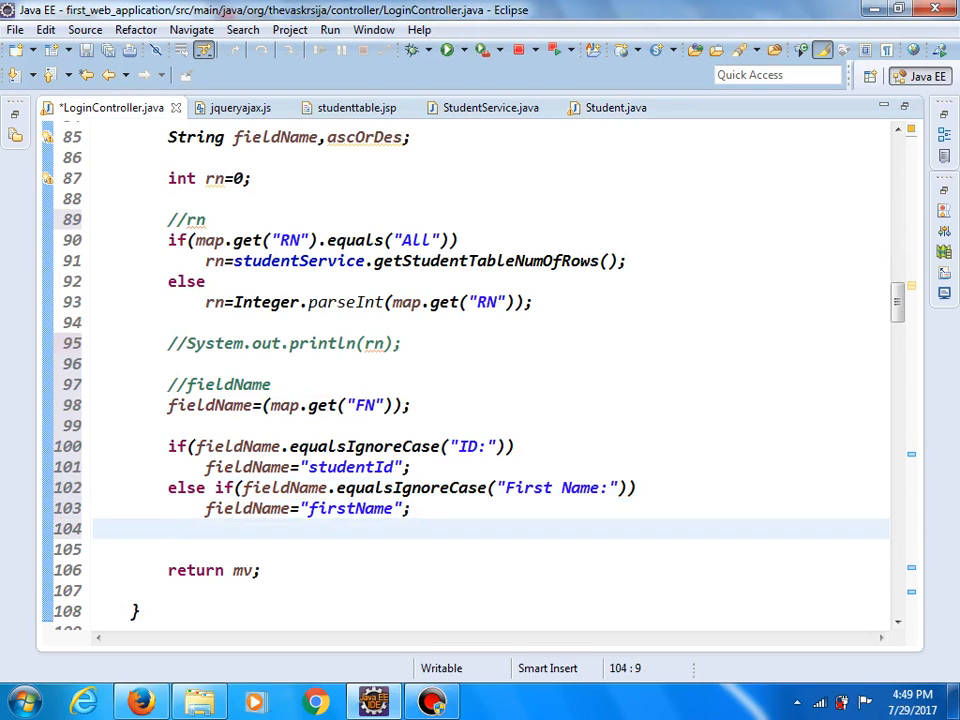
type("else if(fieldName.equalsIgnoreCase(\"Last Name:")
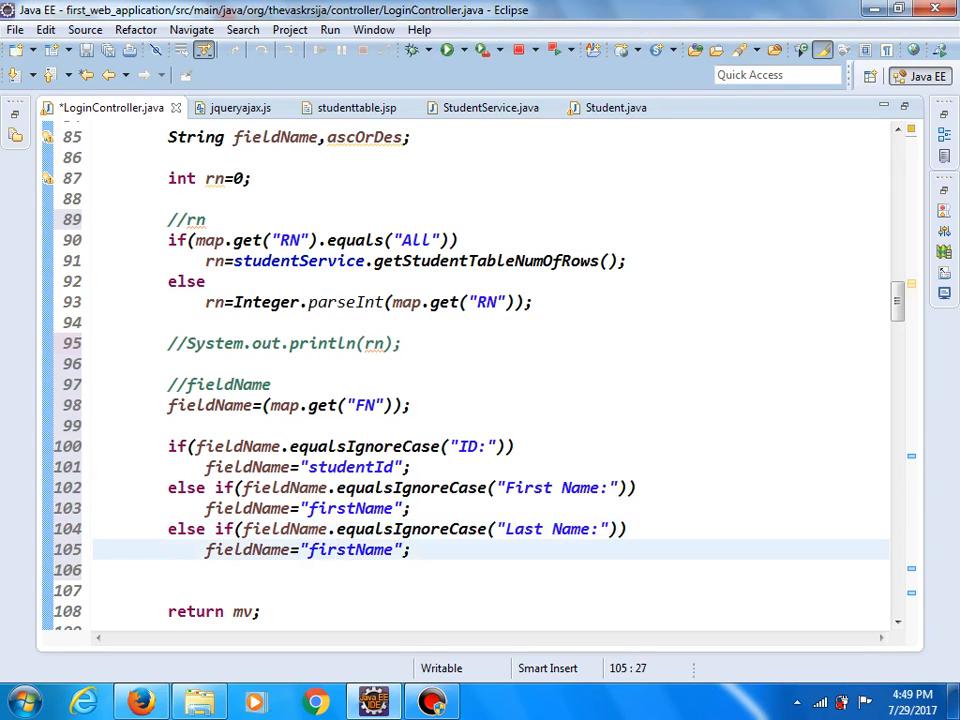
type("stName")
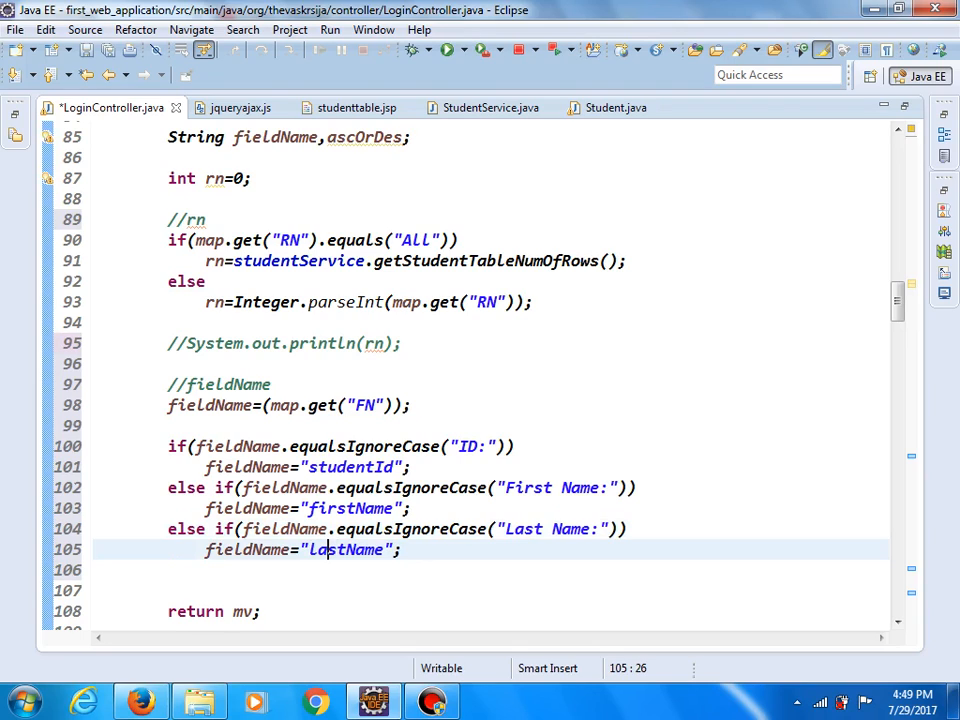
Add a final else assigning yearLevel, confirming the field name in Student.java.
type("eldName=\"lastName\";")
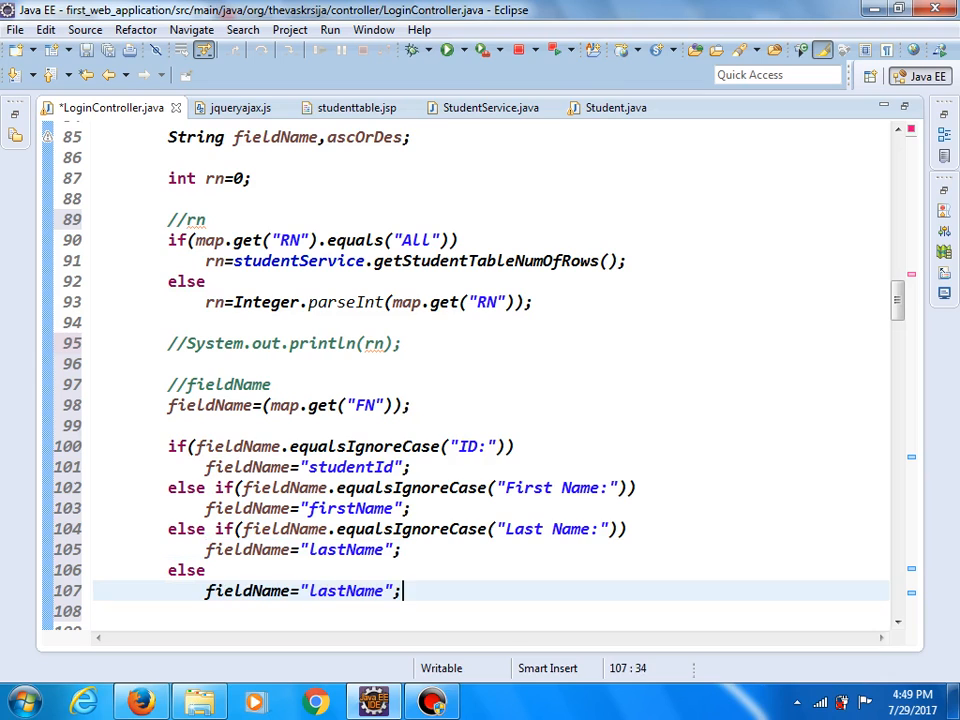
left_click(608, 108)
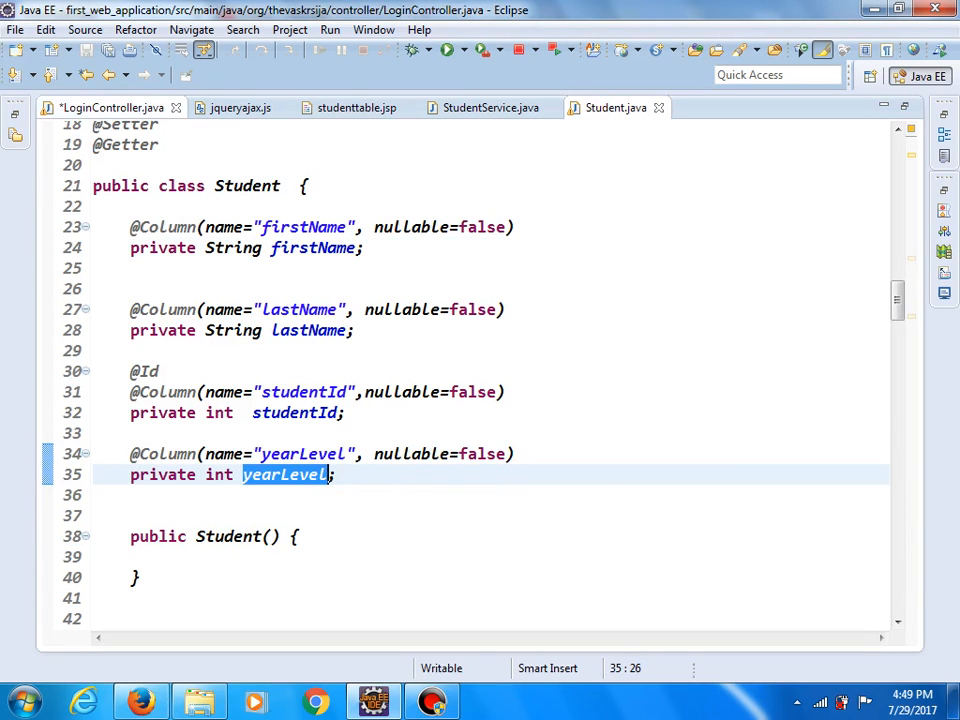
left_click(112, 108)
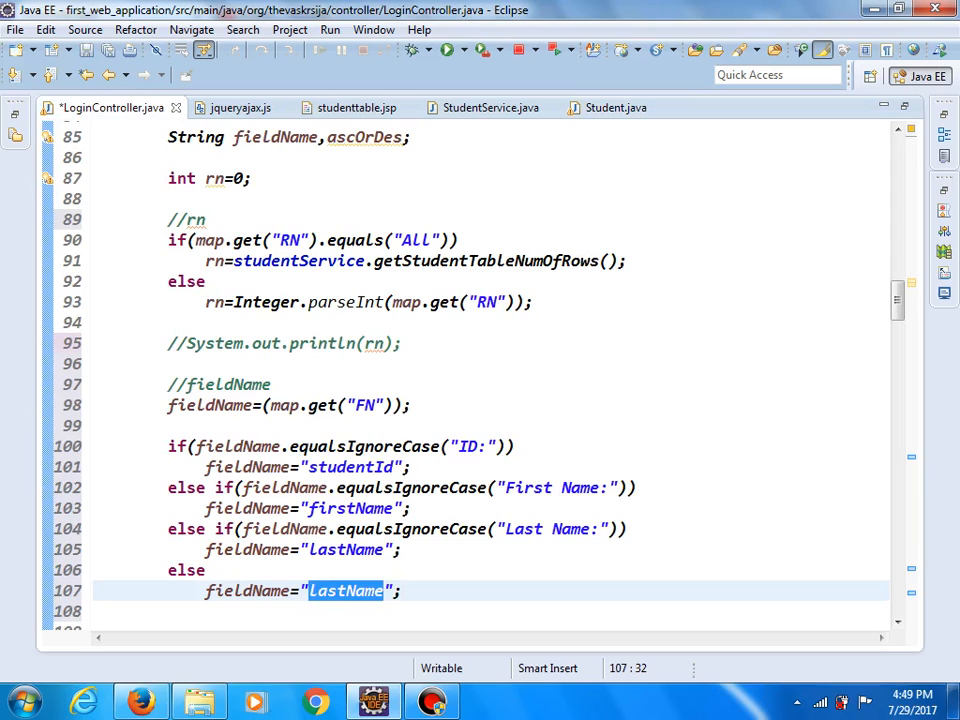
type("yearLevel")
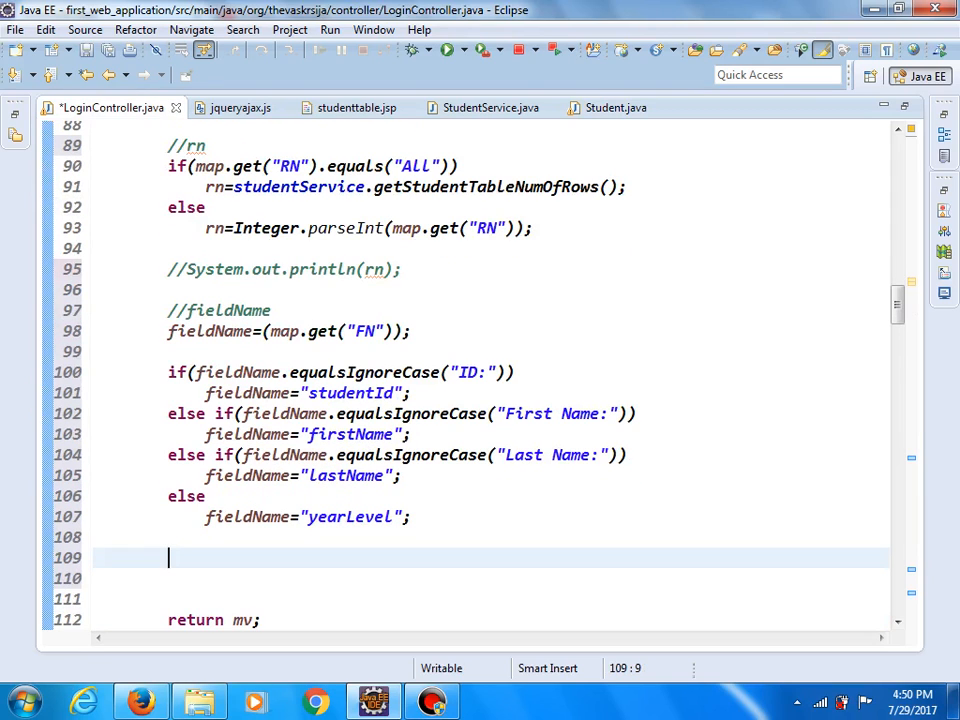
Add an //ascOrDesc comment and start the ascOrDes= assignment below the fieldName block.
type("//a")
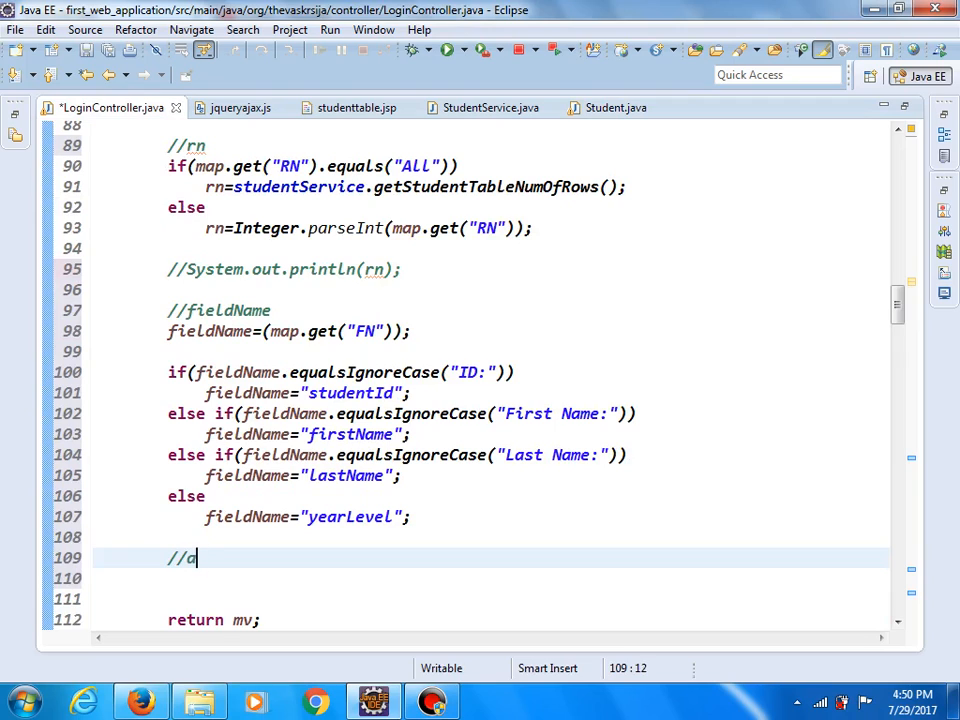
type("scOrD")
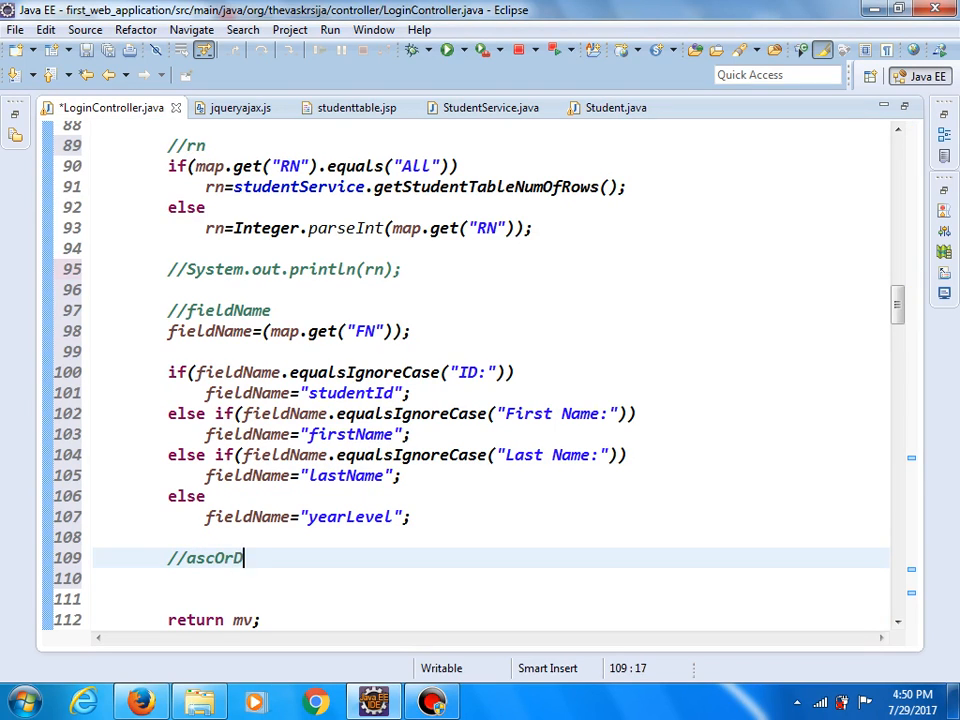
type("e")
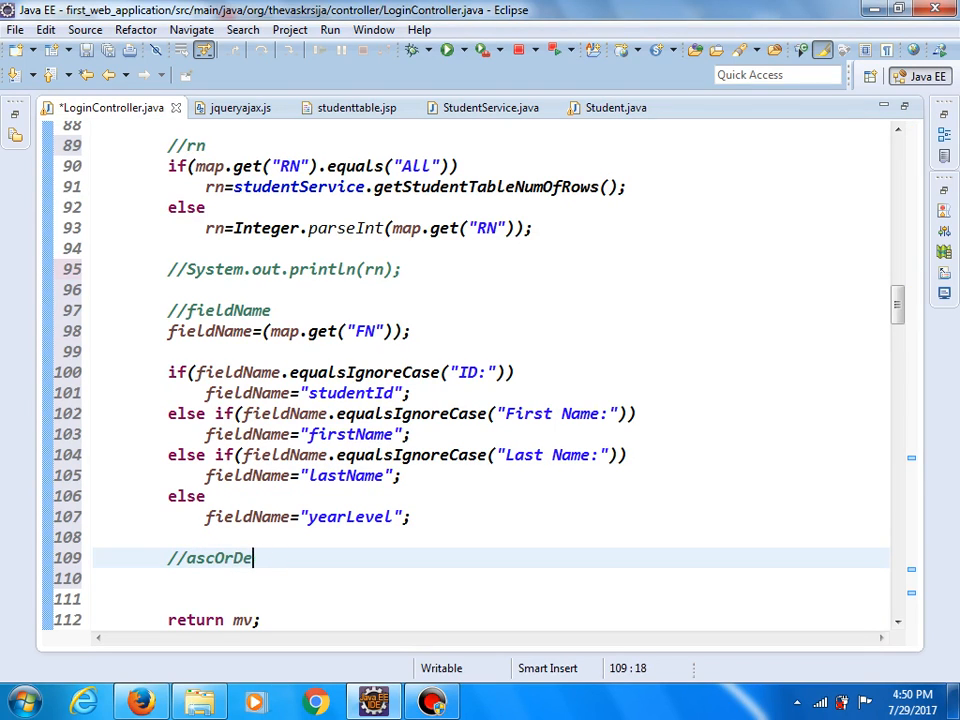
type("sc")
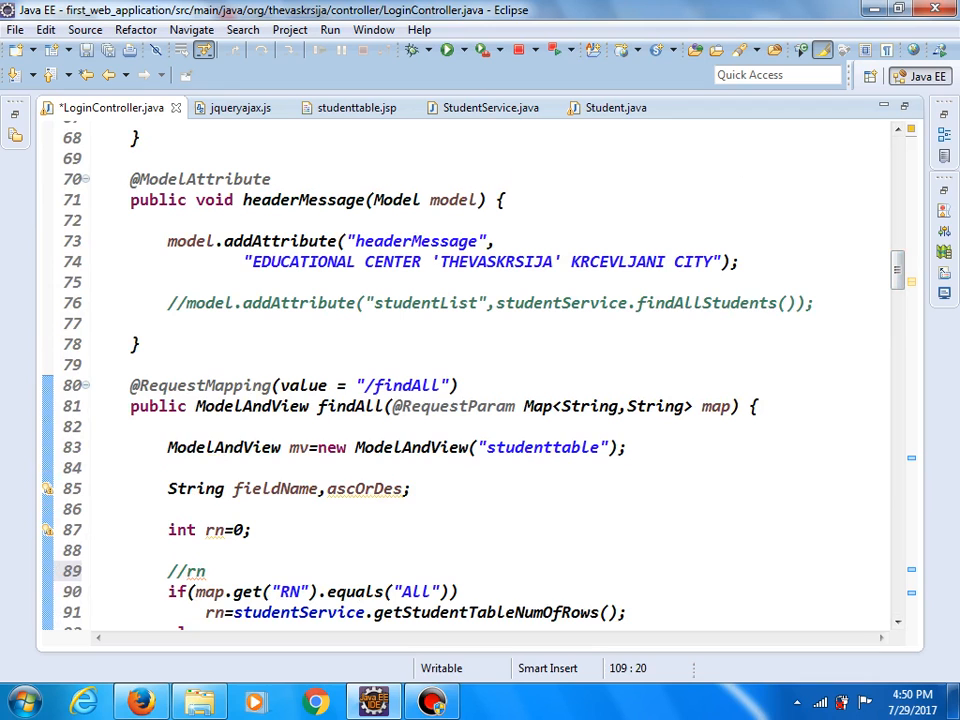
double_click(364, 488)
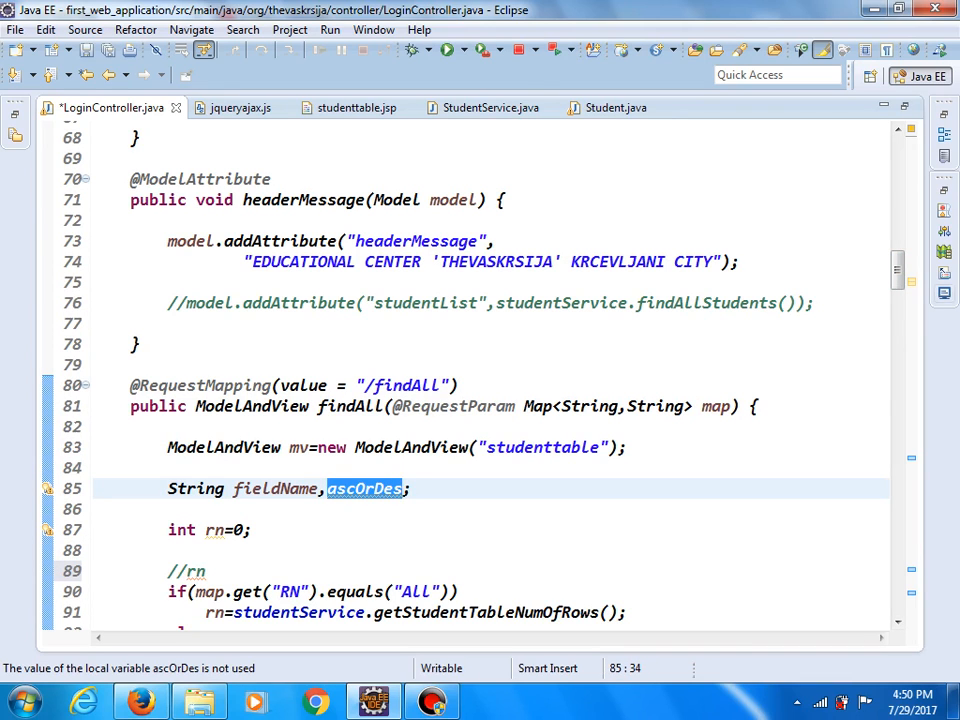
scroll("down", 3)
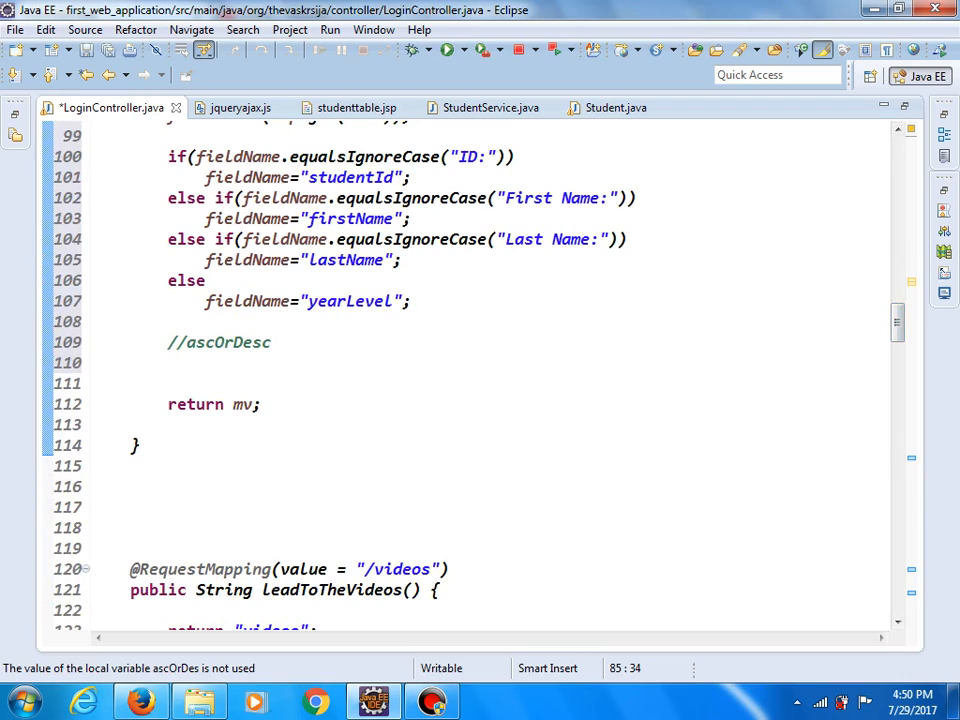
type("ascOrDes")
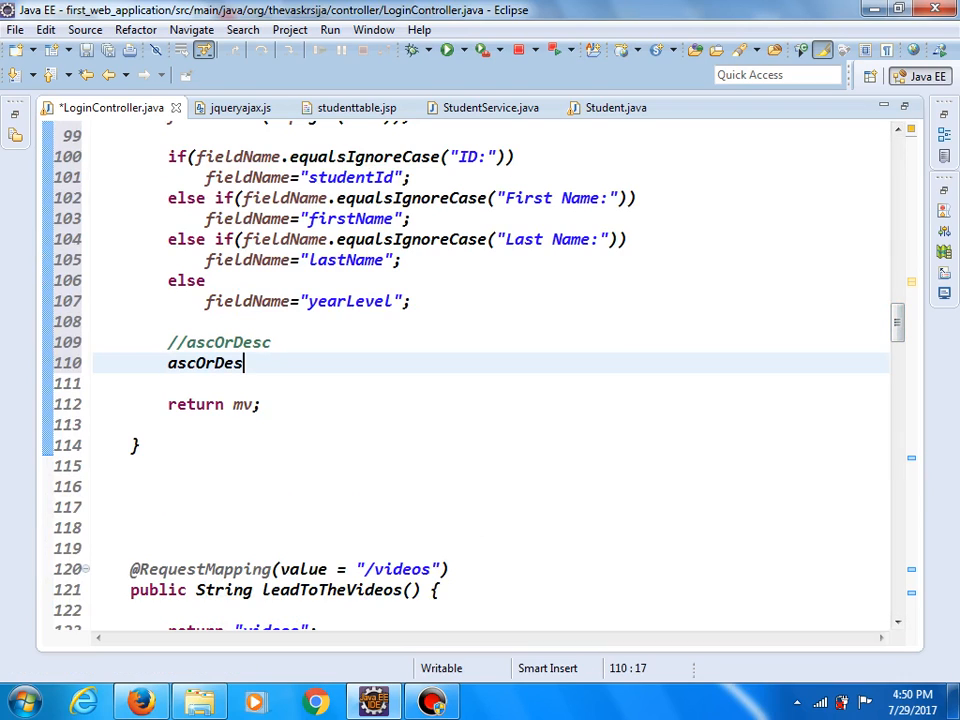
type("=")
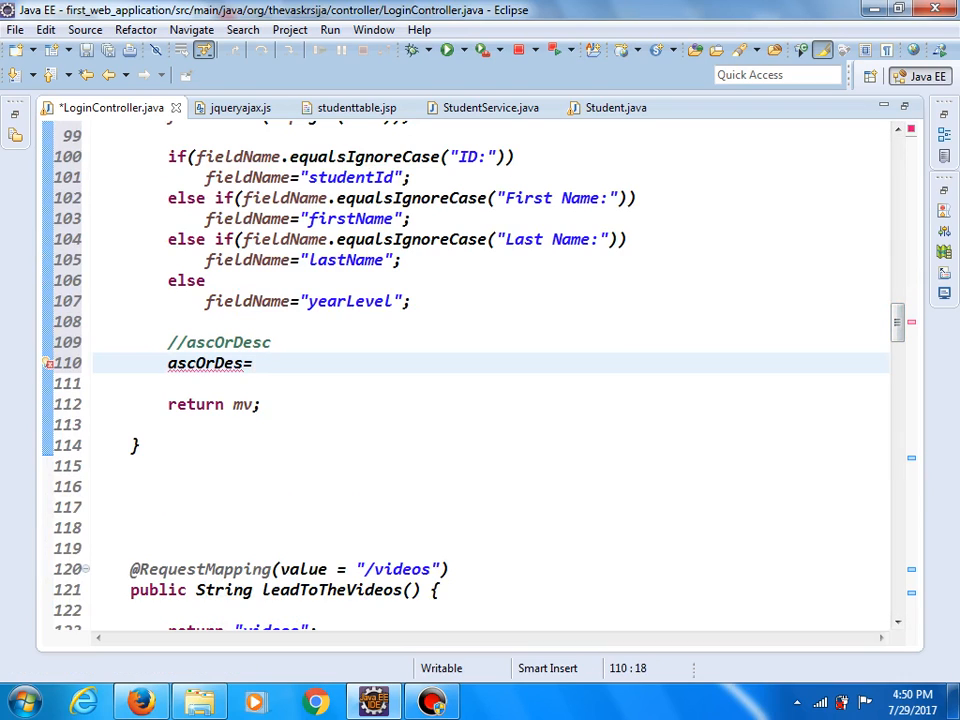
Complete ascOrDes=map.get("AOD"); and save the controller.
type("map")
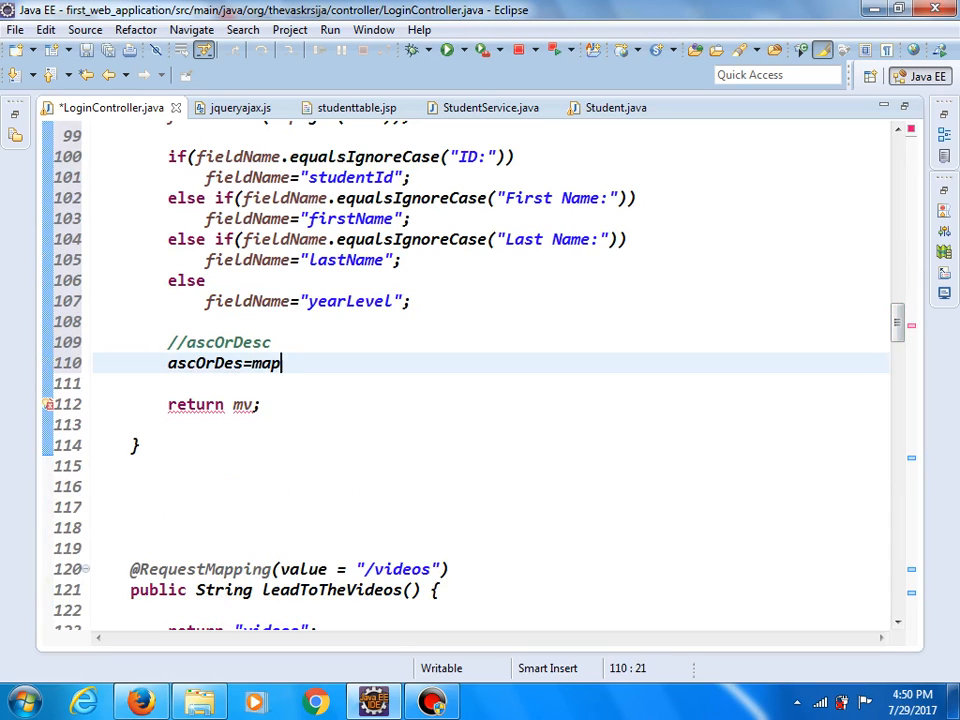
type(".get(key")
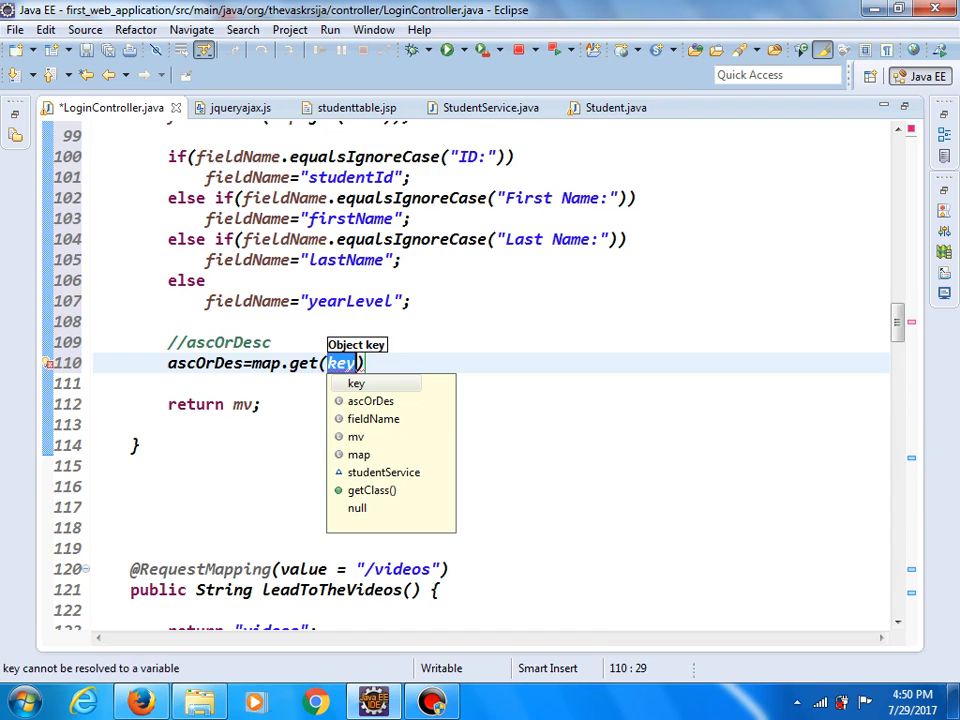
left_click(224, 108)
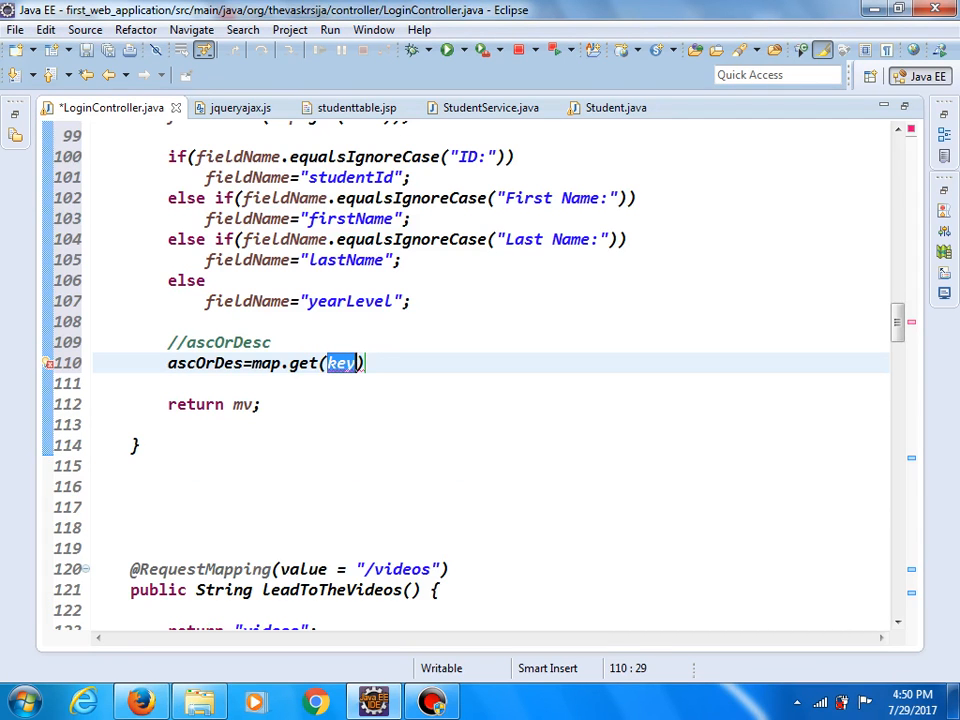
type("\"\"")
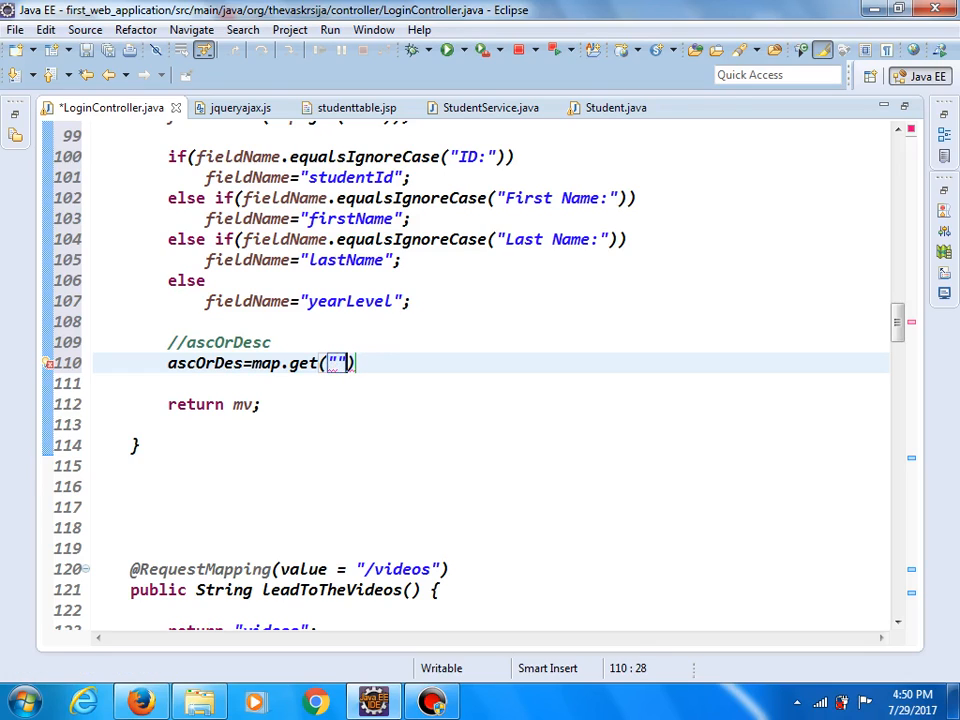
type("AOD")
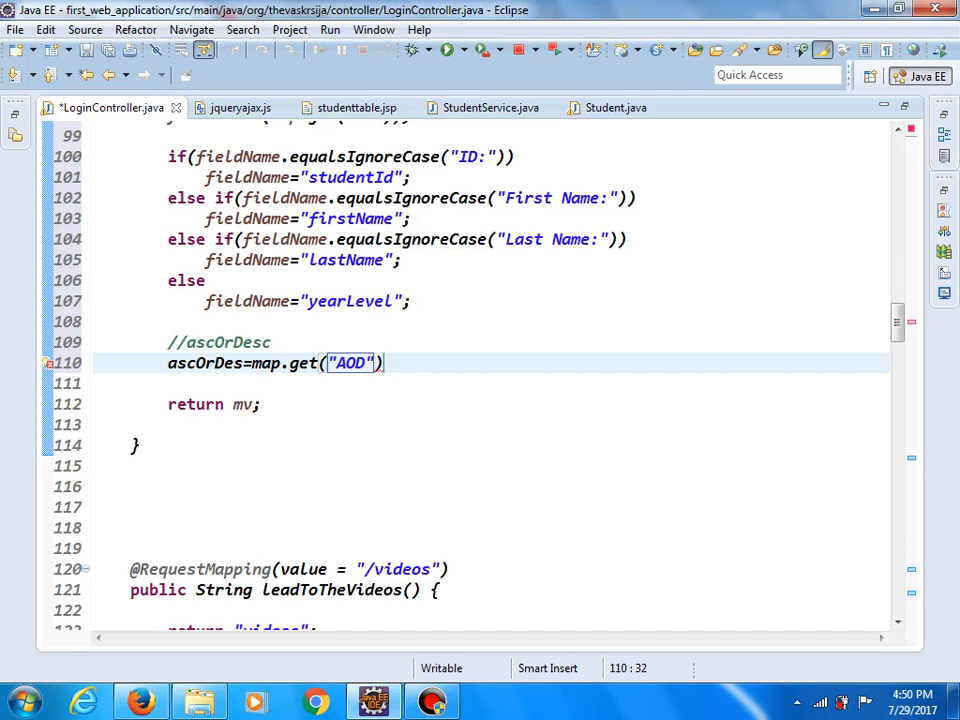
type(";")
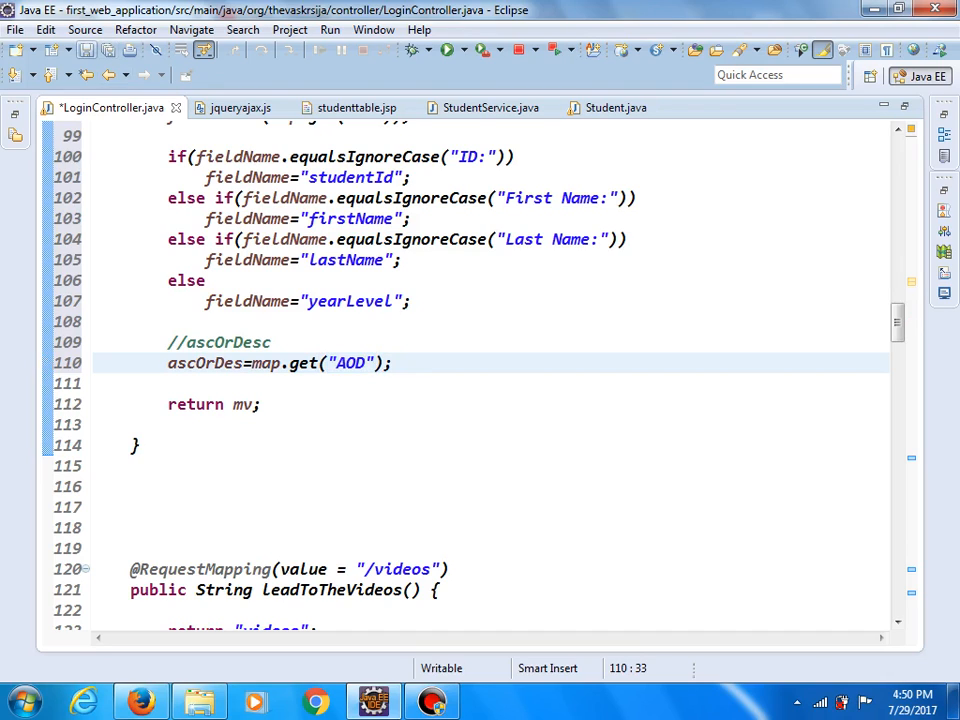
key("ctrl+s")
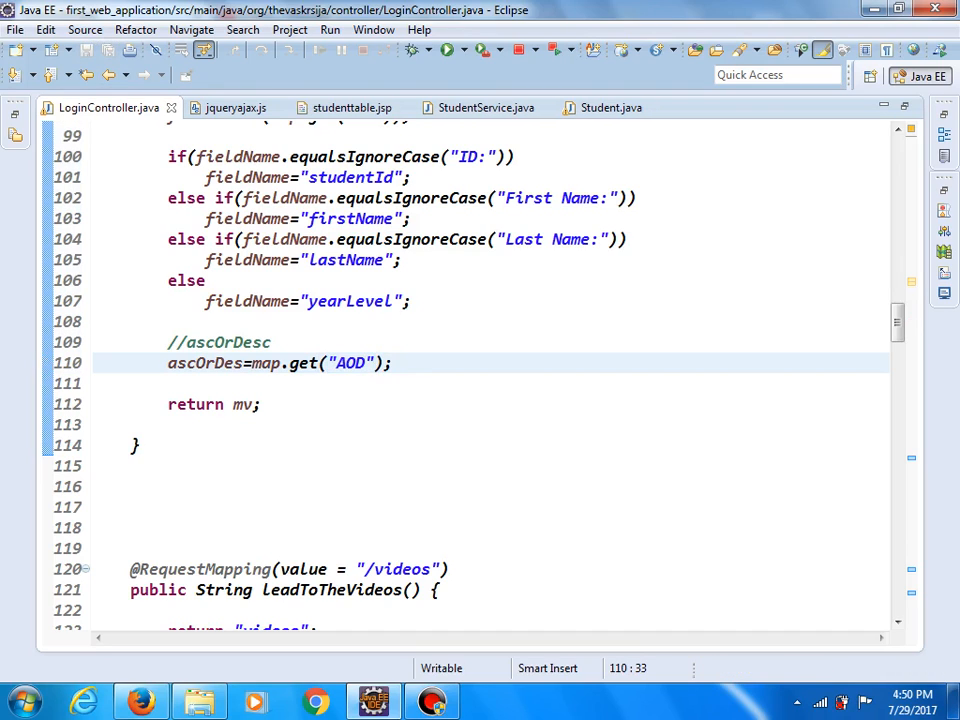